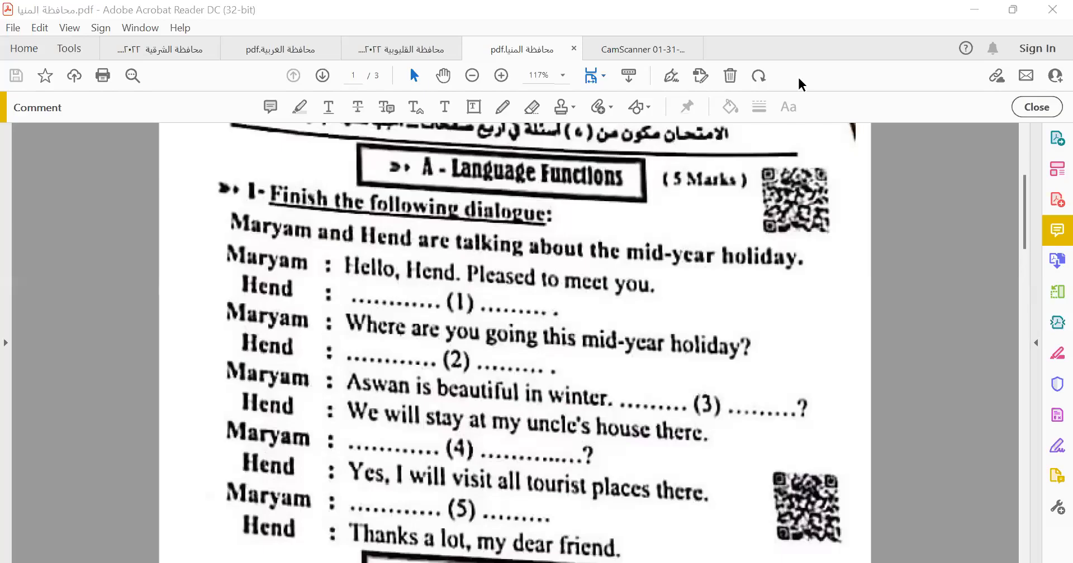
- Scroll the exam page to bring the dialogue blanks into view
{"action": "scroll", "scroll_direction": "down", "scroll_amount": 3}
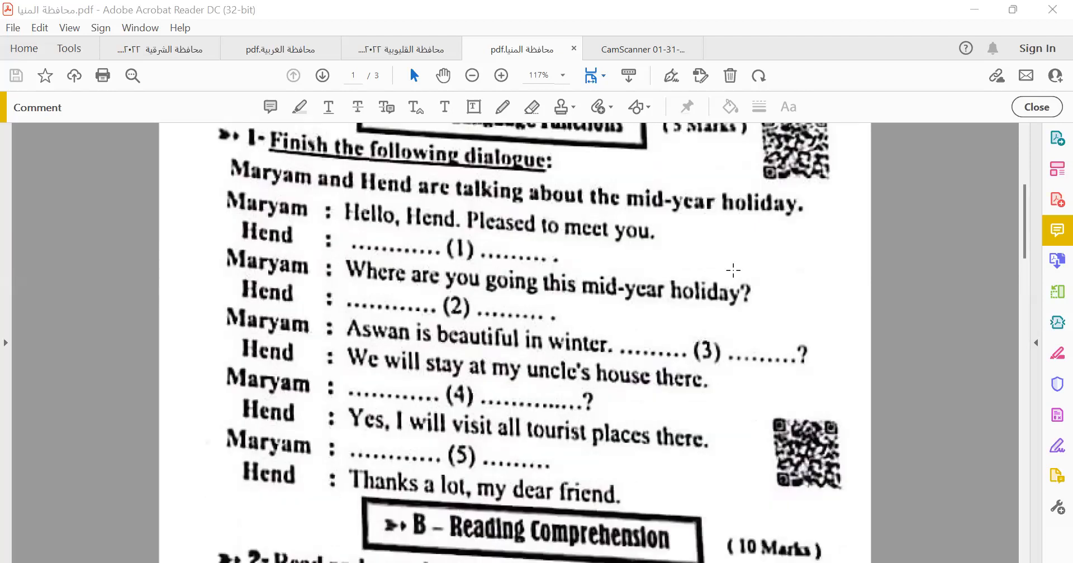
{"action": "scroll", "scroll_direction": "up", "scroll_amount": 3}
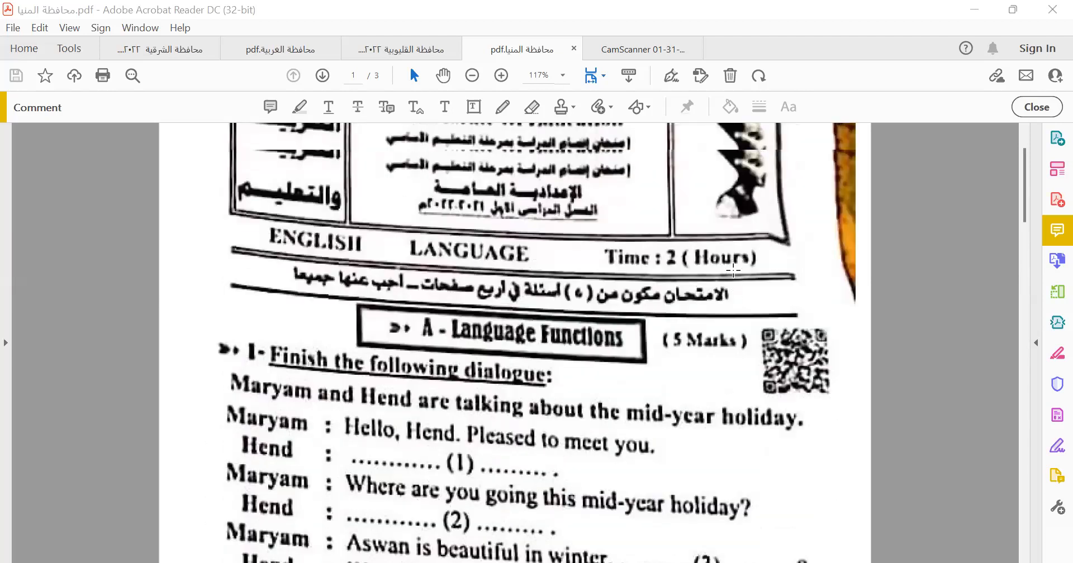
{"action": "scroll", "scroll_direction": "up", "scroll_amount": 3}
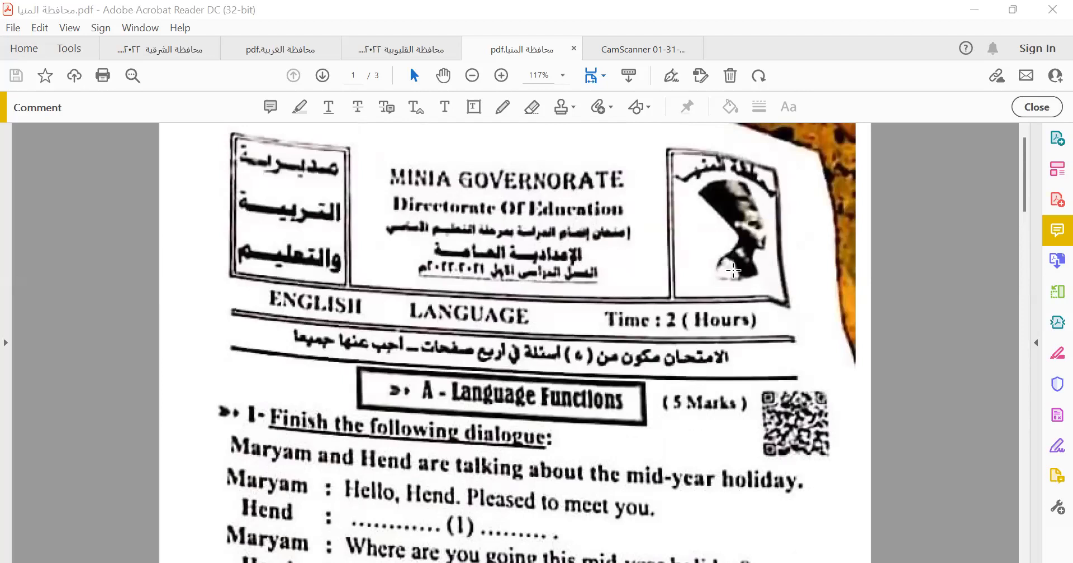
{"action": "scroll", "scroll_direction": "down", "scroll_amount": 3}
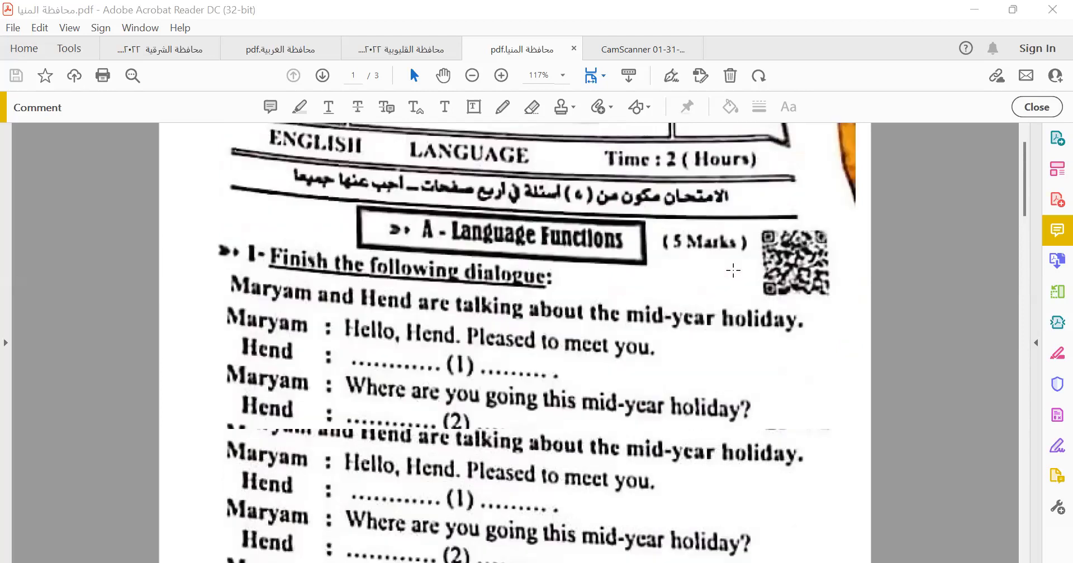
{"action": "scroll", "scroll_direction": "down", "scroll_amount": 3}
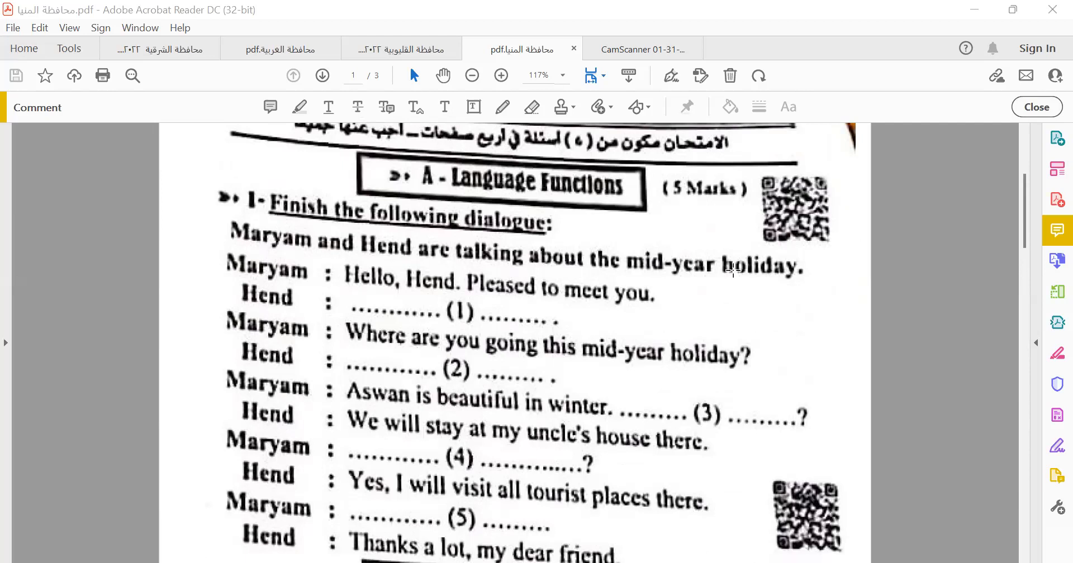
{"action": "mouse_move", "coordinate": [474, 100]}
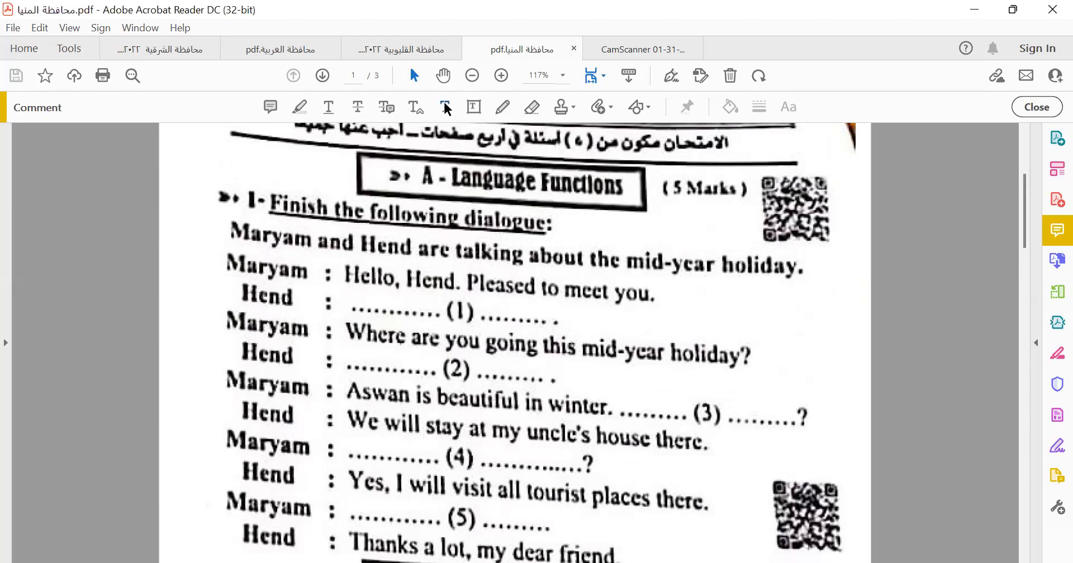
{"action": "mouse_move", "coordinate": [446, 107]}
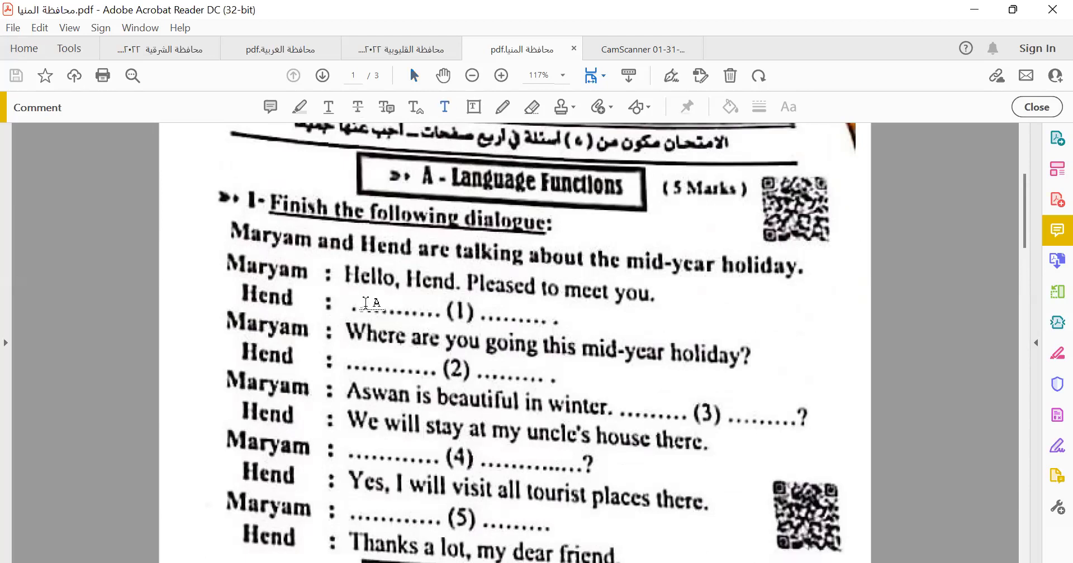
- Fill blank (1) with the red answer "Pleased to meet you , too"
{"action": "left_click", "coordinate": [787, 107]}
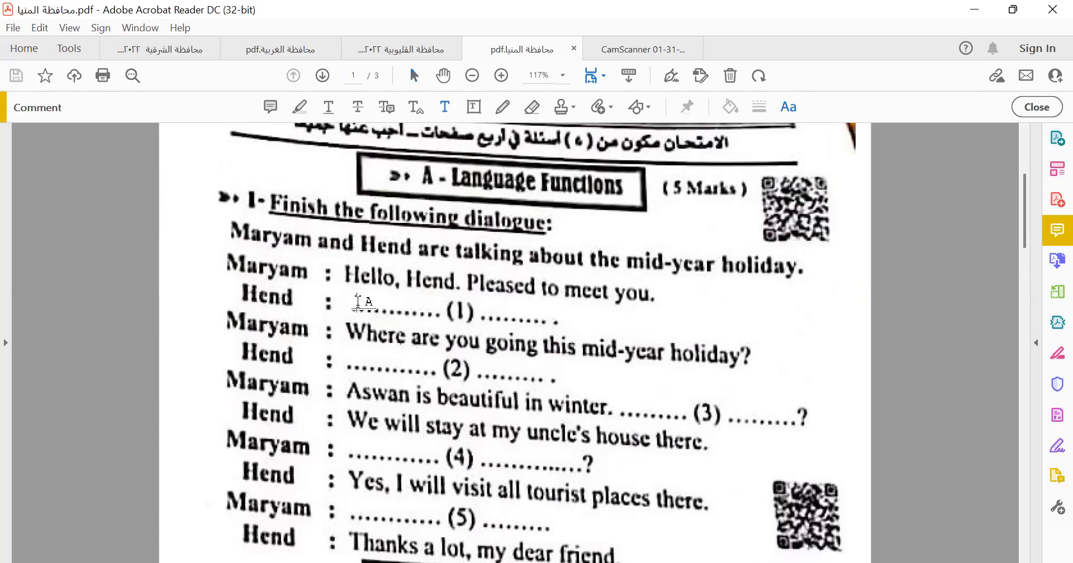
{"action": "type", "text": "Pea"}
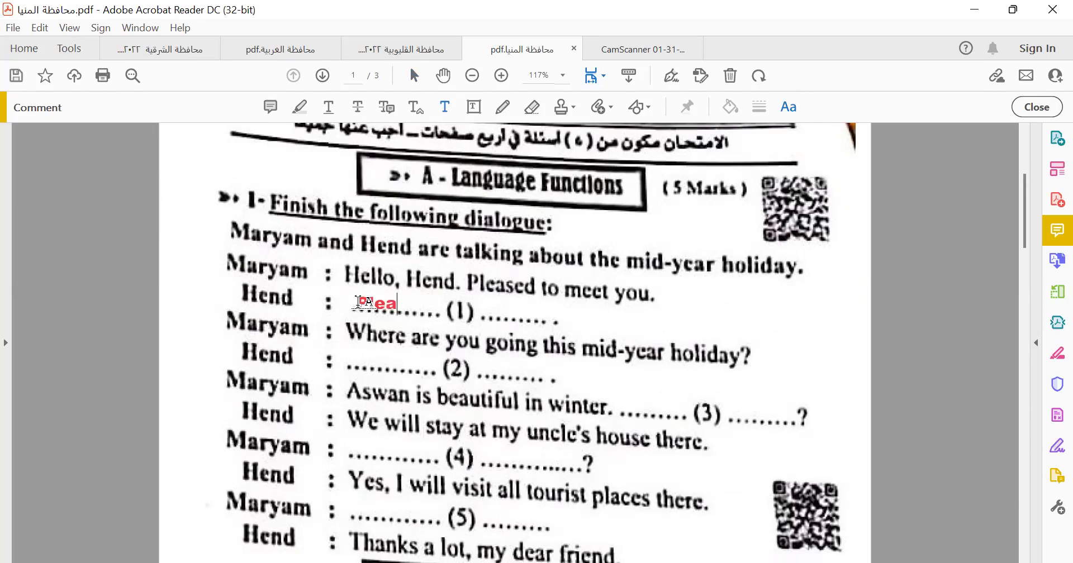
{"action": "type", "text": "sed to"}
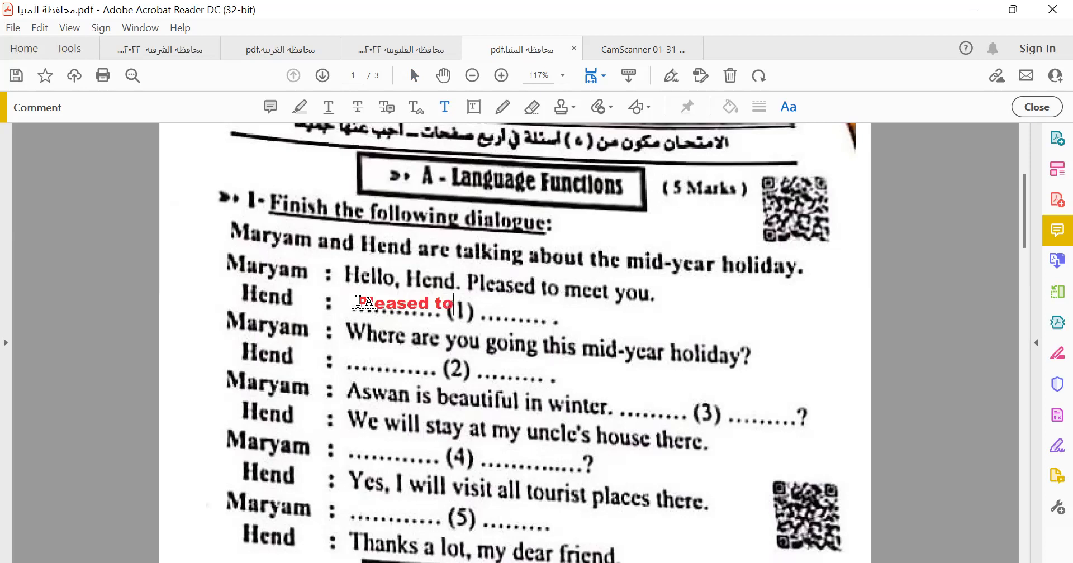
{"action": "type", "text": "meet"}
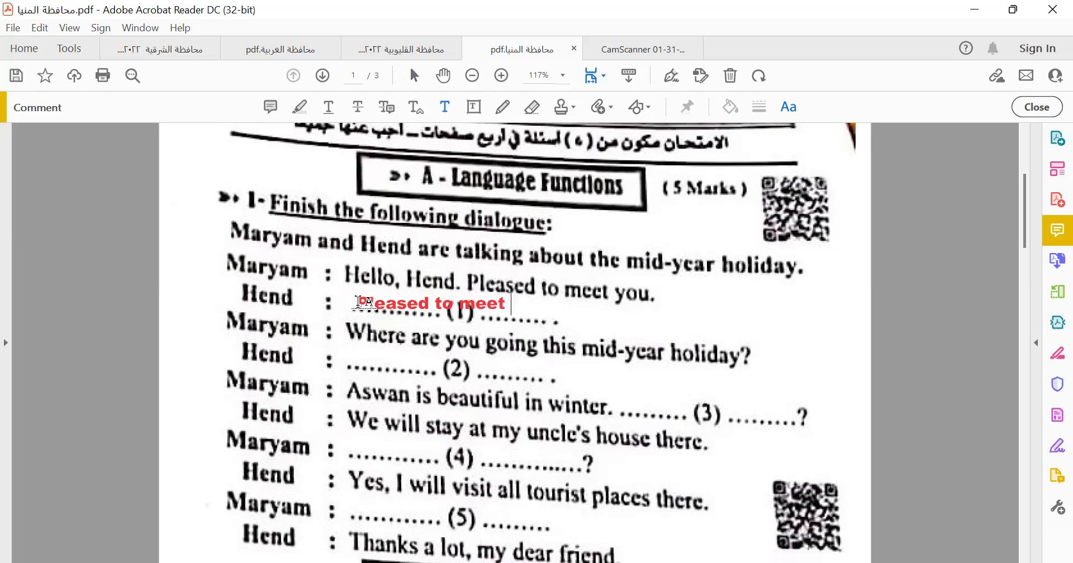
{"action": "type", "text": "you , too"}
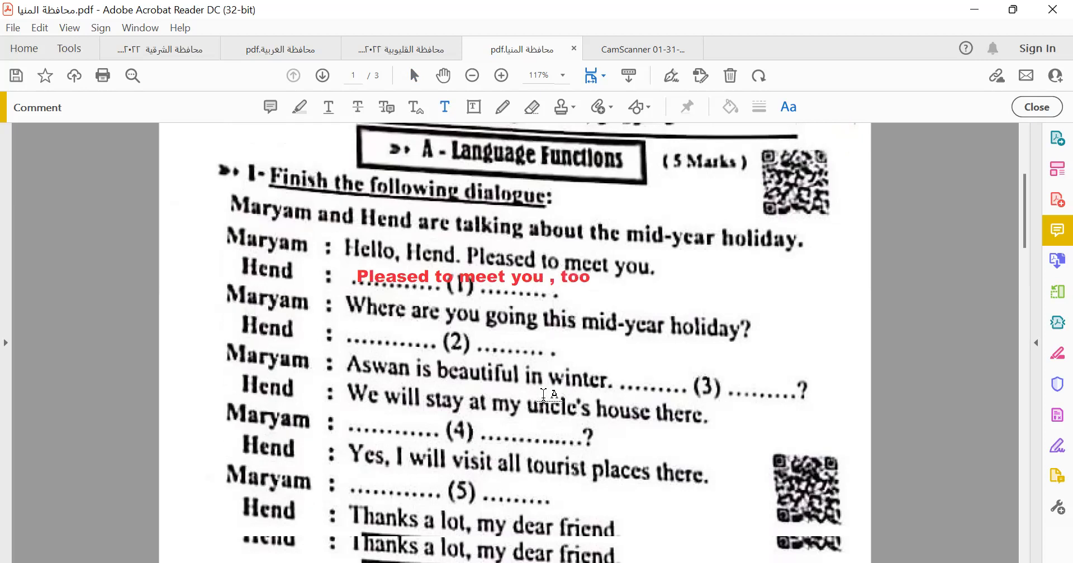
- Fill blank (2) with the red answer "I'm going to Aswan"
{"action": "scroll", "scroll_direction": "down", "scroll_amount": 3}
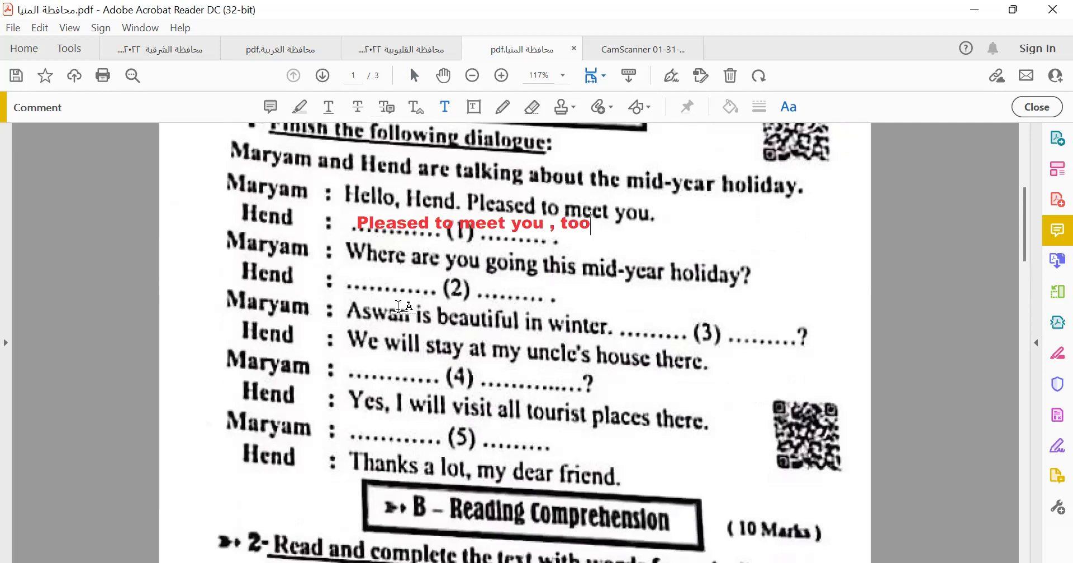
{"action": "mouse_move", "coordinate": [356, 283]}
{"action": "type", "text": "I'm going to"}
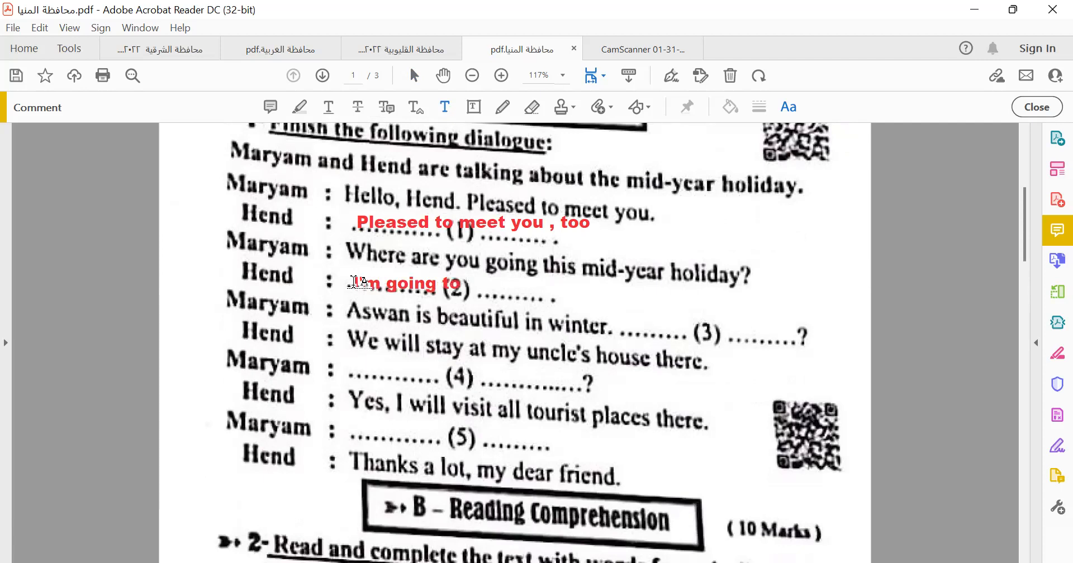
{"action": "type", "text": "Aswa"}
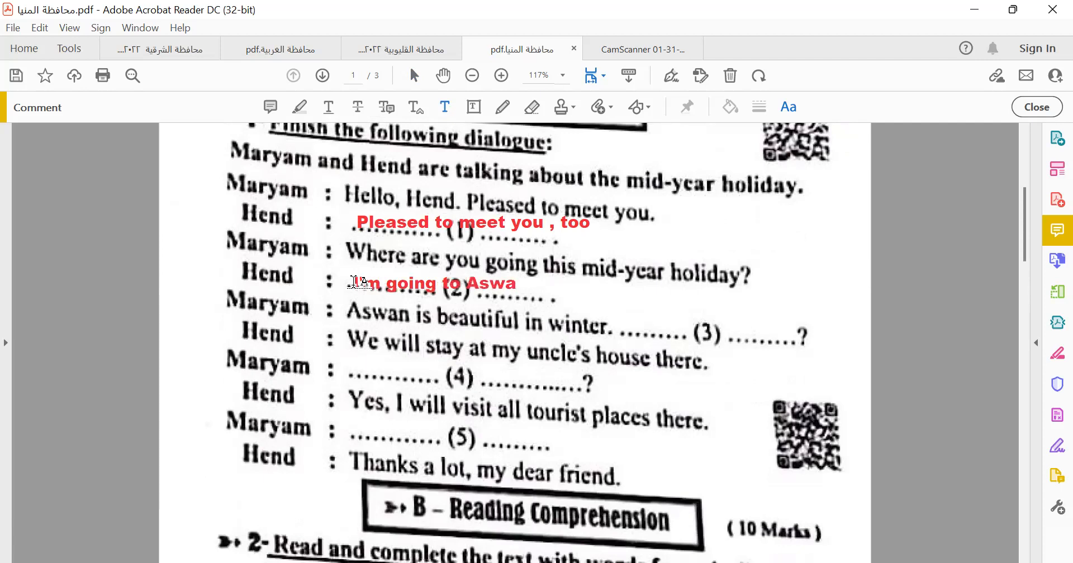
{"action": "type", "text": "n"}
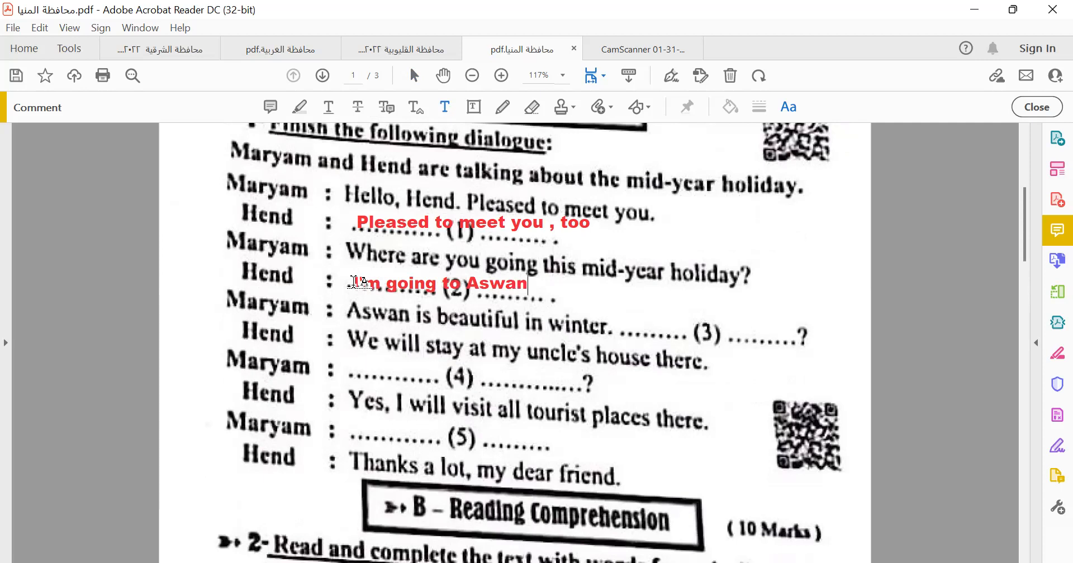
{"action": "mouse_move", "coordinate": [630, 317]}
{"action": "type", "text": "Where wi"}
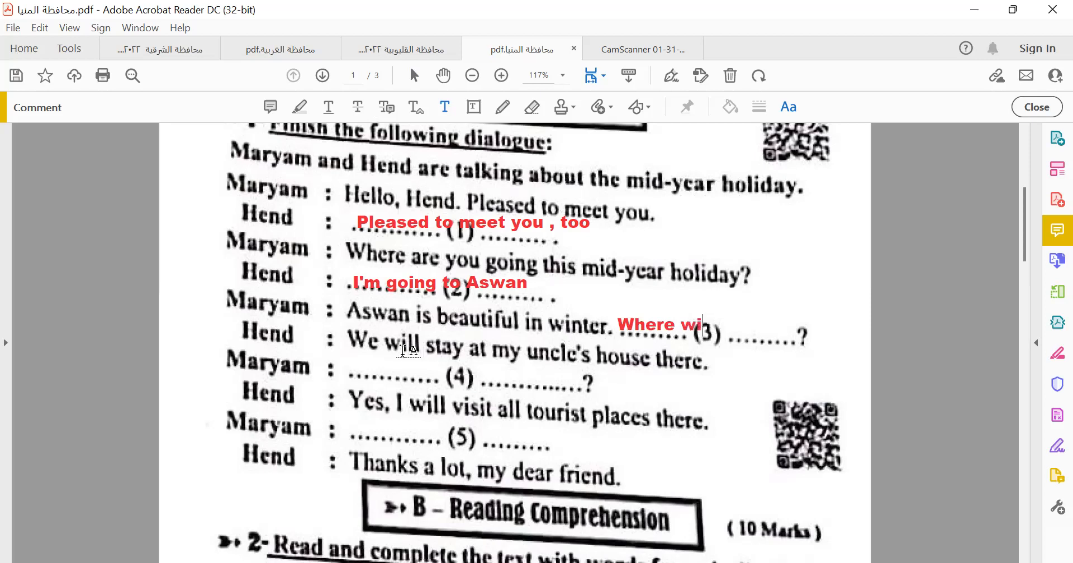
- Fill blank (3) with the red answer "Where will you stay"
{"action": "type", "text": "ll y"}
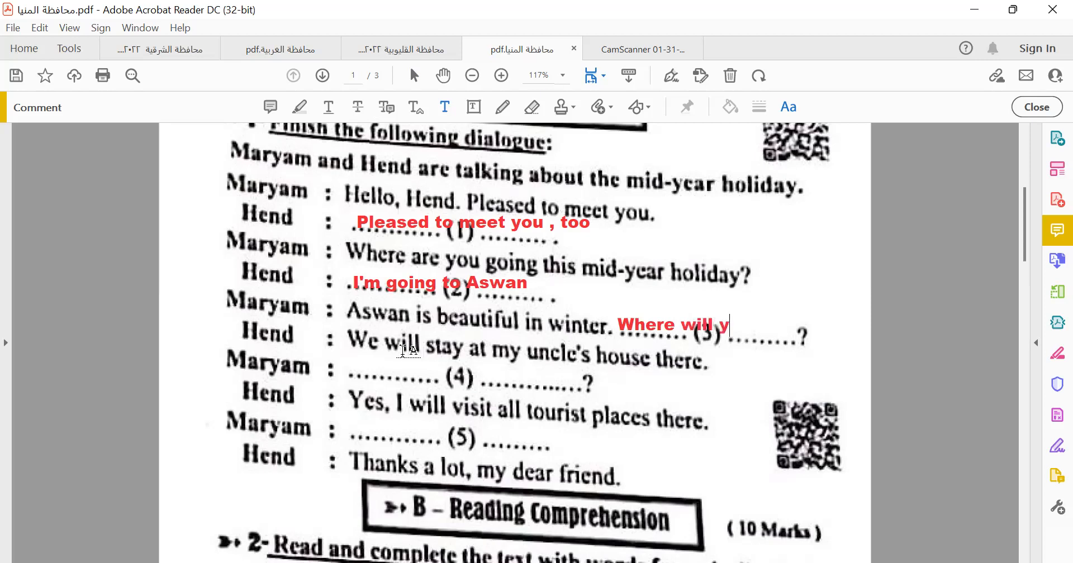
{"action": "type", "text": "ou st"}
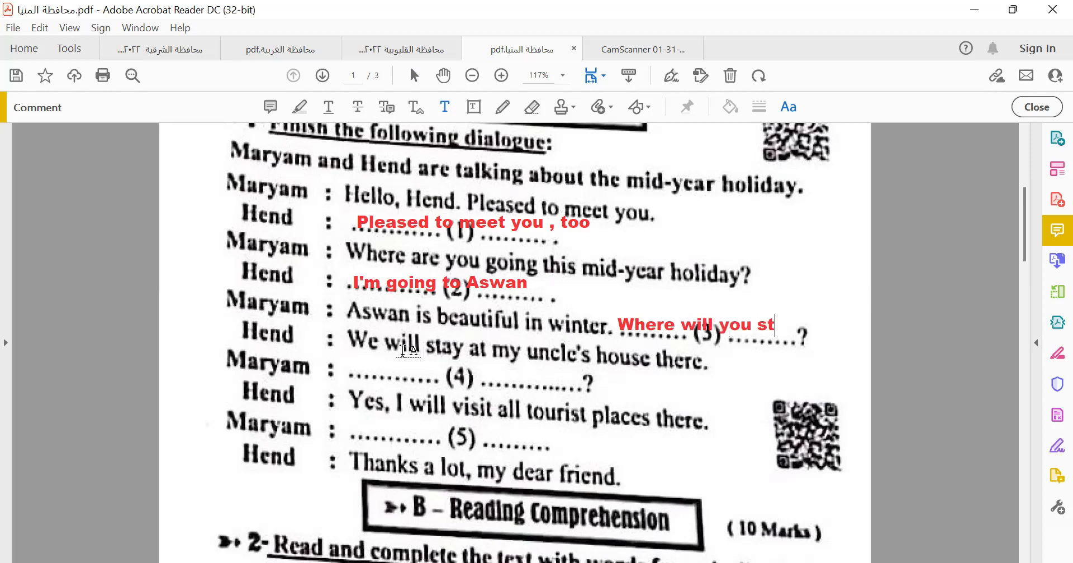
{"action": "type", "text": "ay"}
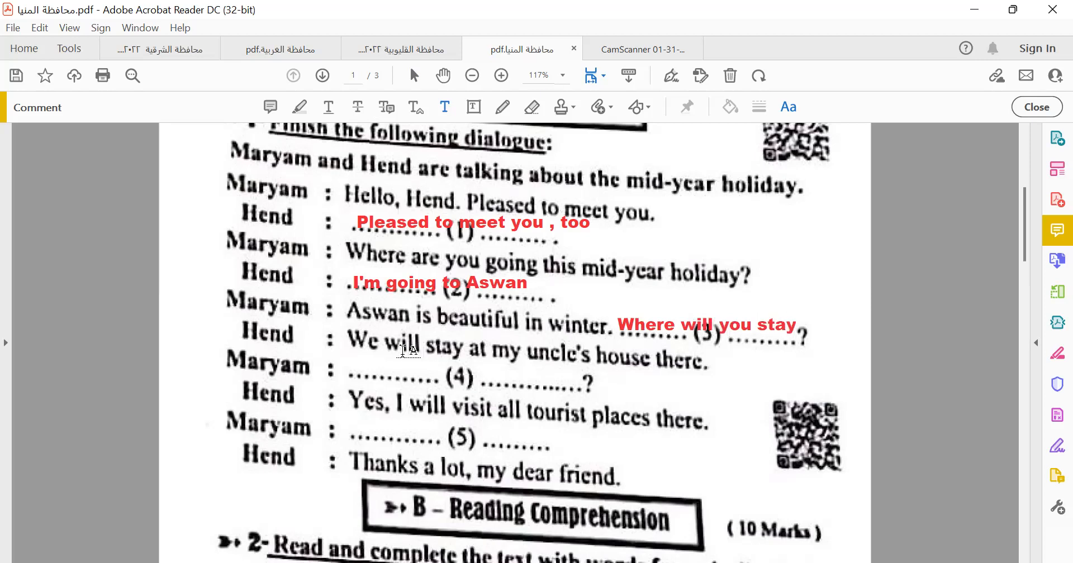
{"action": "mouse_move", "coordinate": [560, 455]}
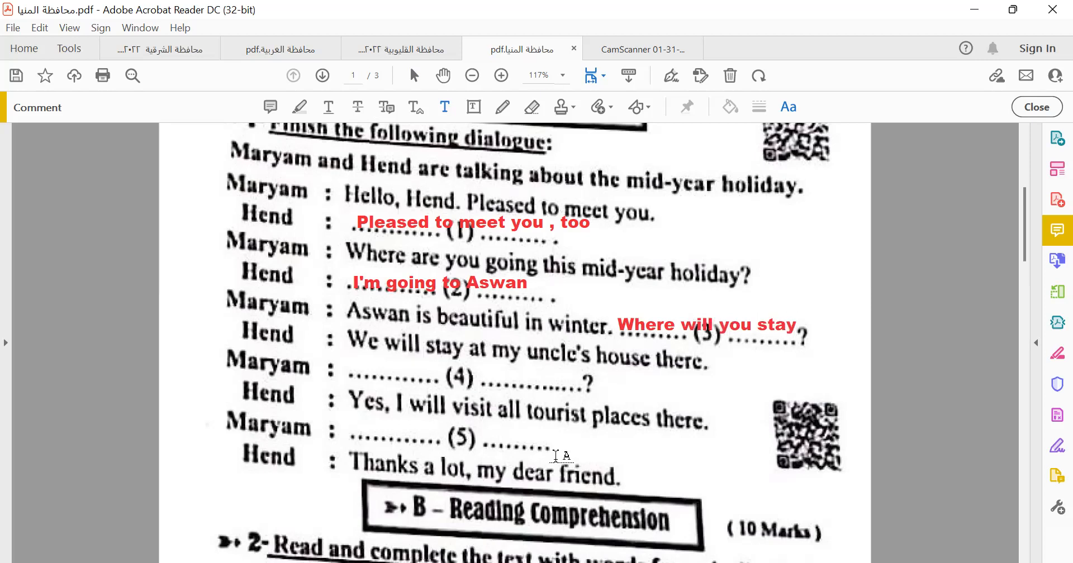
{"action": "mouse_move", "coordinate": [667, 443]}
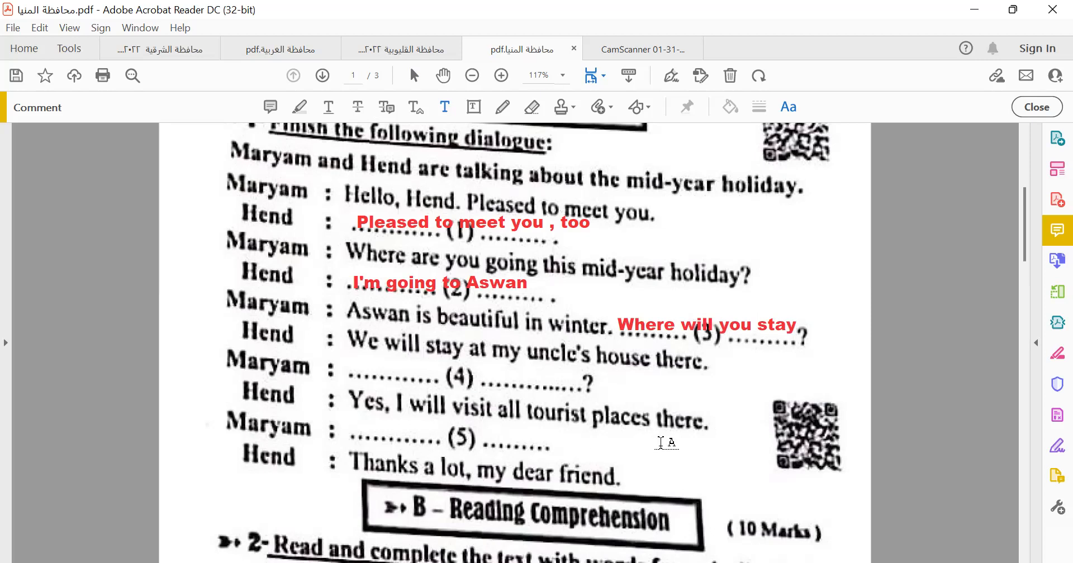
{"action": "mouse_move", "coordinate": [362, 365]}
{"action": "type", "text": "Will you"}
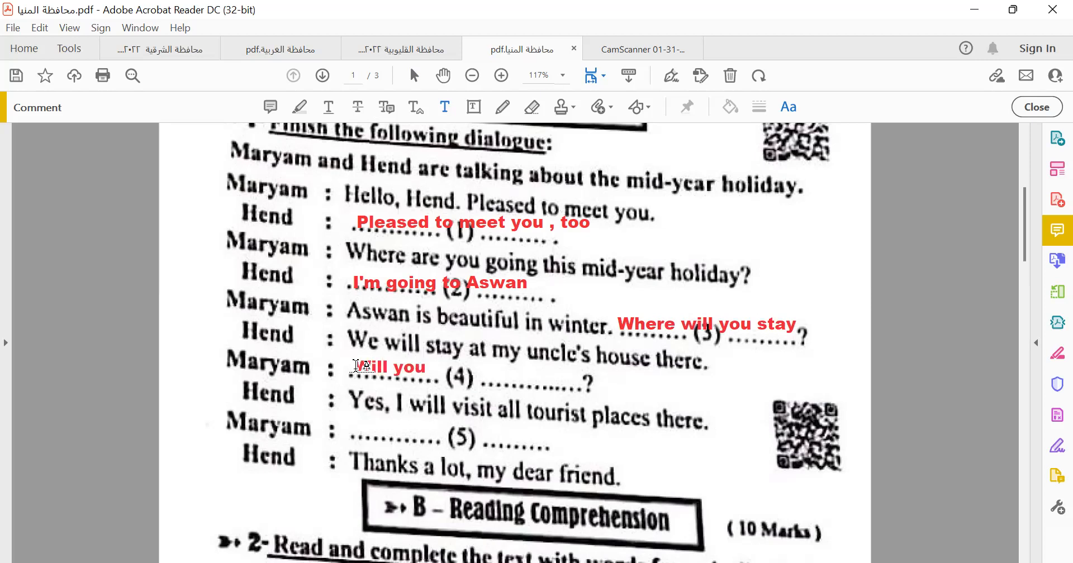
- Fill blank (4) with the red question "Will you visit the tourist places"
{"action": "type", "text": "visit"}
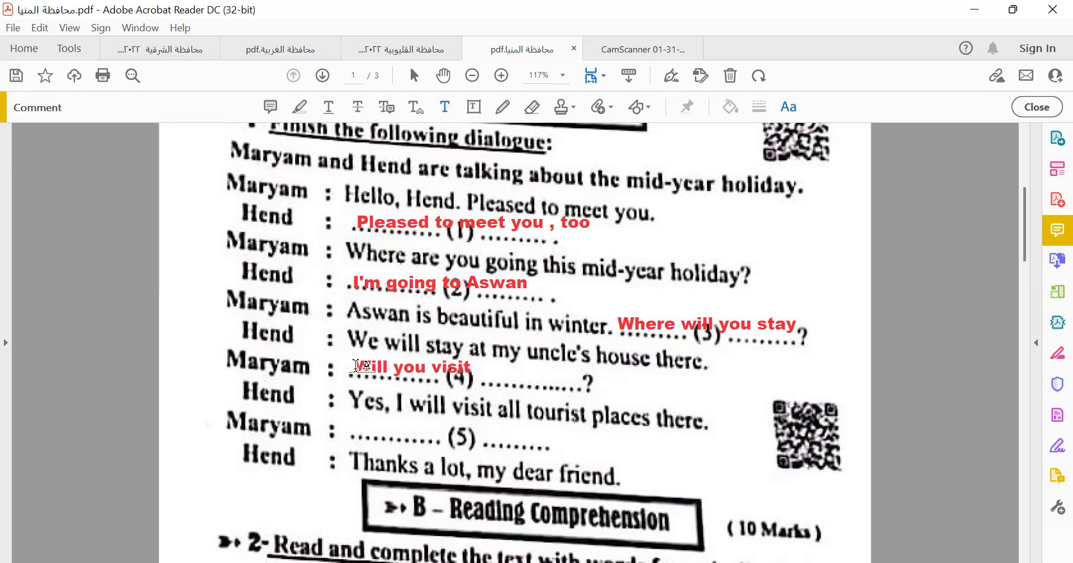
{"action": "type", "text": "the"}
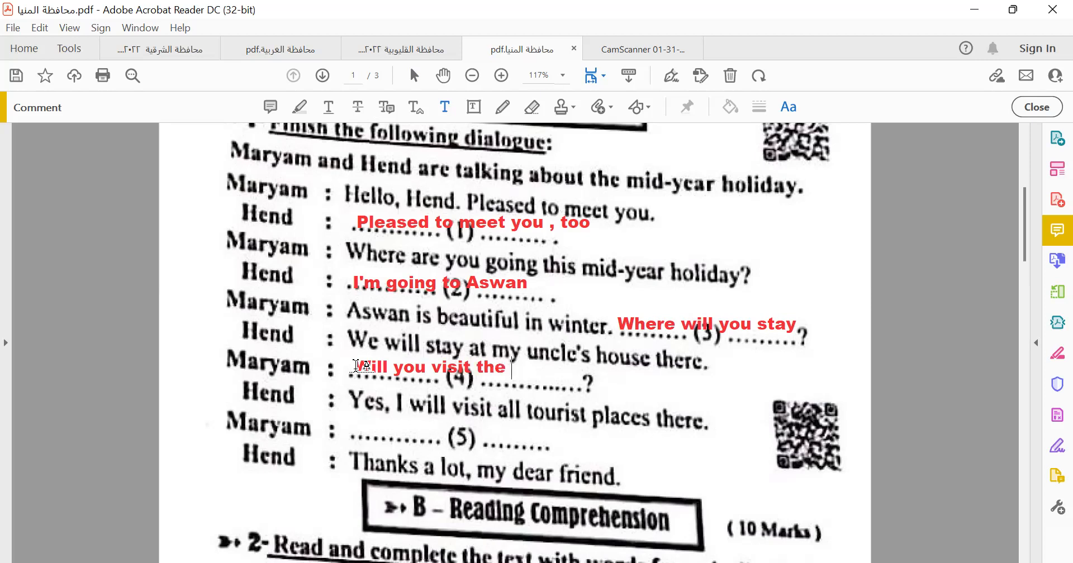
{"action": "type", "text": "tour"}
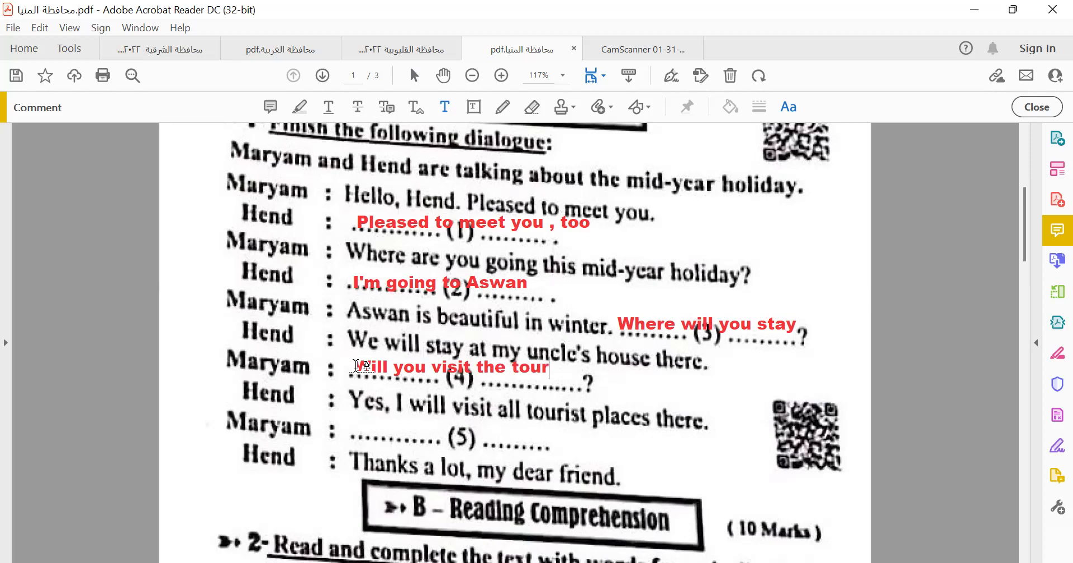
{"action": "type", "text": "ist"}
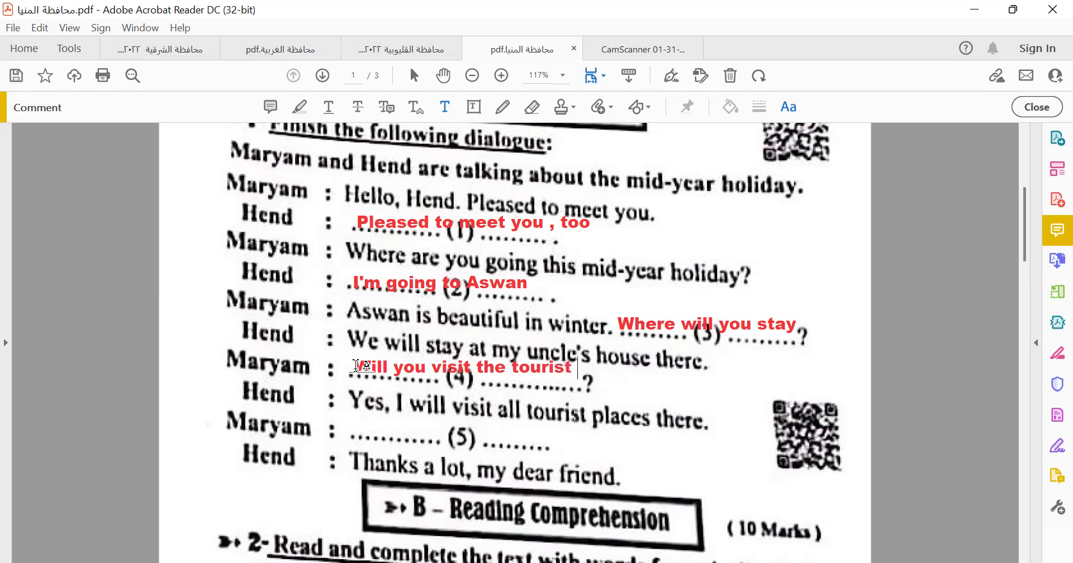
{"action": "type", "text": "places"}
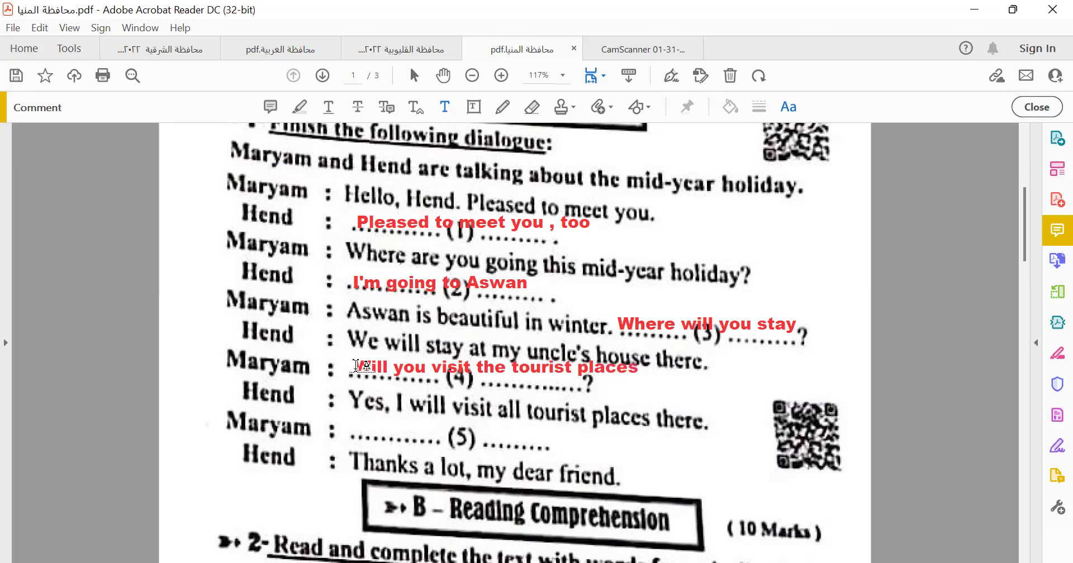
- Fill blank (5) with the red answer "Have a nice holiday"
{"action": "scroll", "scroll_direction": "down", "scroll_amount": 3}
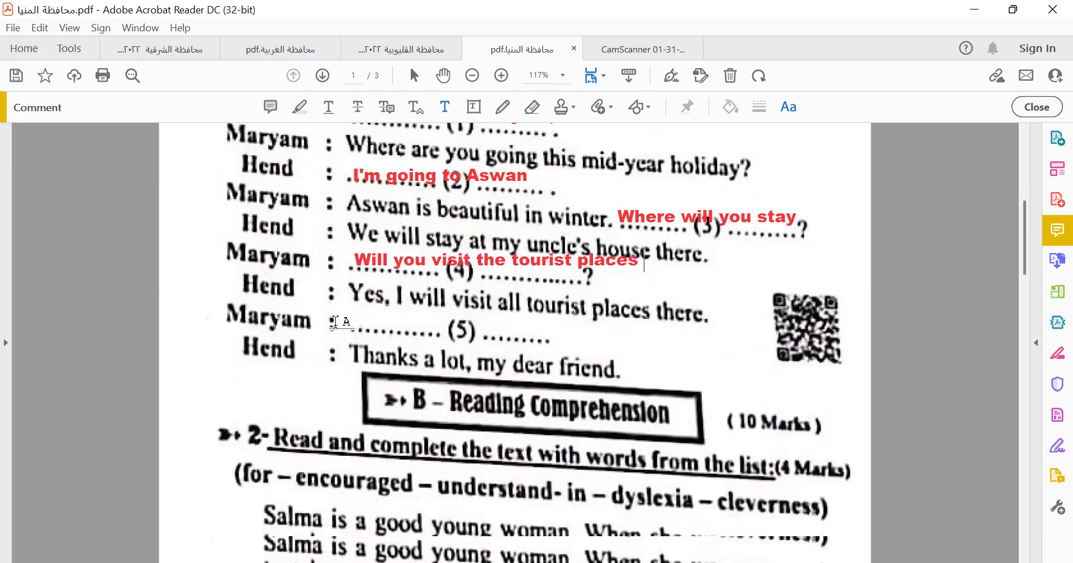
{"action": "scroll", "scroll_direction": "down", "scroll_amount": 3}
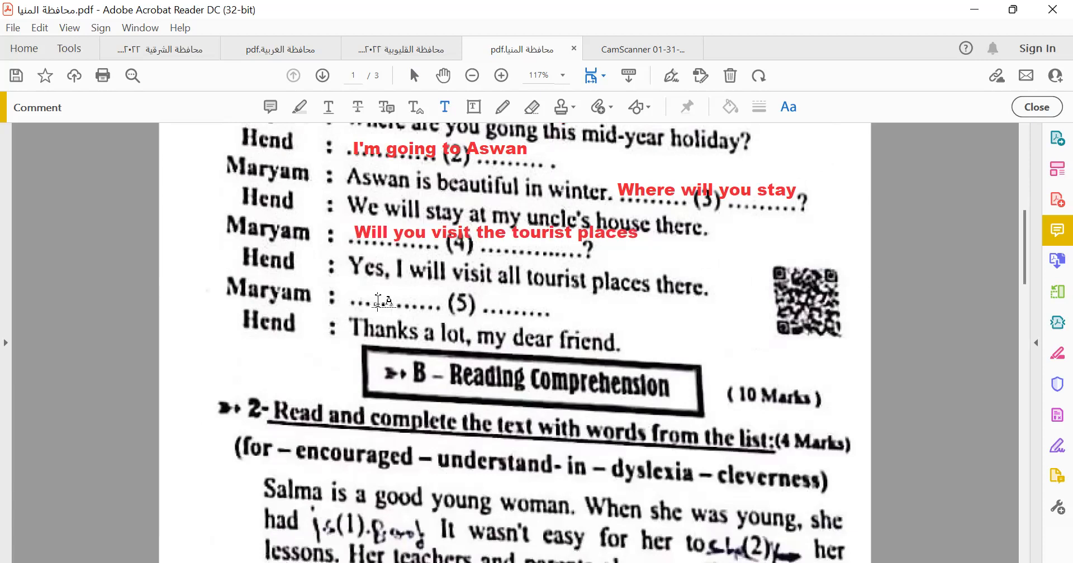
{"action": "type", "text": "Have a"}
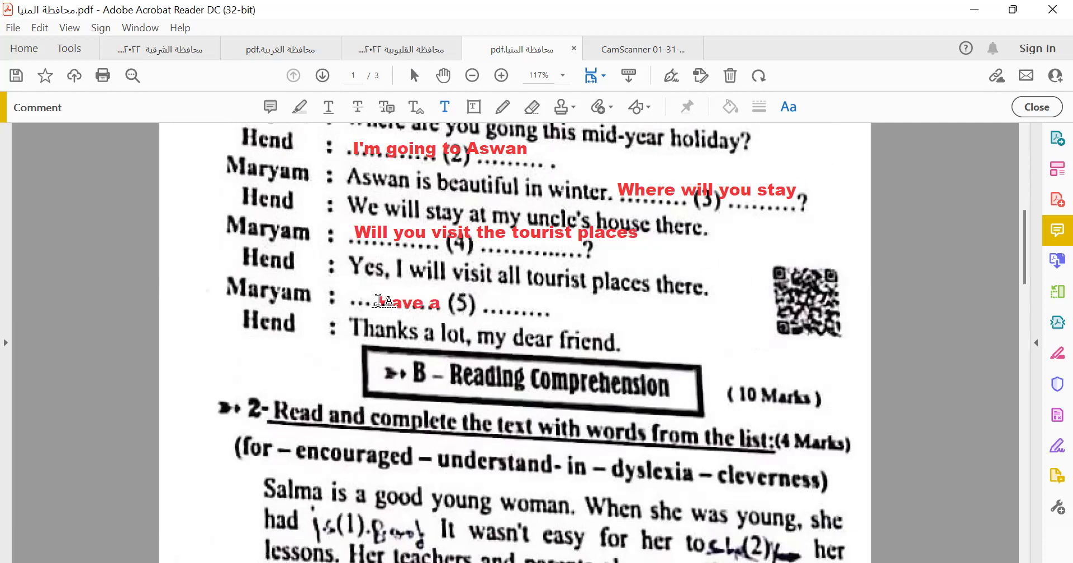
{"action": "type", "text": "nice"}
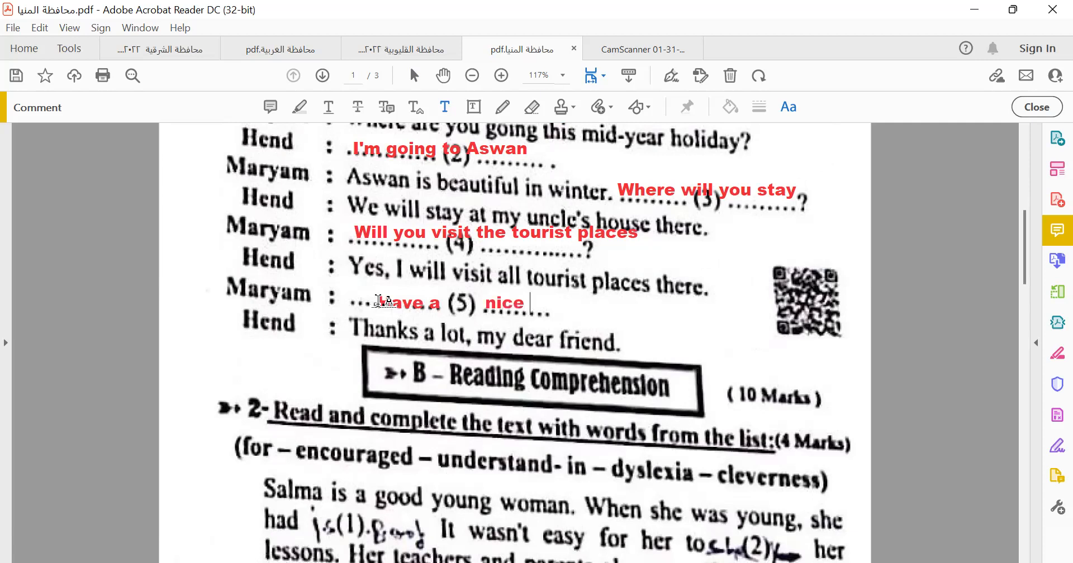
{"action": "type", "text": "ho"}
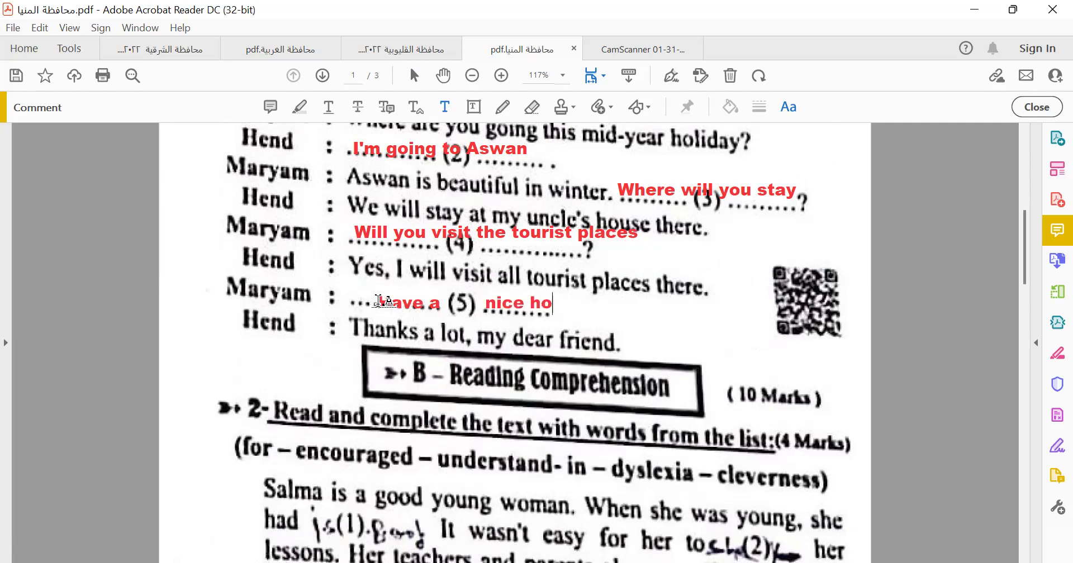
{"action": "type", "text": "liday"}
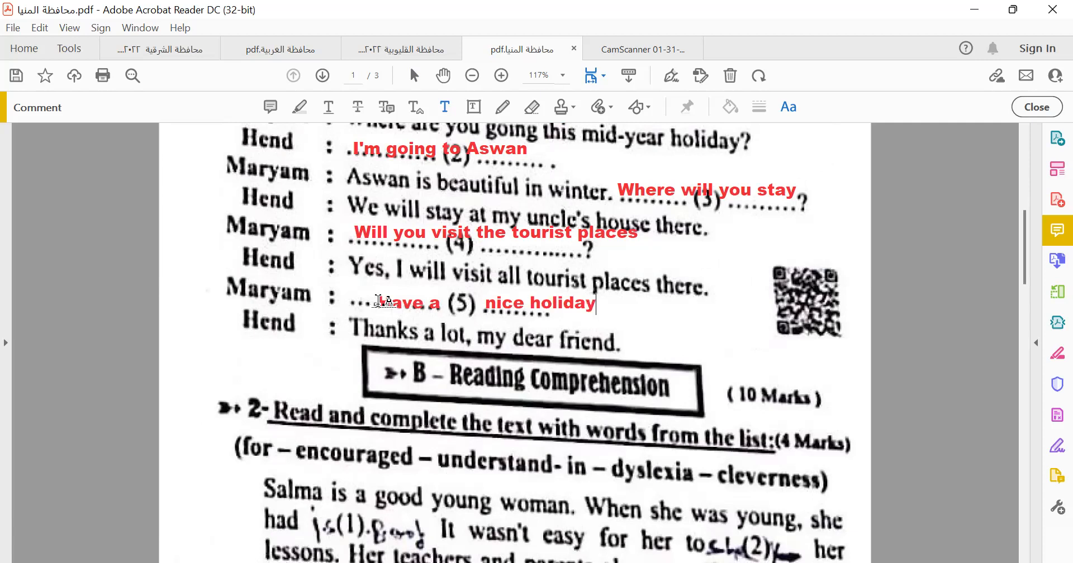
{"action": "scroll", "scroll_direction": "down", "scroll_amount": 3}
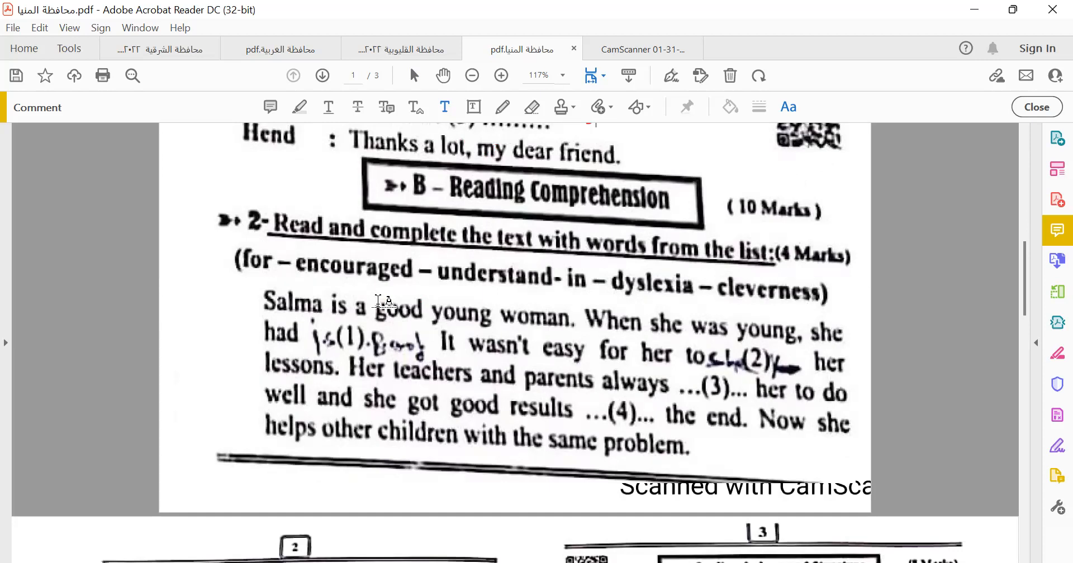
{"action": "mouse_move", "coordinate": [426, 235]}
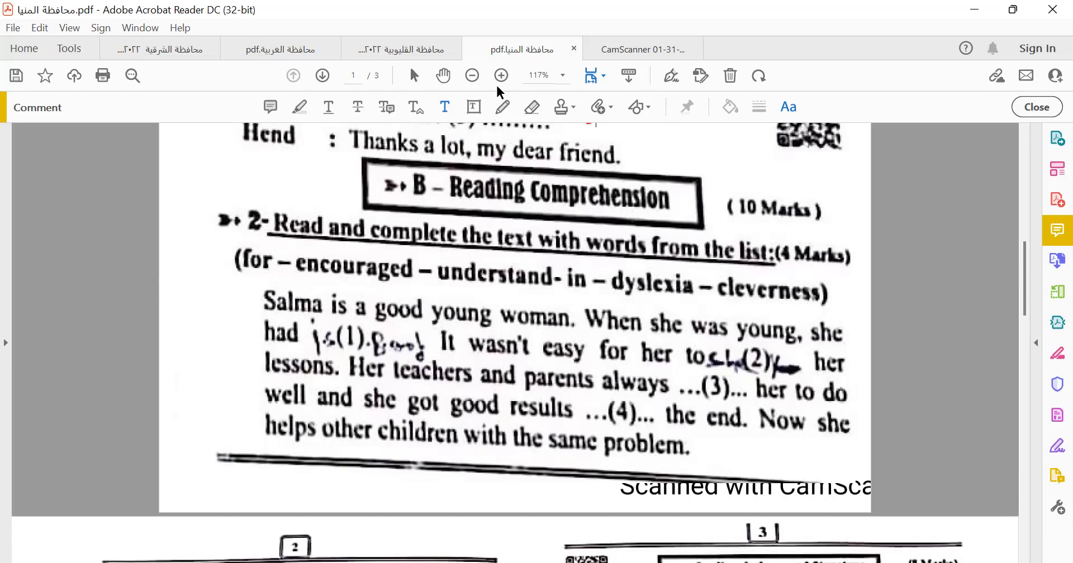
{"action": "mouse_move", "coordinate": [291, 307]}
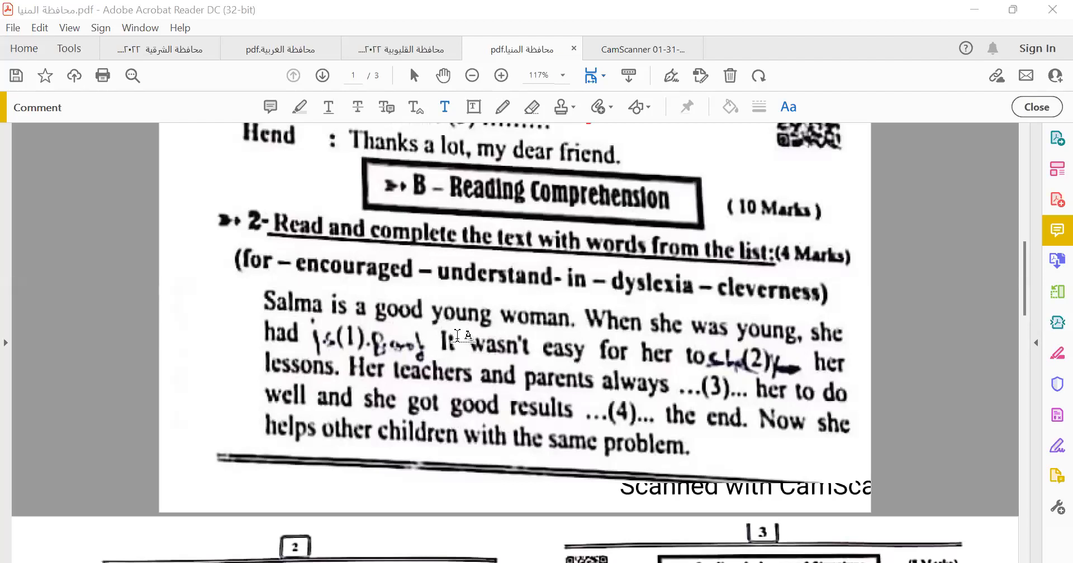
{"action": "mouse_move", "coordinate": [811, 359]}
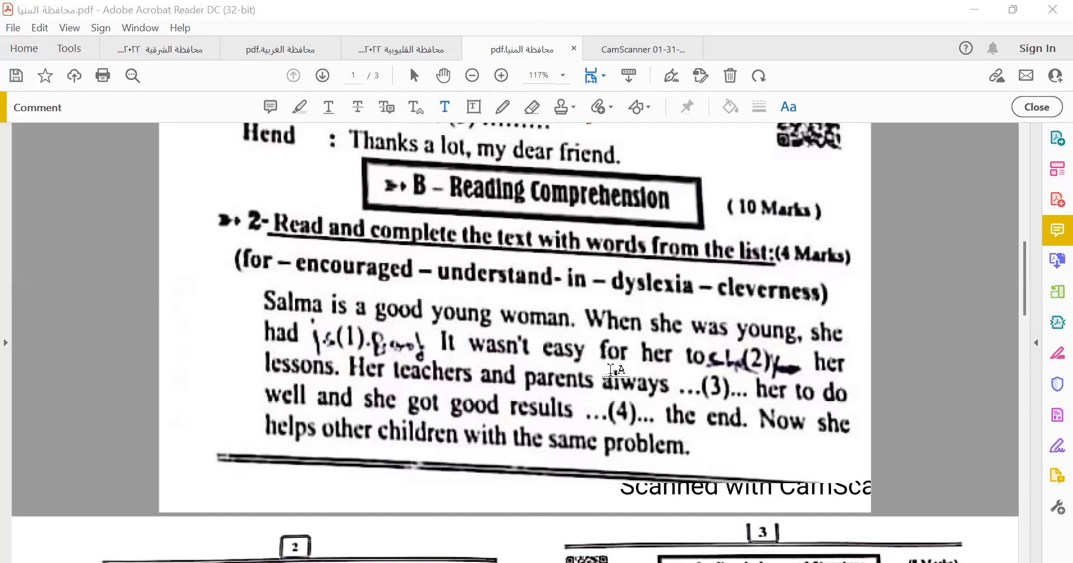
{"action": "mouse_move", "coordinate": [682, 363]}
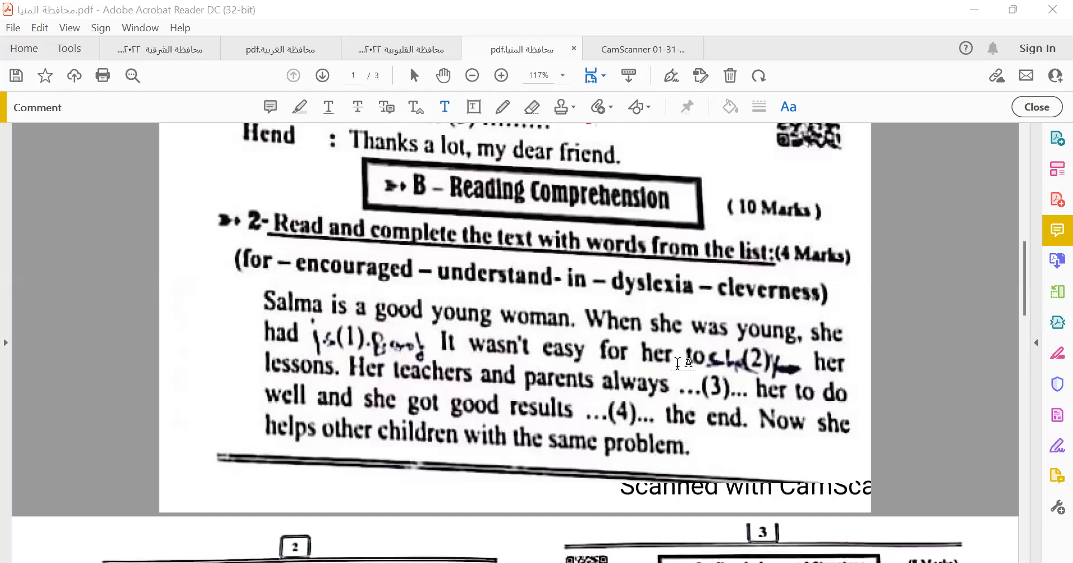
{"action": "mouse_move", "coordinate": [342, 354]}
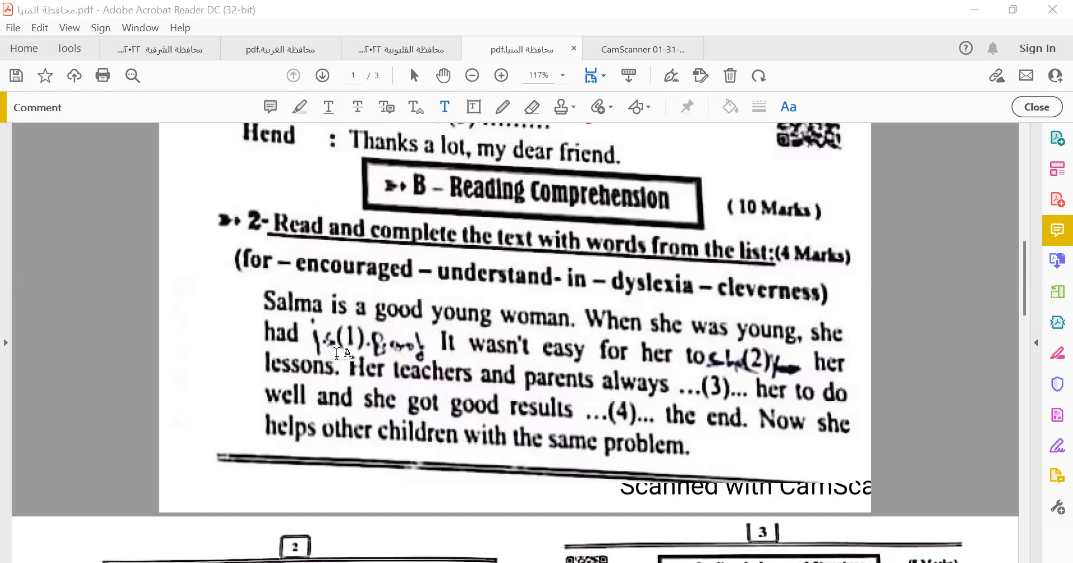
{"action": "mouse_move", "coordinate": [641, 265]}
{"action": "type", "text": "1"}
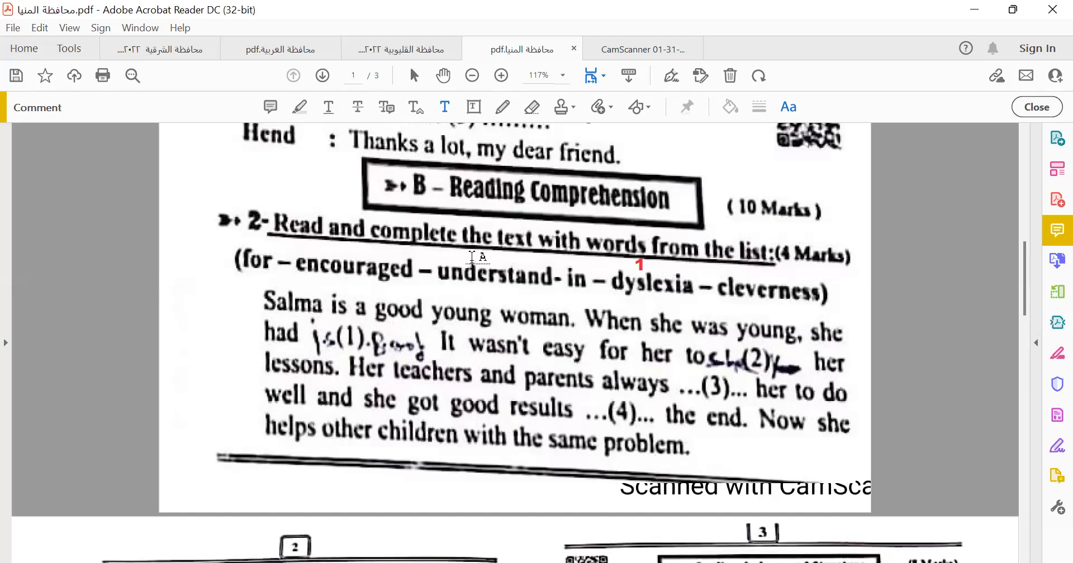
- Number understand and in with red 2 and 4, then move to page 2
{"action": "left_click", "coordinate": [477, 260]}
{"action": "type", "text": "2"}
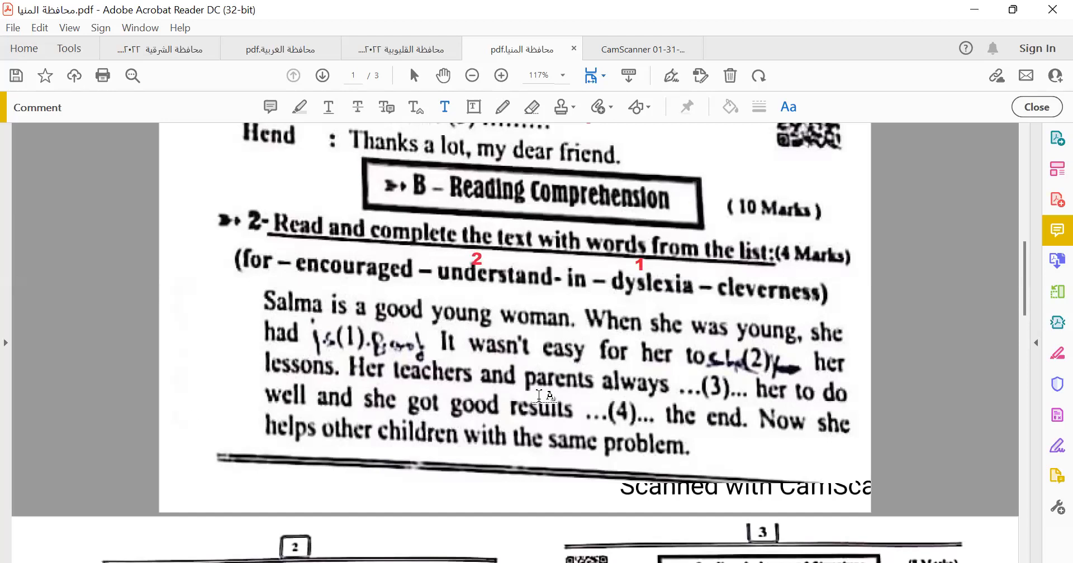
{"action": "mouse_move", "coordinate": [493, 389]}
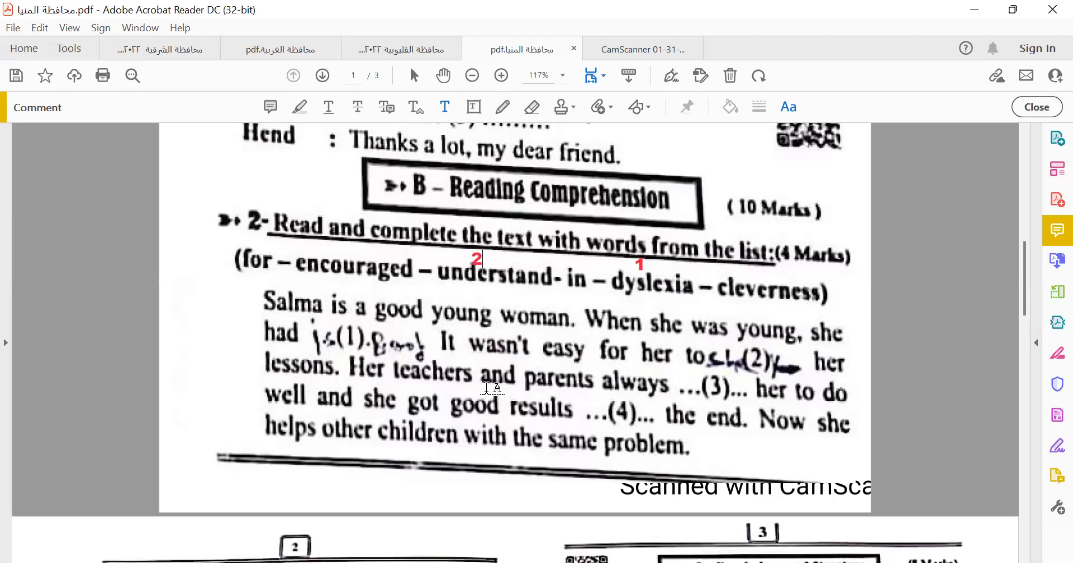
{"action": "mouse_move", "coordinate": [536, 390]}
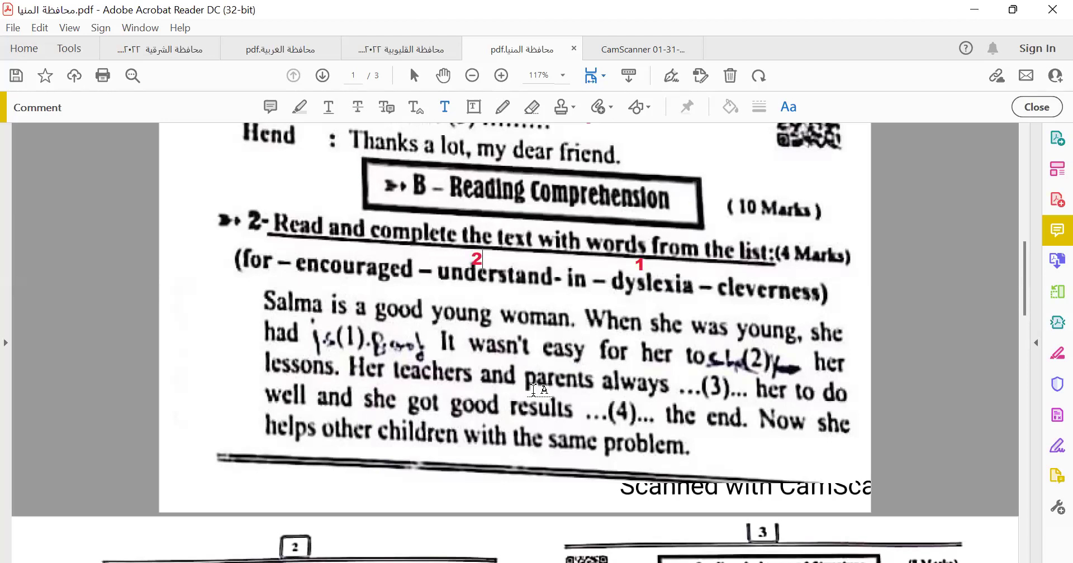
{"action": "mouse_move", "coordinate": [753, 383]}
{"action": "type", "text": "3"}
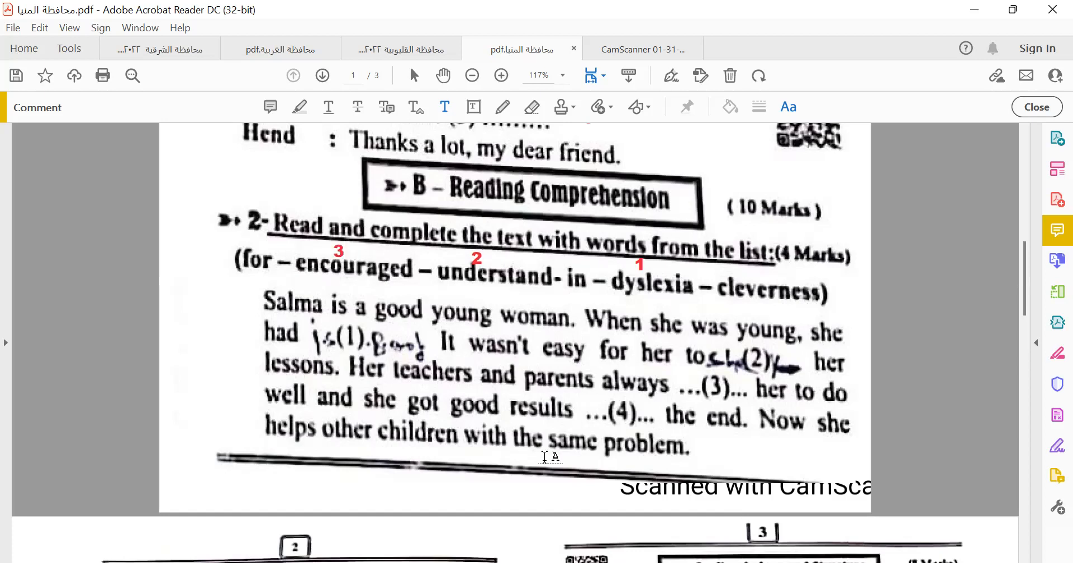
{"action": "mouse_move", "coordinate": [475, 418]}
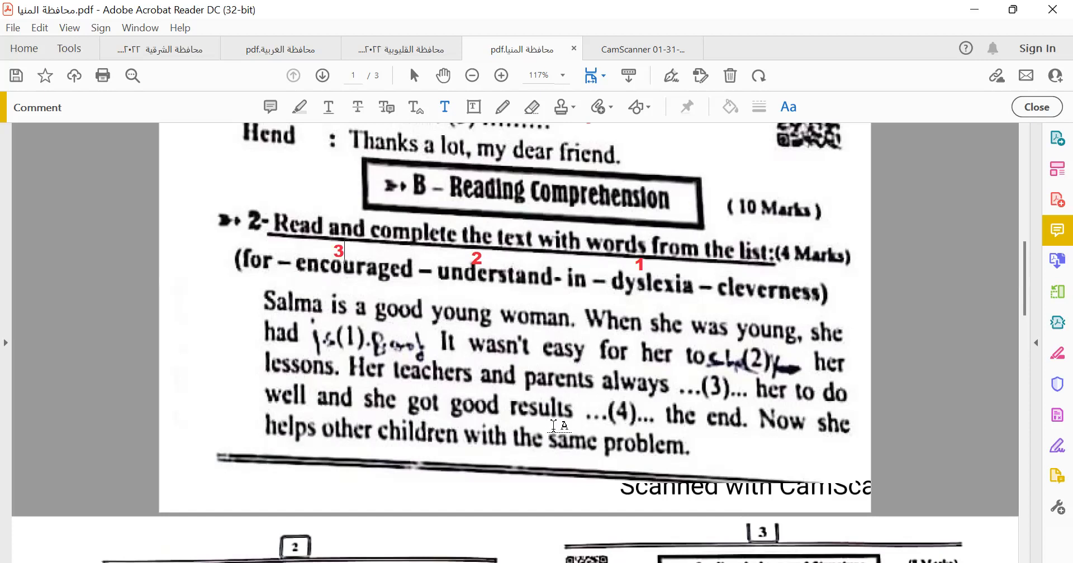
{"action": "mouse_move", "coordinate": [559, 295]}
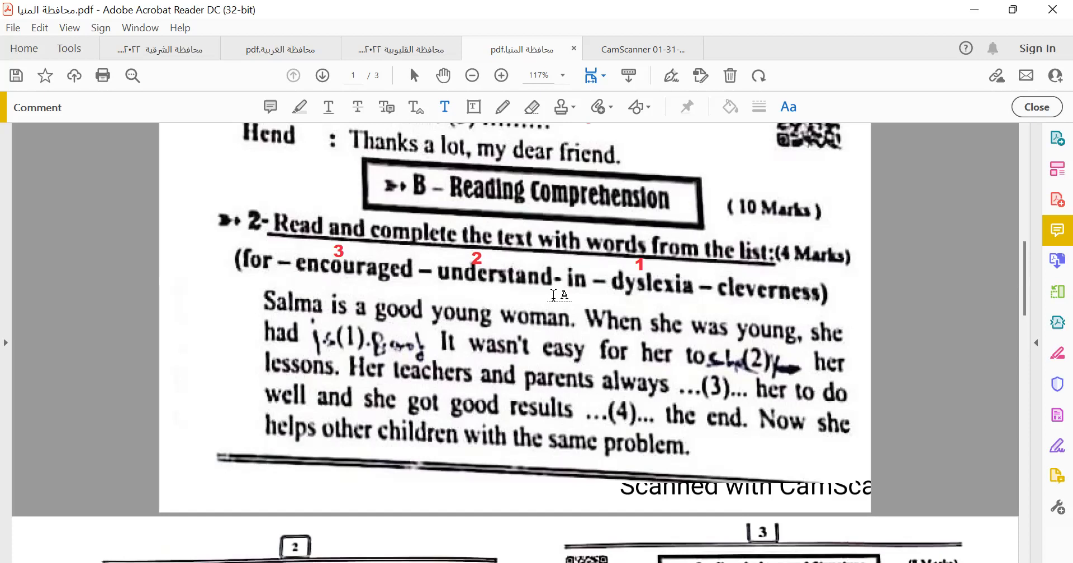
{"action": "mouse_move", "coordinate": [579, 265]}
{"action": "type", "text": "4"}
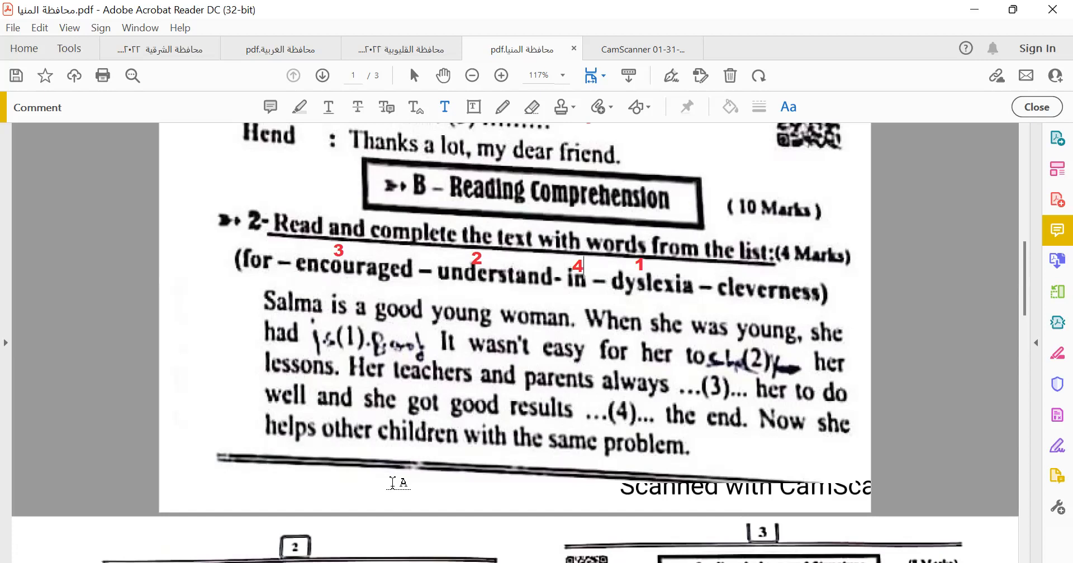
{"action": "left_click", "coordinate": [322, 75]}
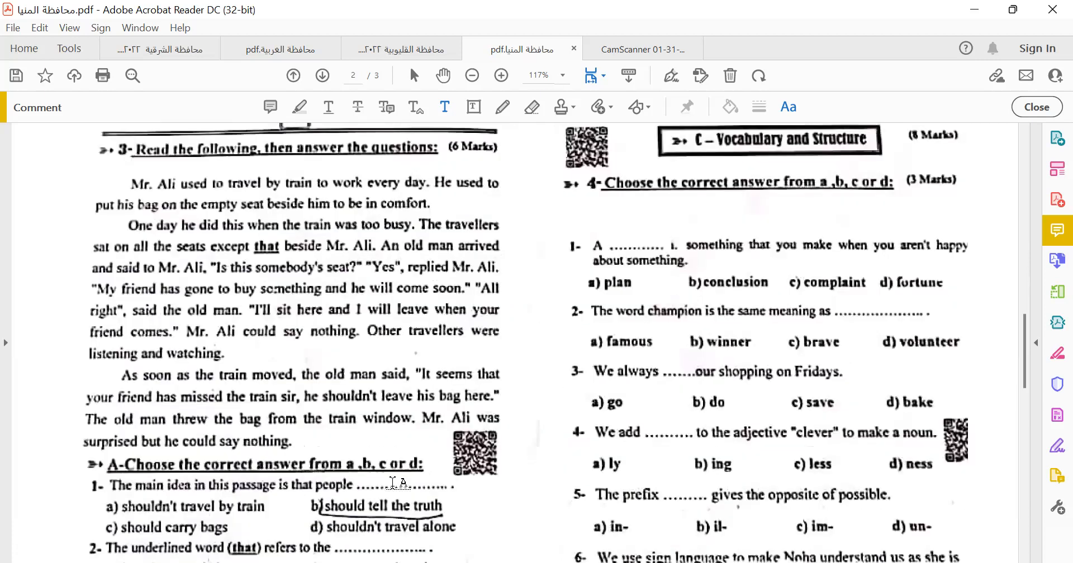
{"action": "mouse_move", "coordinate": [174, 308]}
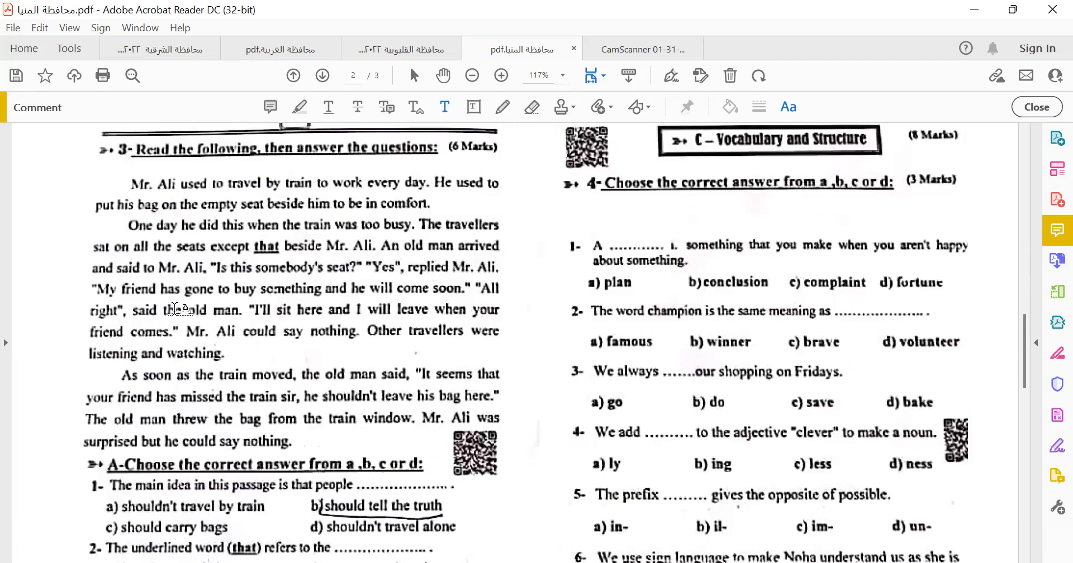
{"action": "mouse_move", "coordinate": [501, 76]}
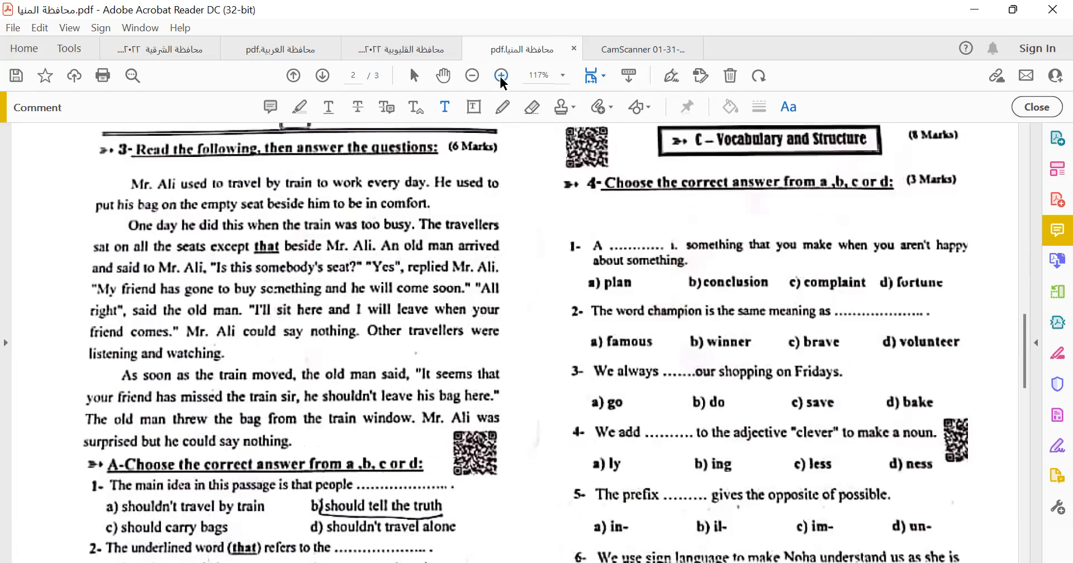
{"action": "left_click", "coordinate": [501, 76]}
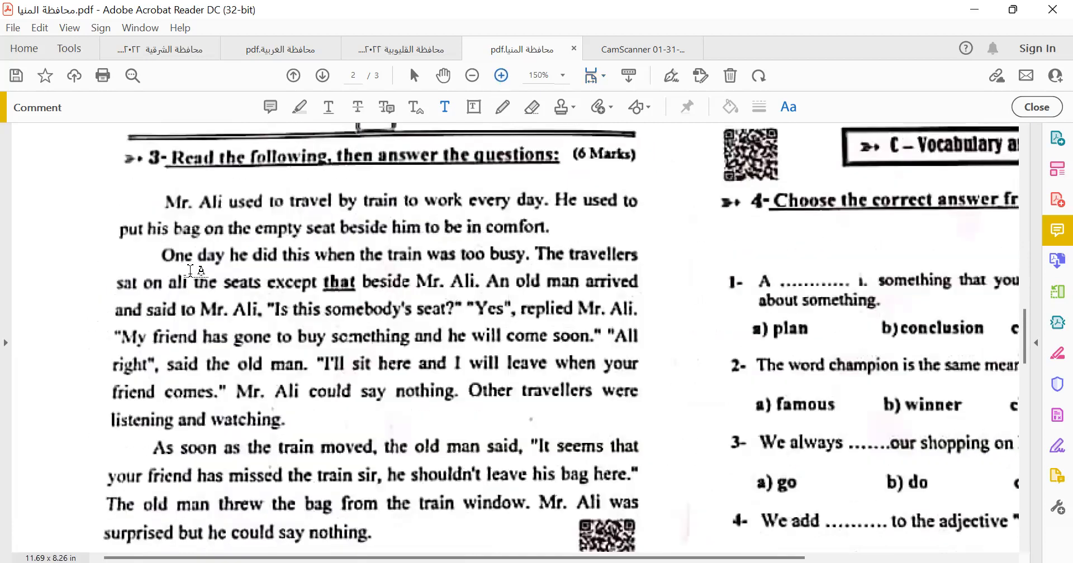
{"action": "mouse_move", "coordinate": [171, 231]}
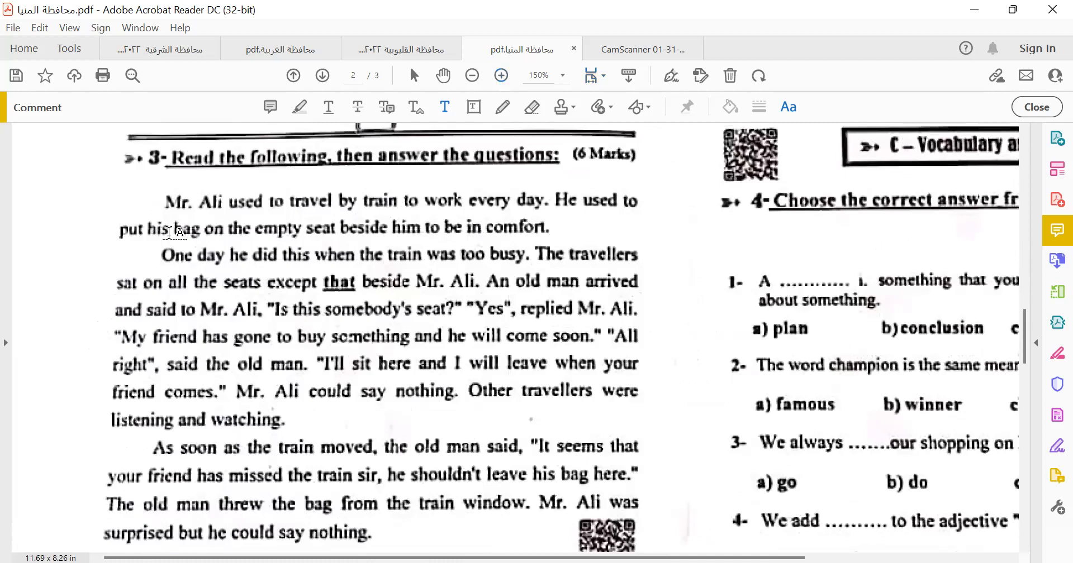
{"action": "mouse_move", "coordinate": [271, 222]}
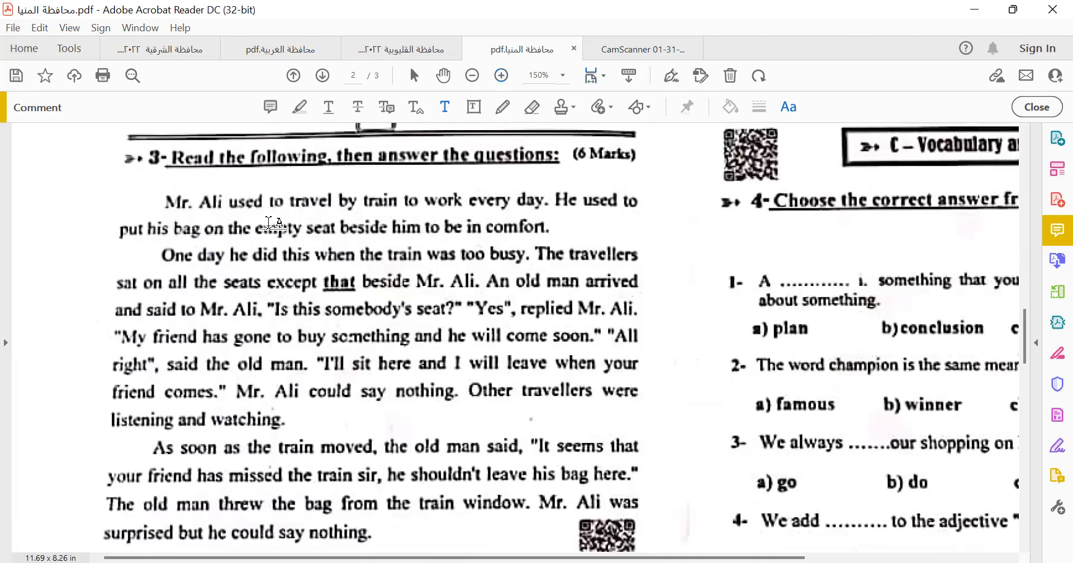
{"action": "mouse_move", "coordinate": [555, 216]}
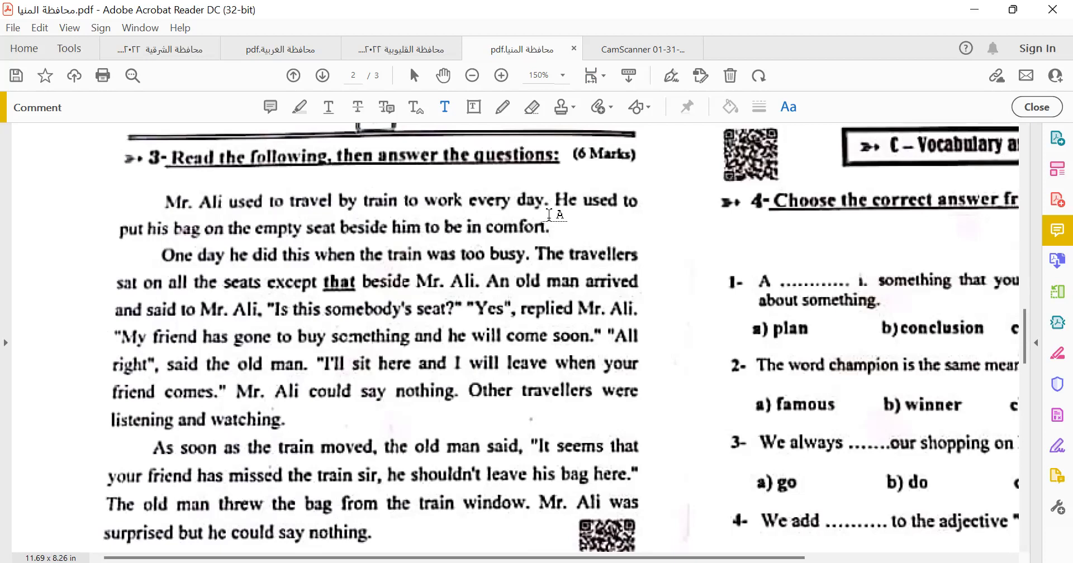
{"action": "mouse_move", "coordinate": [144, 245]}
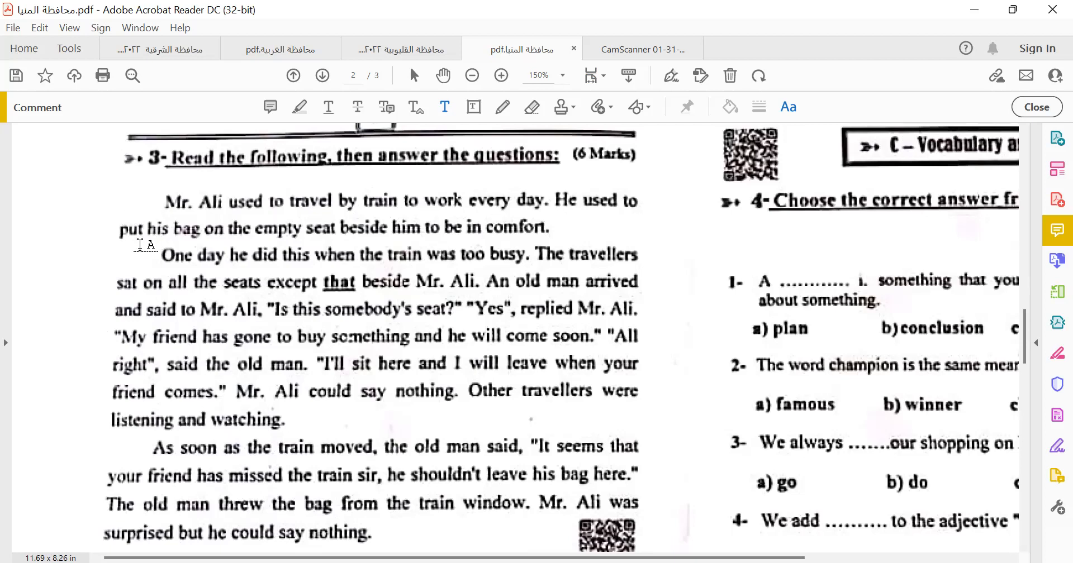
{"action": "mouse_move", "coordinate": [301, 255]}
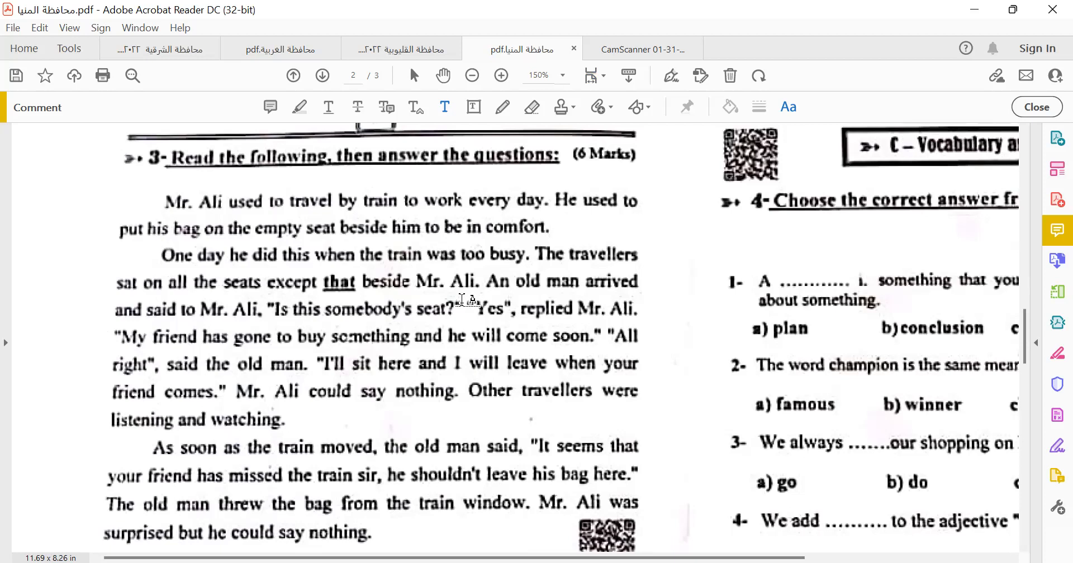
{"action": "mouse_move", "coordinate": [698, 308]}
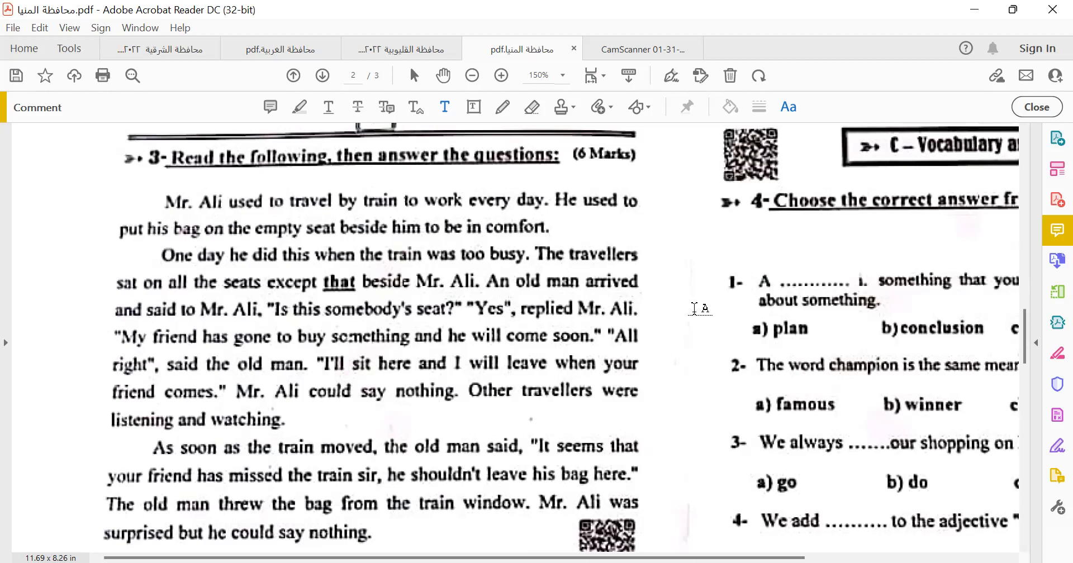
{"action": "mouse_move", "coordinate": [316, 354]}
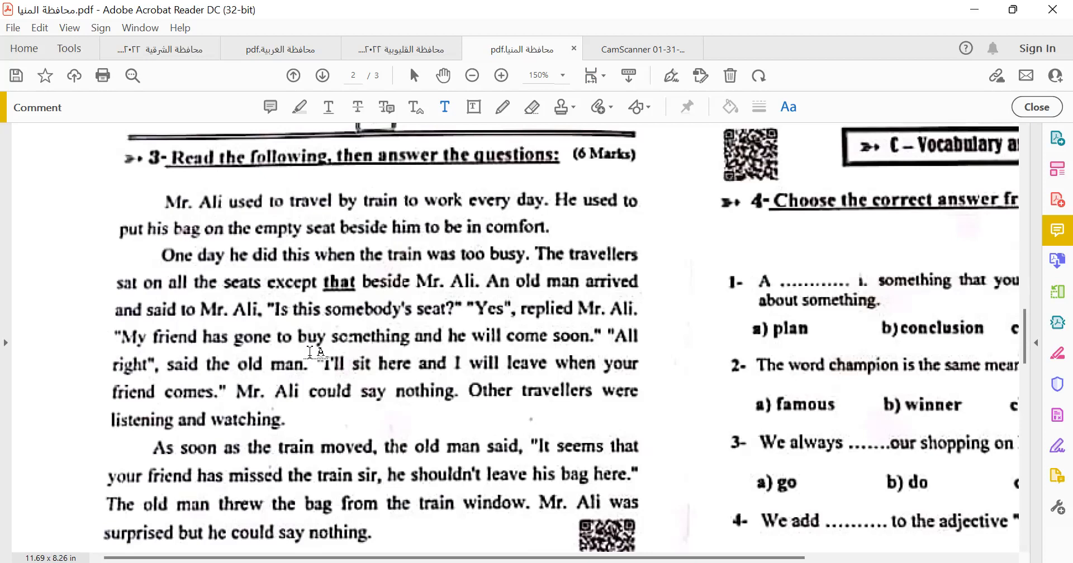
{"action": "mouse_move", "coordinate": [291, 411]}
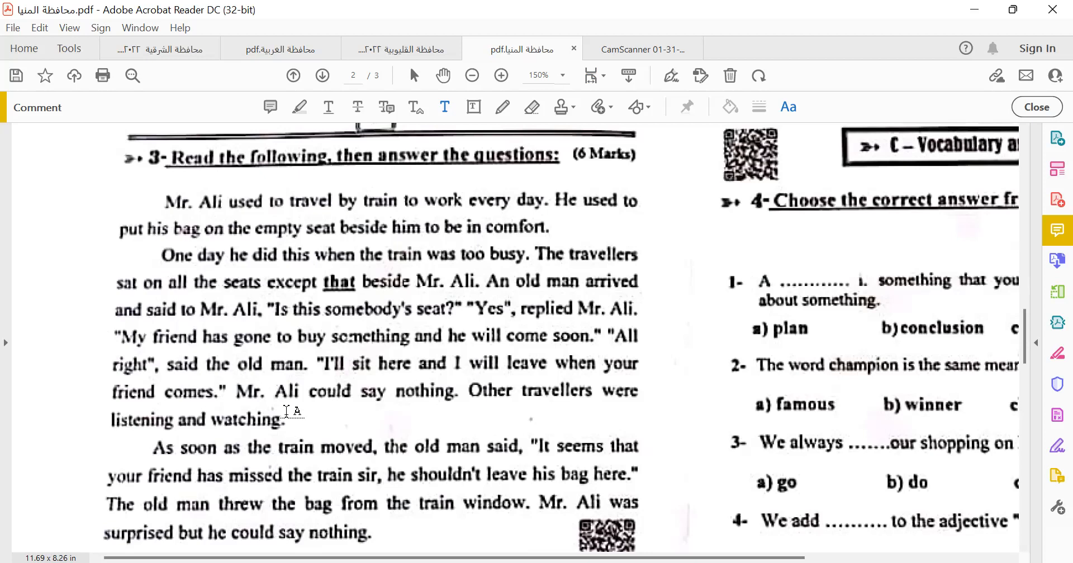
{"action": "mouse_move", "coordinate": [397, 487]}
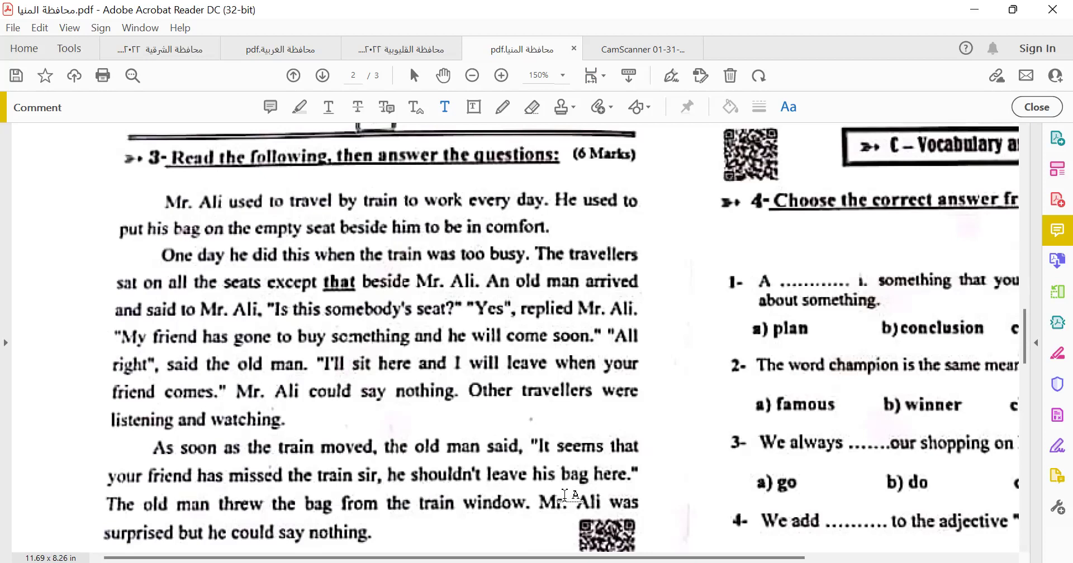
{"action": "mouse_move", "coordinate": [311, 527]}
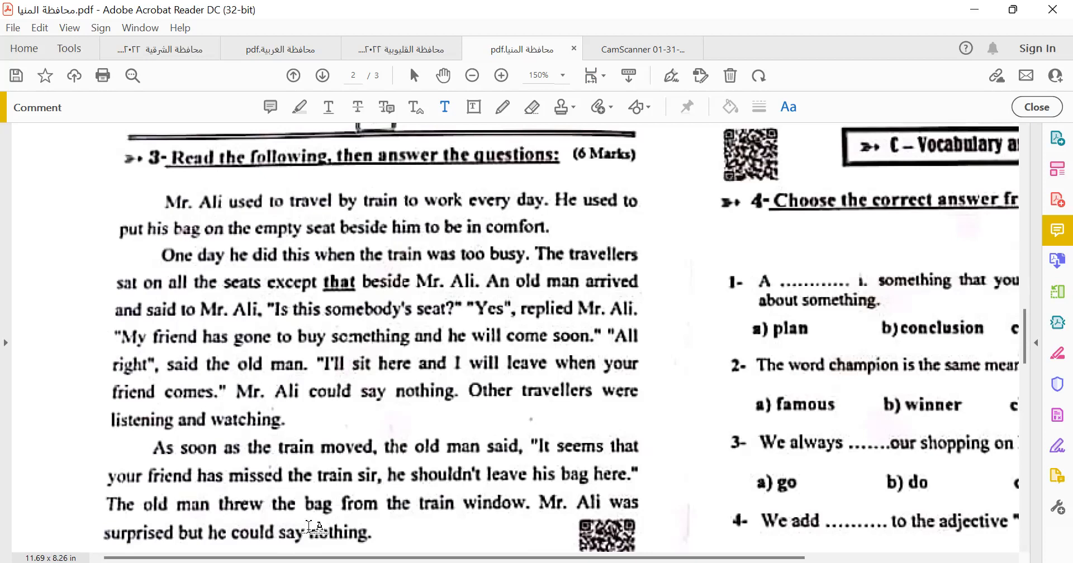
{"action": "mouse_move", "coordinate": [281, 508]}
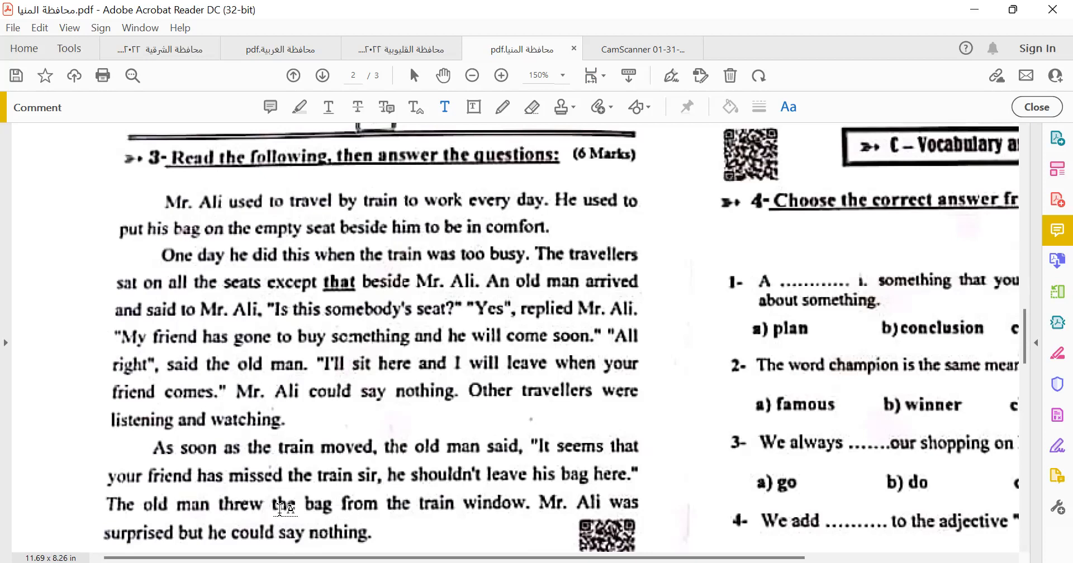
{"action": "scroll", "scroll_direction": "down", "scroll_amount": 3}
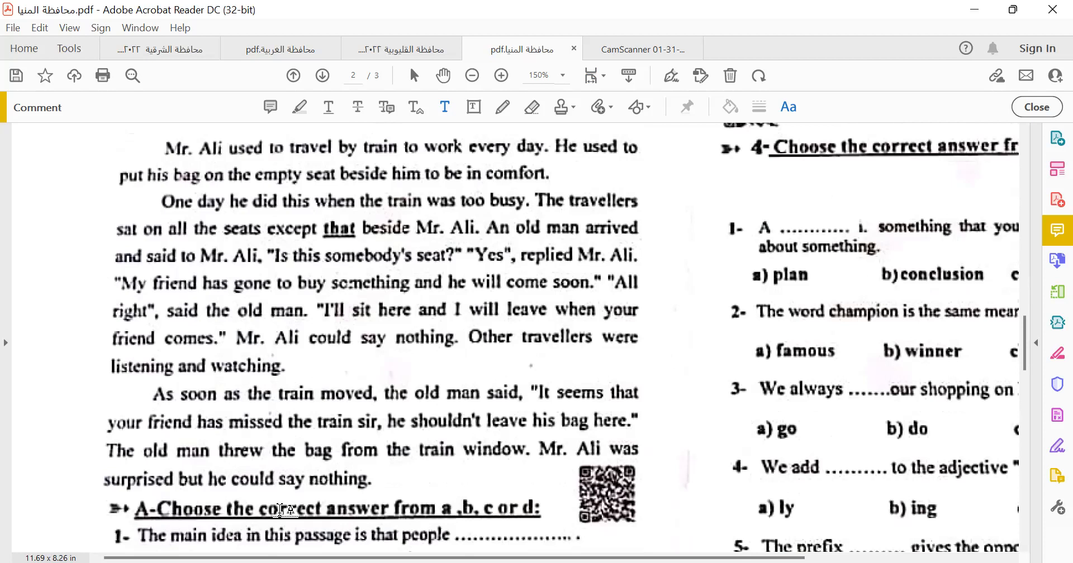
{"action": "scroll", "scroll_direction": "down", "scroll_amount": 3}
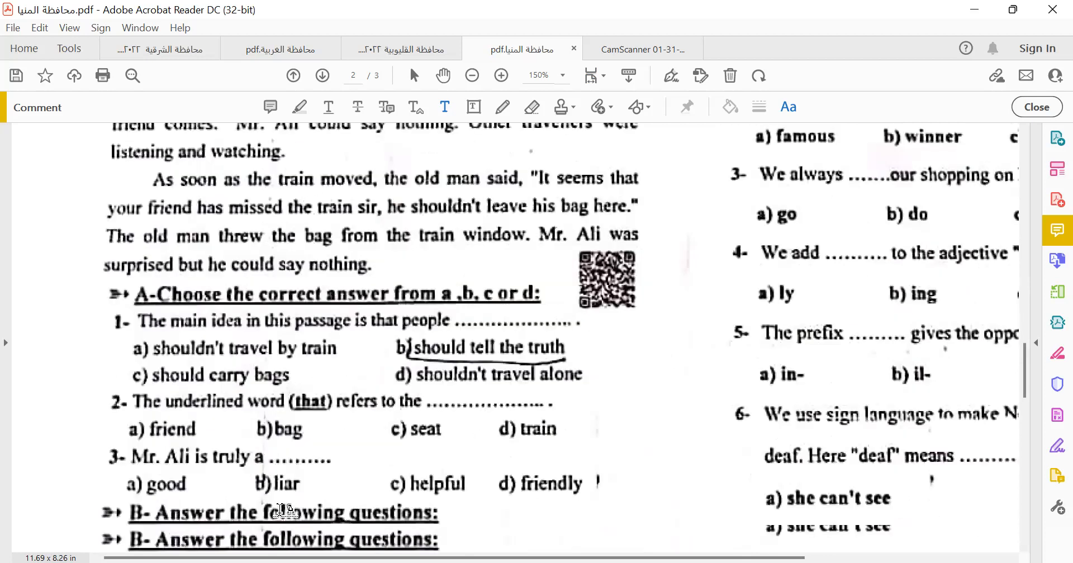
{"action": "scroll", "scroll_direction": "down", "scroll_amount": 3}
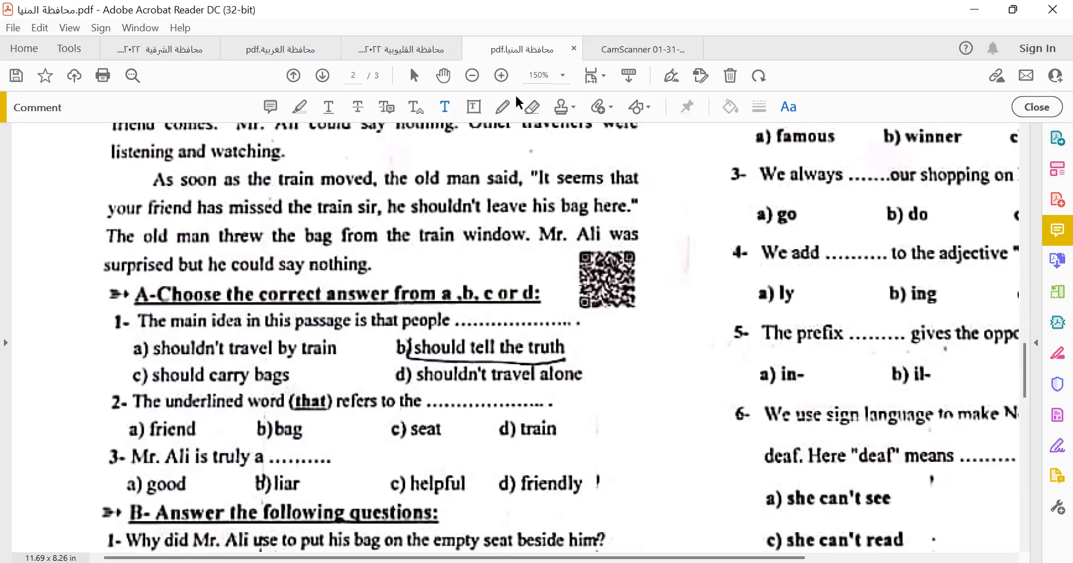
{"action": "mouse_move", "coordinate": [397, 354]}
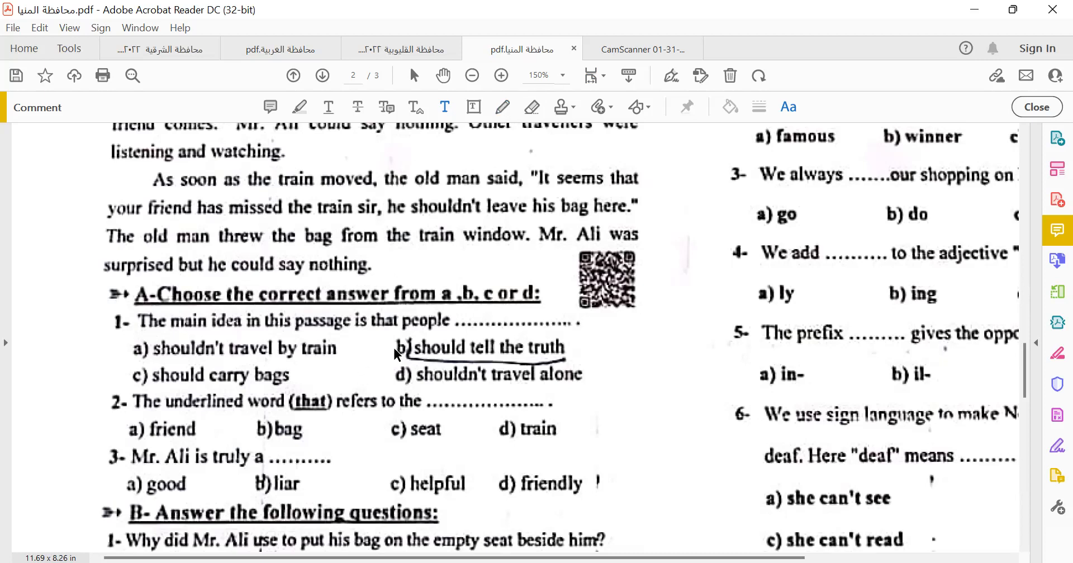
- With the pinned freehand pencil, tick 'should tell the truth', 'seat' and 'liar' in Part A
{"action": "left_click", "coordinate": [503, 107]}
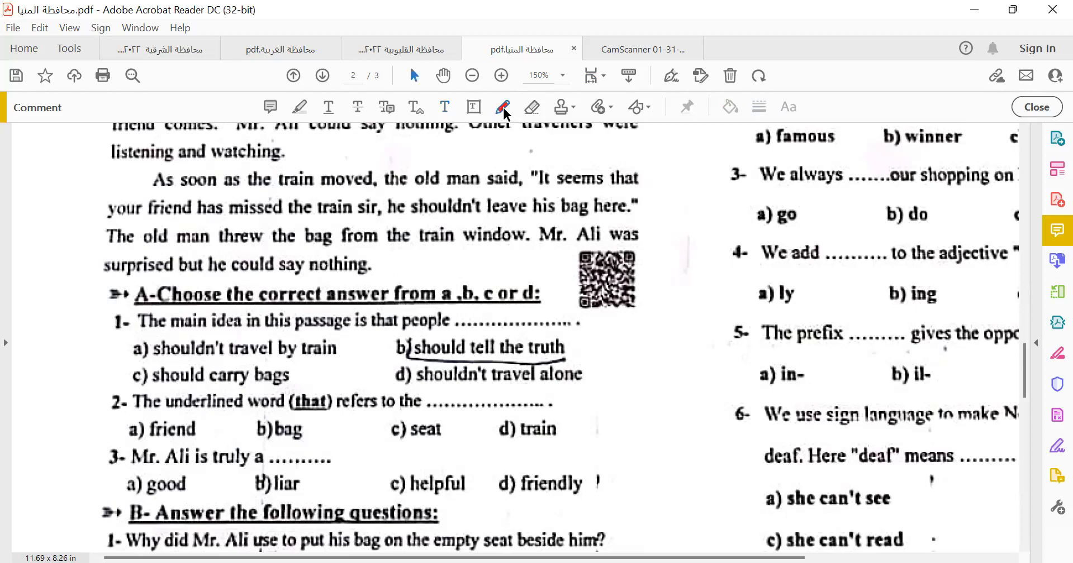
{"action": "left_click", "coordinate": [503, 107]}
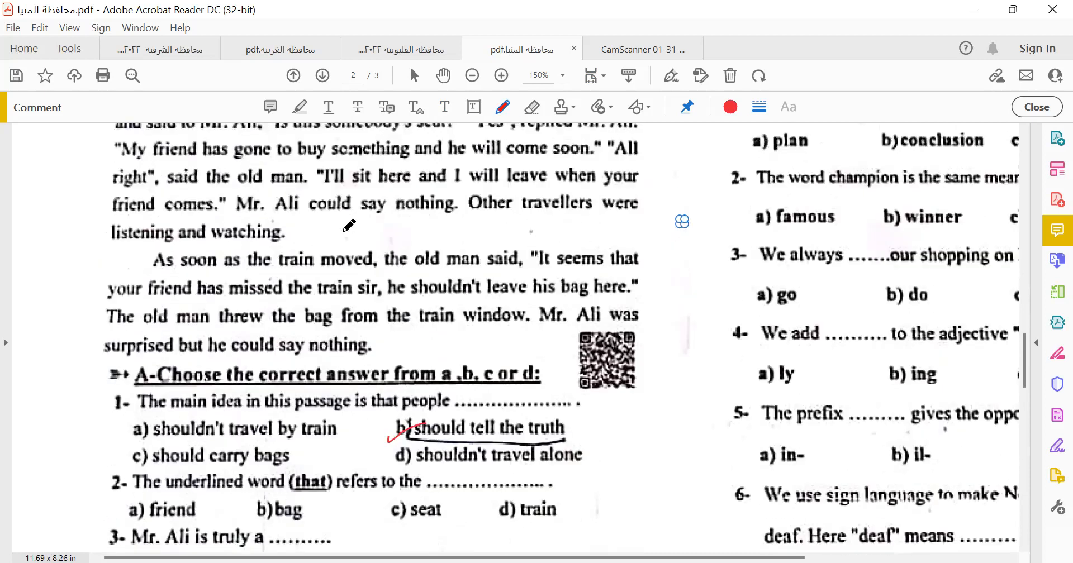
{"action": "scroll", "scroll_direction": "up", "scroll_amount": 3}
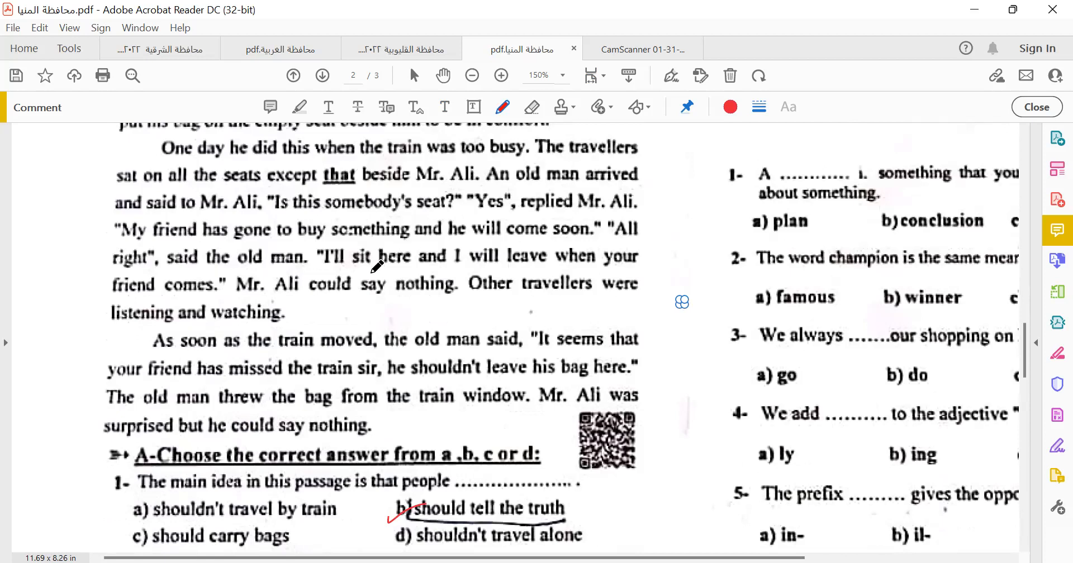
{"action": "scroll", "scroll_direction": "down", "scroll_amount": 3}
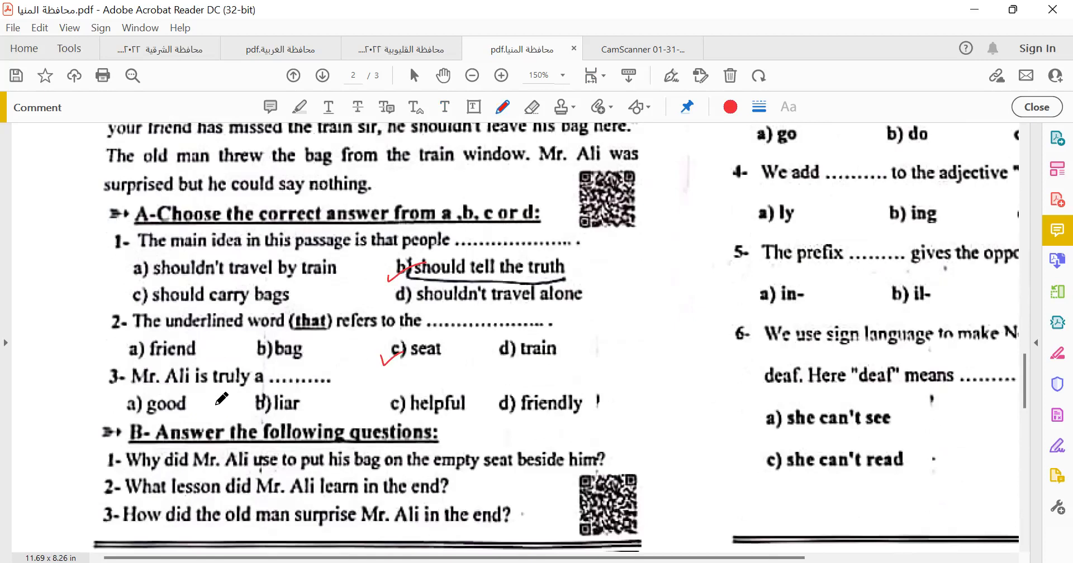
{"action": "mouse_move", "coordinate": [154, 411]}
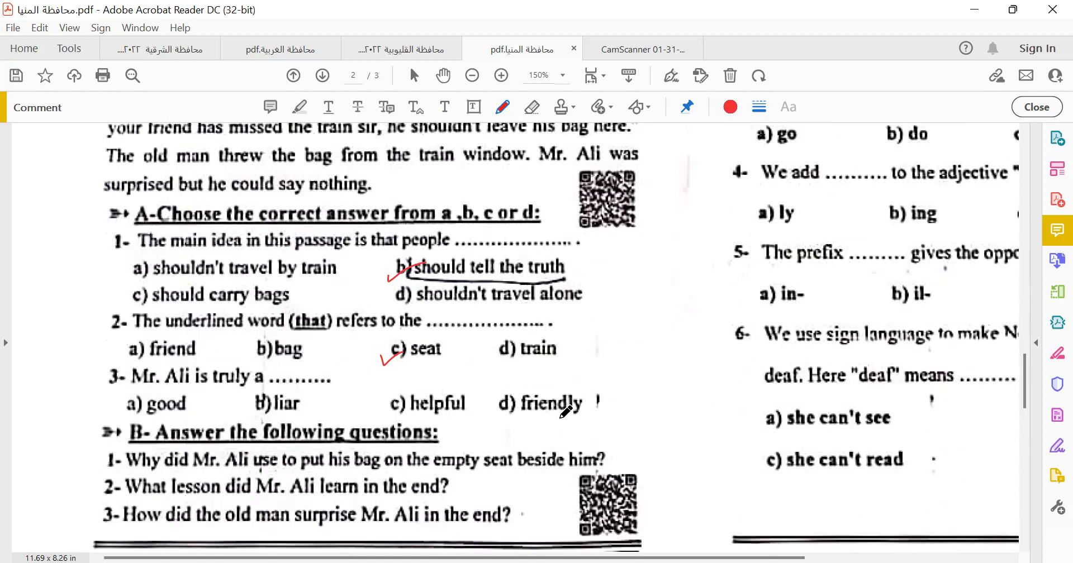
{"action": "mouse_move", "coordinate": [246, 411]}
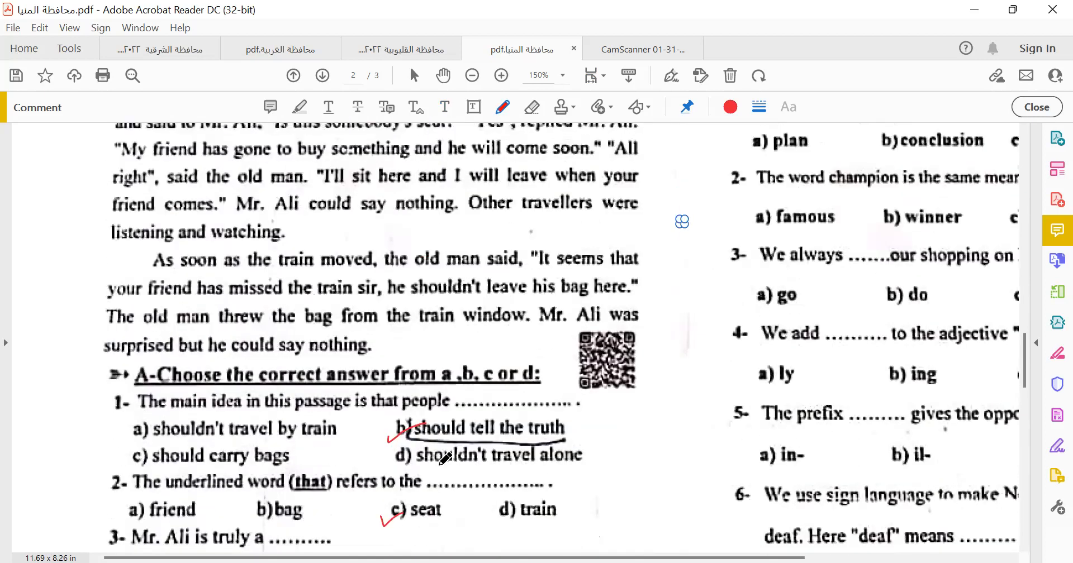
{"action": "scroll", "scroll_direction": "up", "scroll_amount": 3}
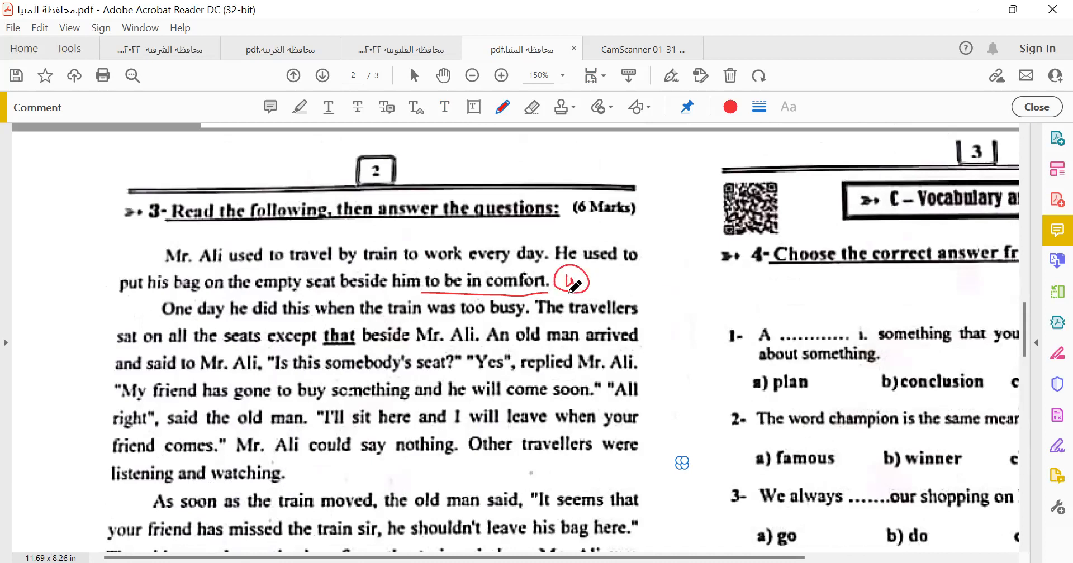
{"action": "scroll", "scroll_direction": "down", "scroll_amount": 3}
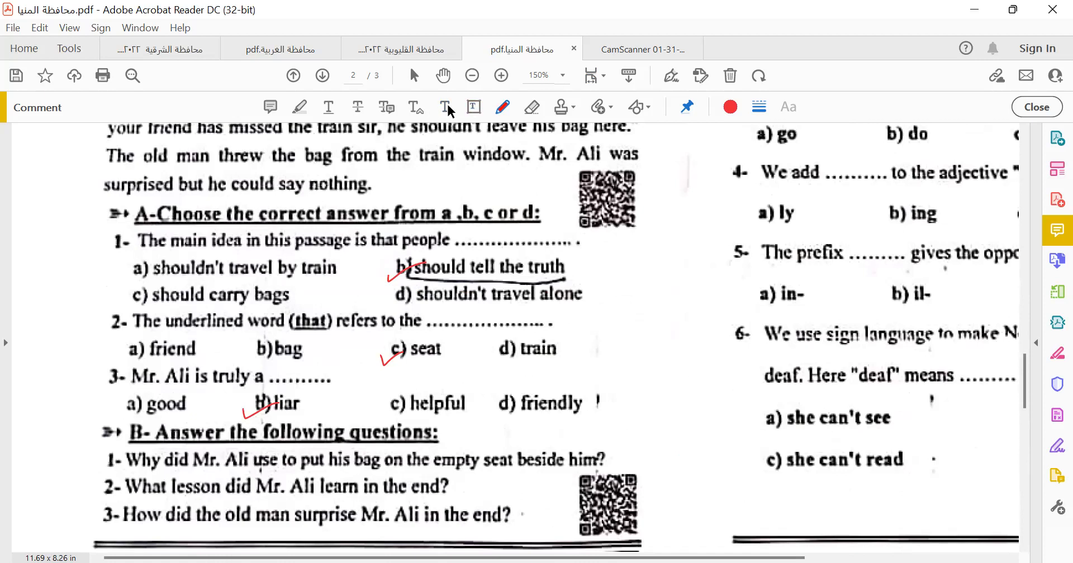
{"action": "mouse_move", "coordinate": [445, 107]}
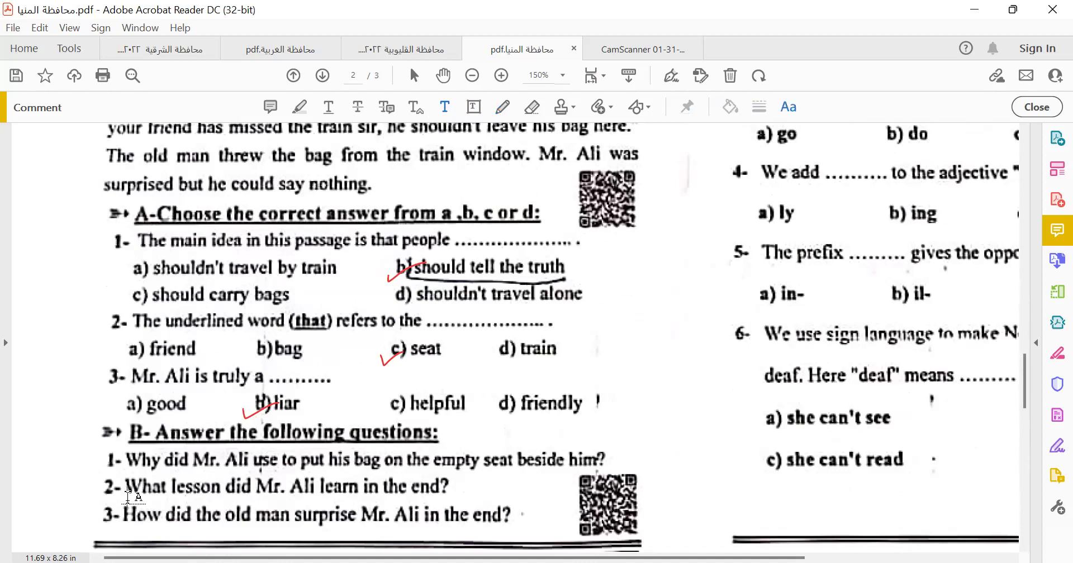
- Answer question 2 in red: yes, he should tell the truth and be helpful
{"action": "type", "text": "es"}
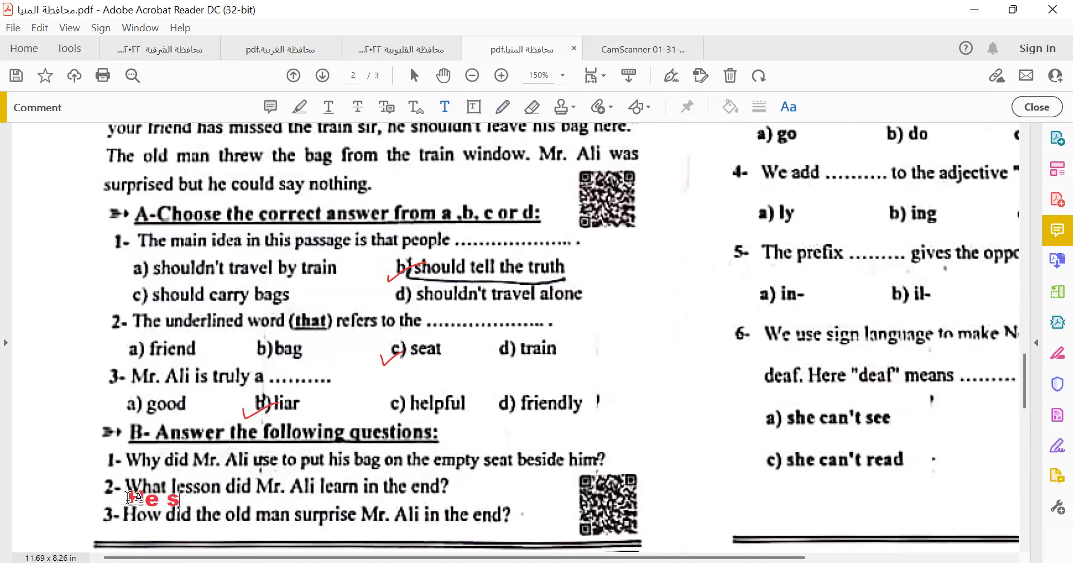
{"action": "type", "text": "hould t"}
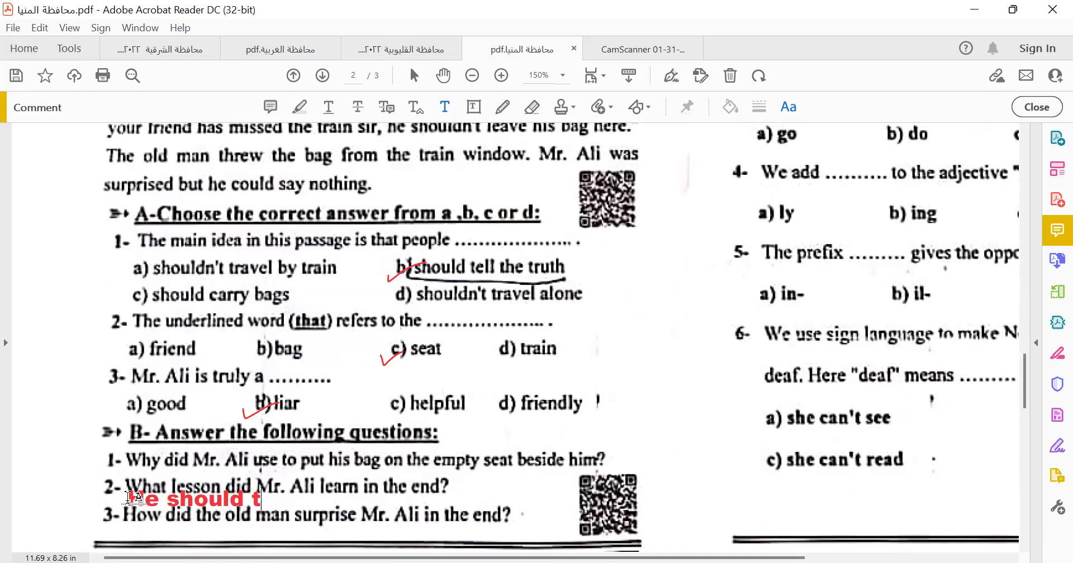
{"action": "type", "text": "ell"}
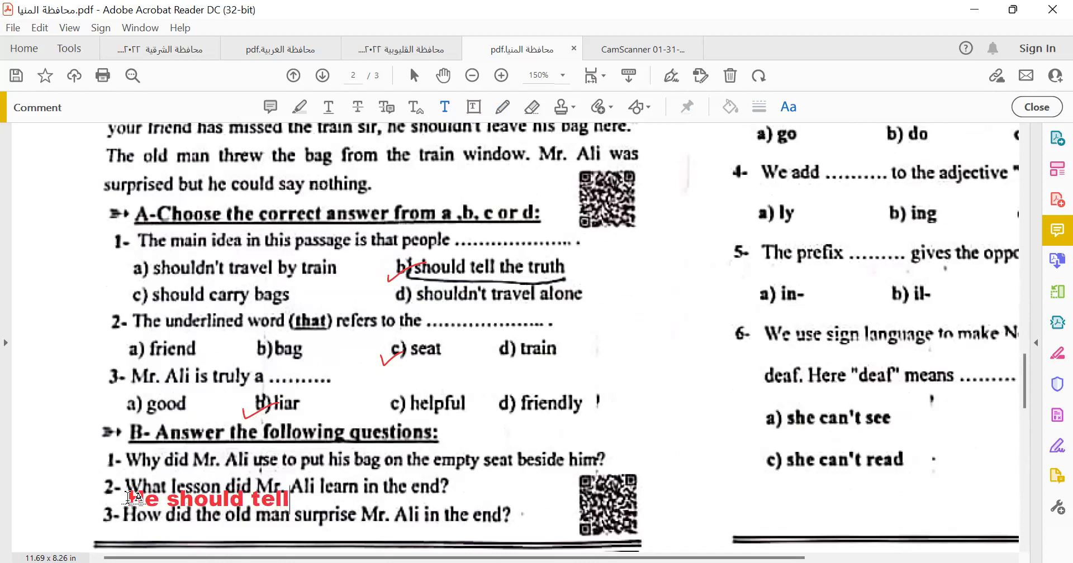
{"action": "type", "text": "the"}
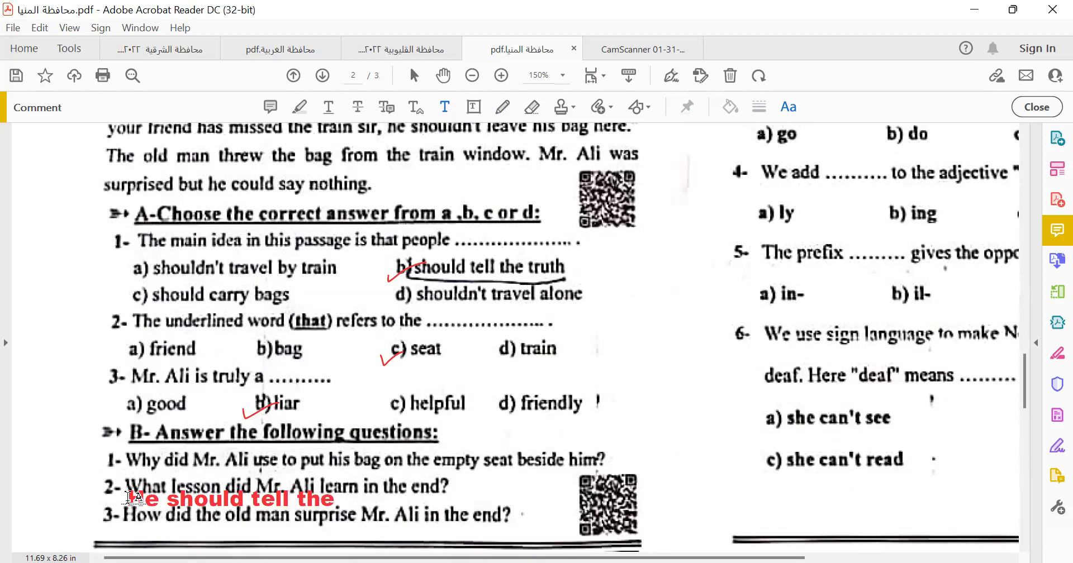
{"action": "type", "text": "truth"}
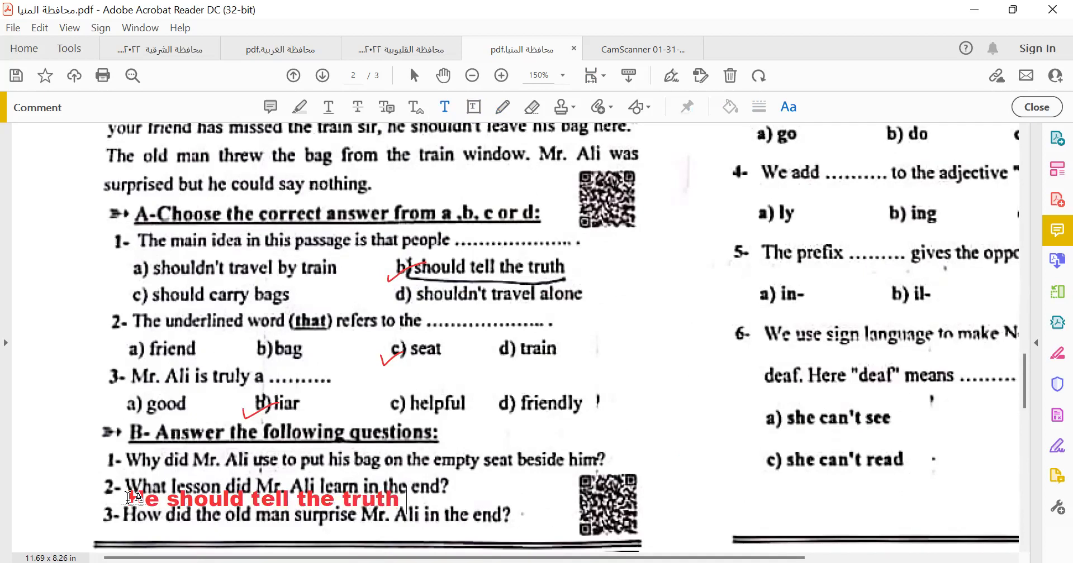
{"action": "type", "text": "an"}
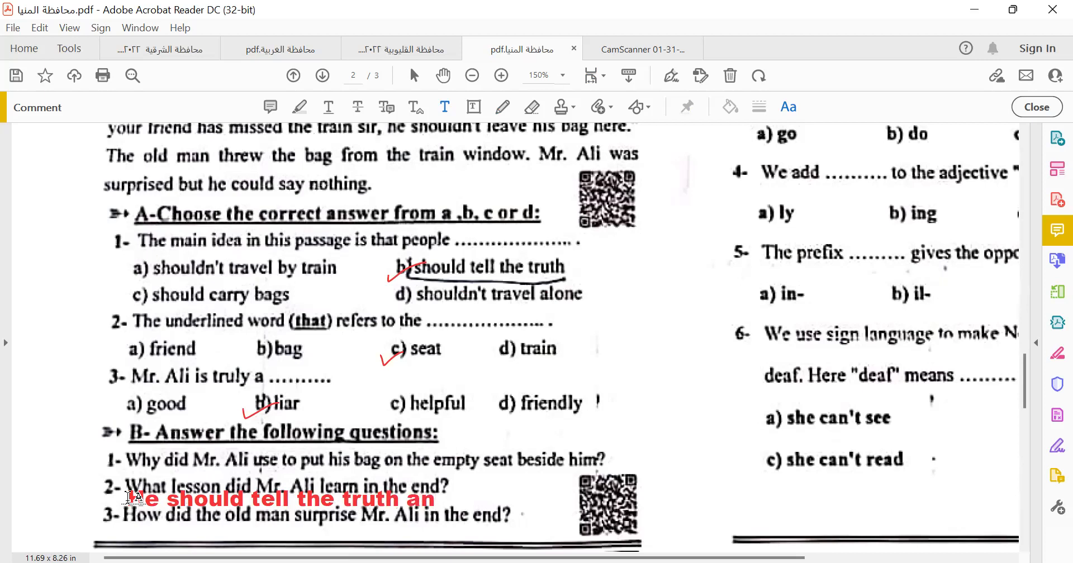
{"action": "type", "text": "d"}
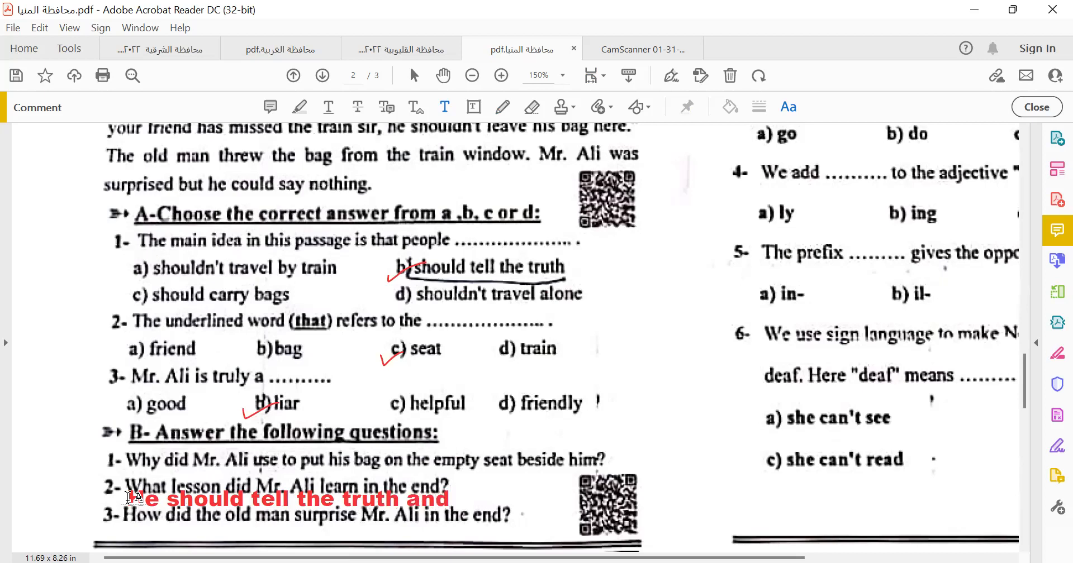
{"action": "type", "text": "be"}
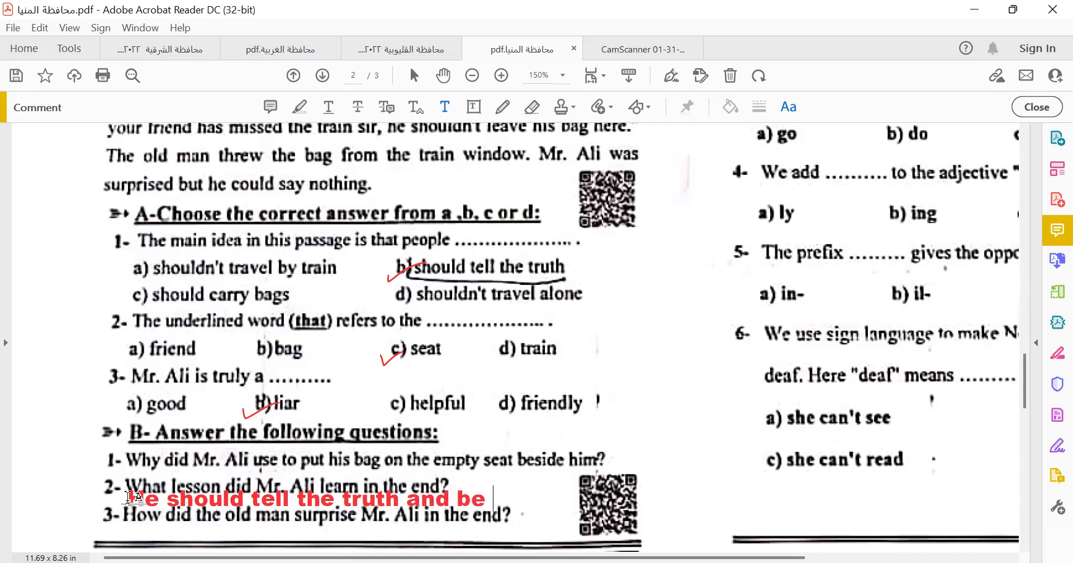
{"action": "type", "text": "helpf"}
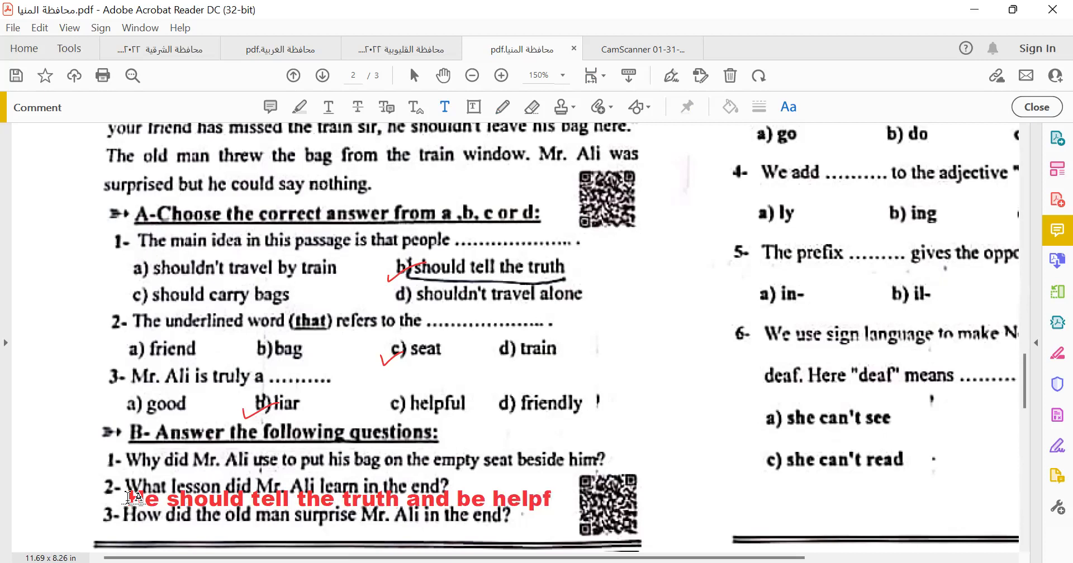
{"action": "type", "text": "ul"}
{"action": "type", "text": "She thr"}
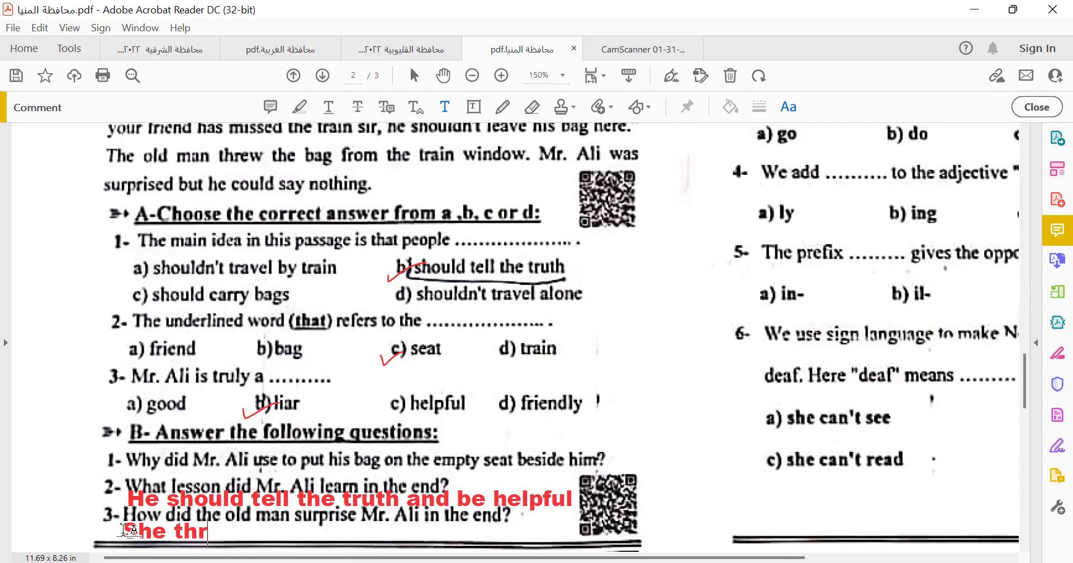
- Answer question 3 in red: he threw the bag out of the train window
{"action": "type", "text": "ew the"}
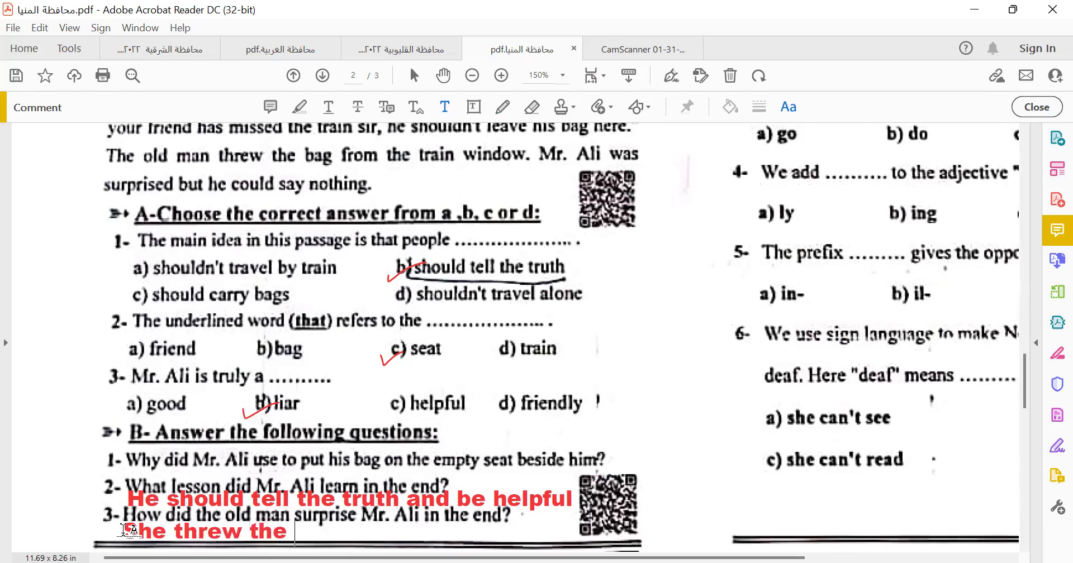
{"action": "type", "text": "ba"}
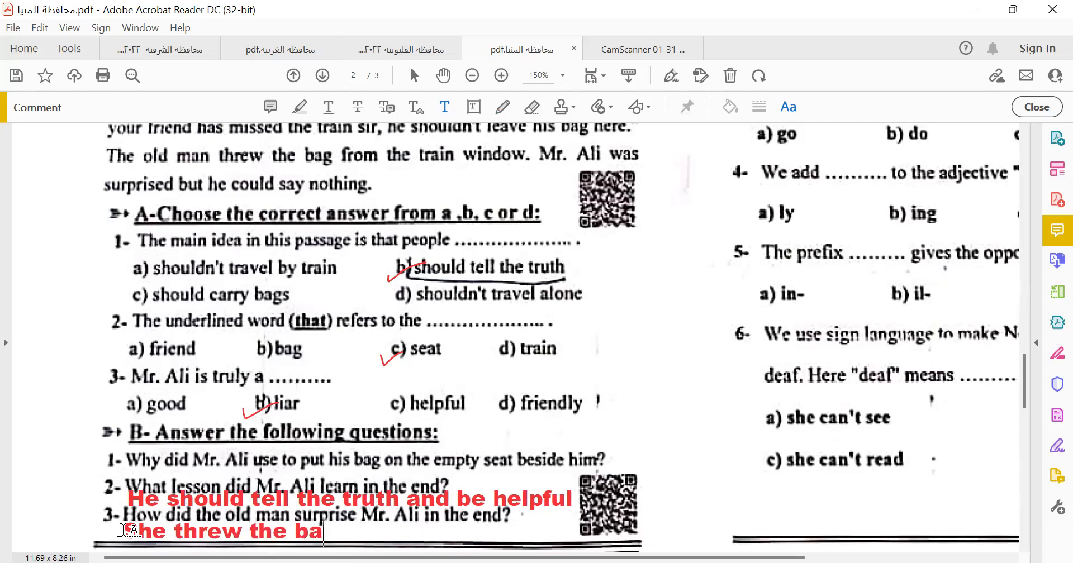
{"action": "type", "text": "g ou"}
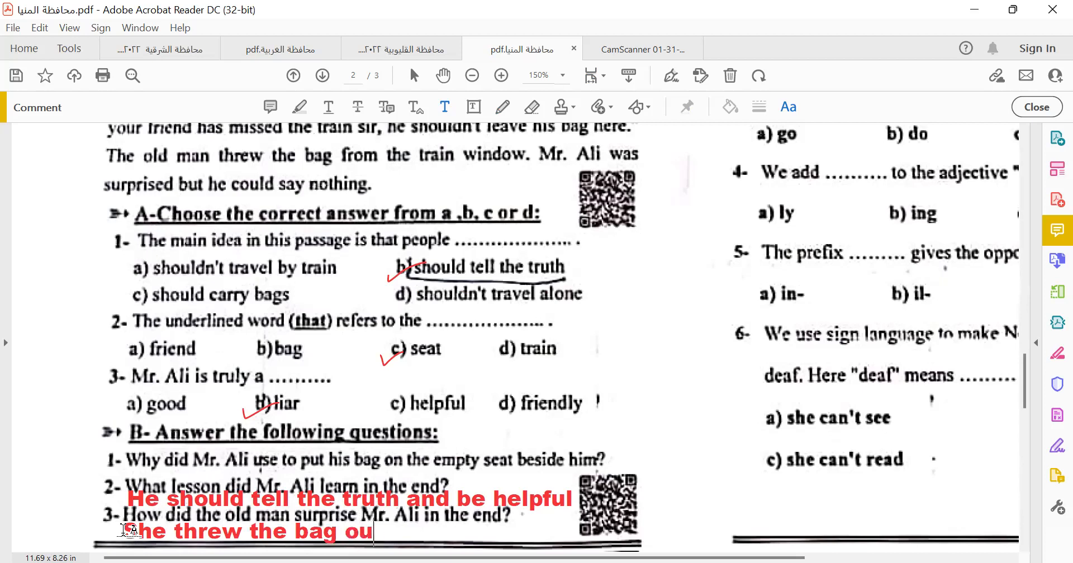
{"action": "type", "text": "t from"}
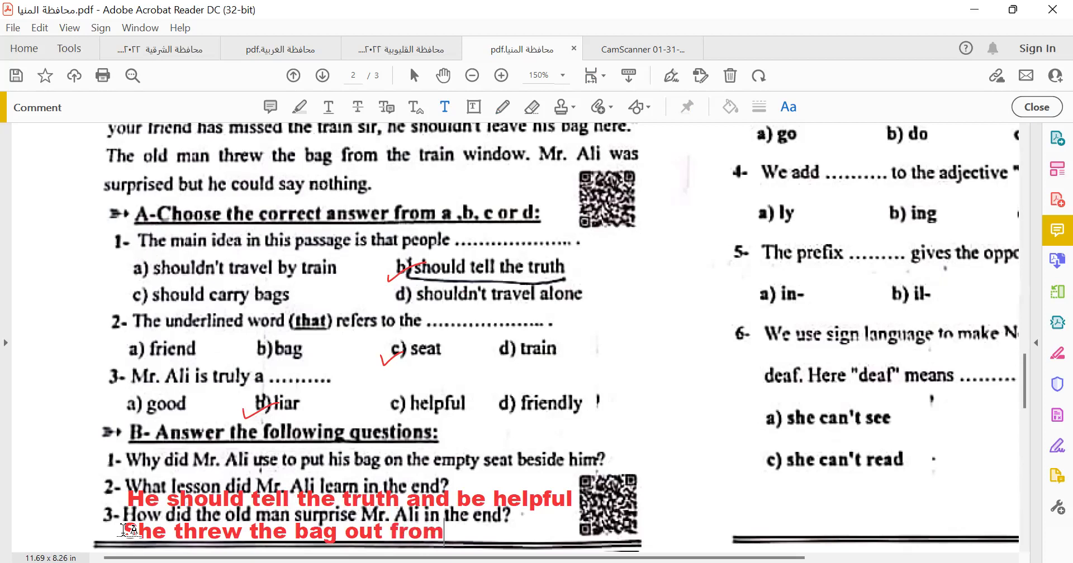
{"action": "type", "text": "the tr"}
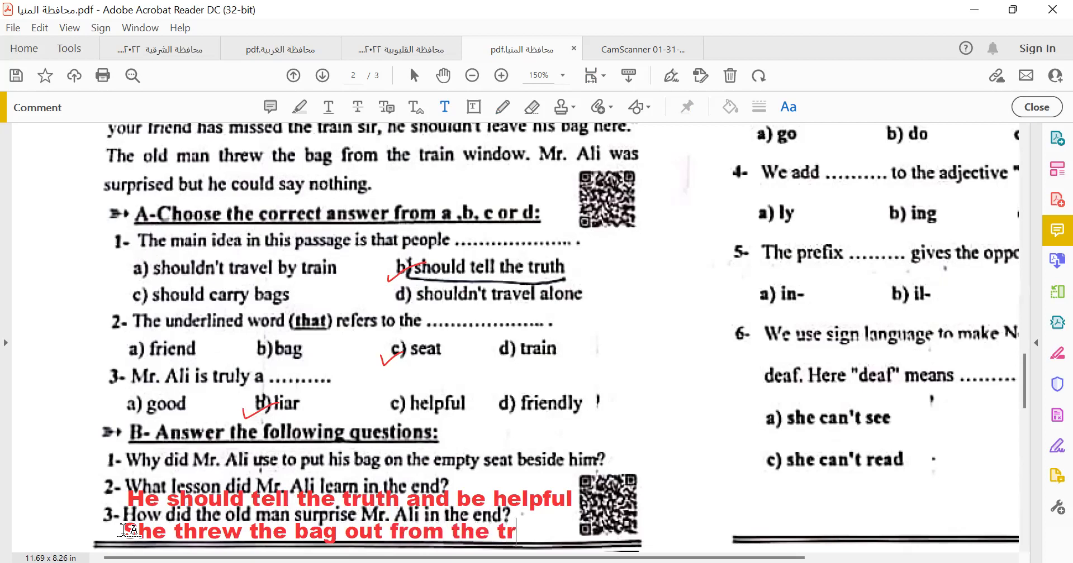
{"action": "type", "text": "ain window"}
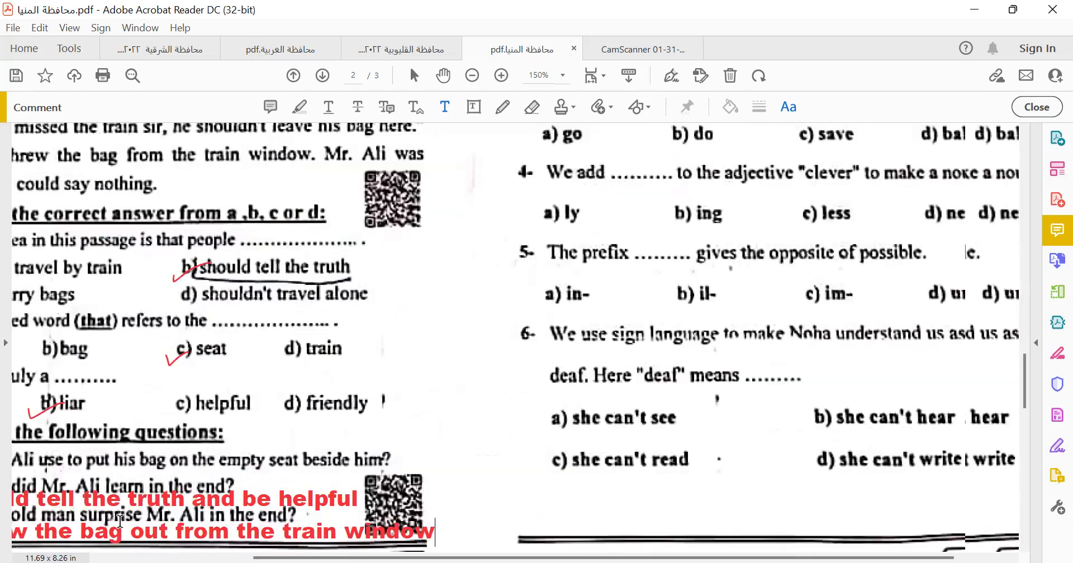
- Scroll to the Vocabulary and Structure multiple-choice questions
{"action": "scroll", "scroll_direction": "up", "scroll_amount": 3}
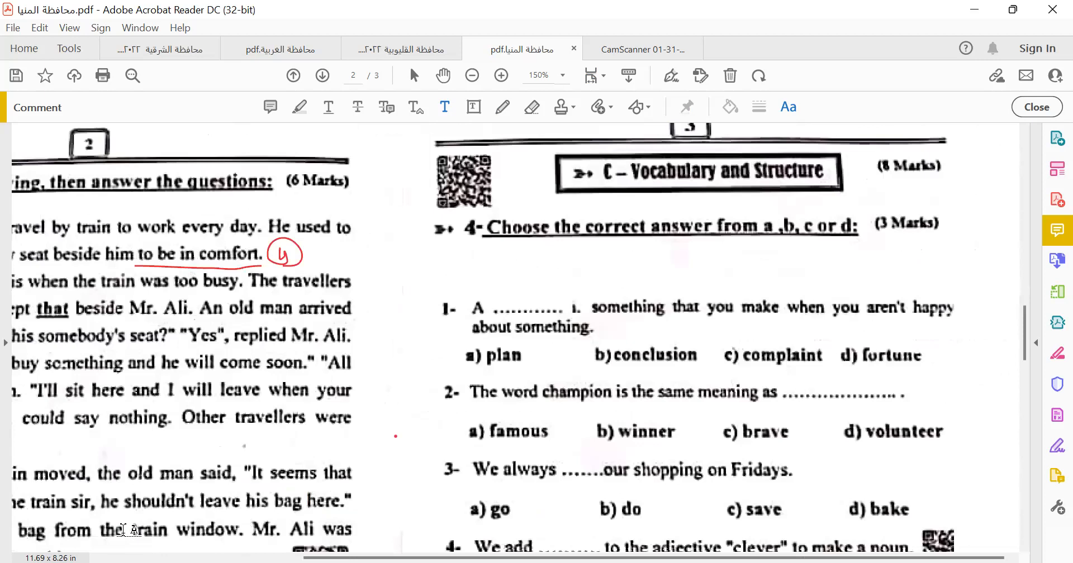
{"action": "scroll", "scroll_direction": "down", "scroll_amount": 3}
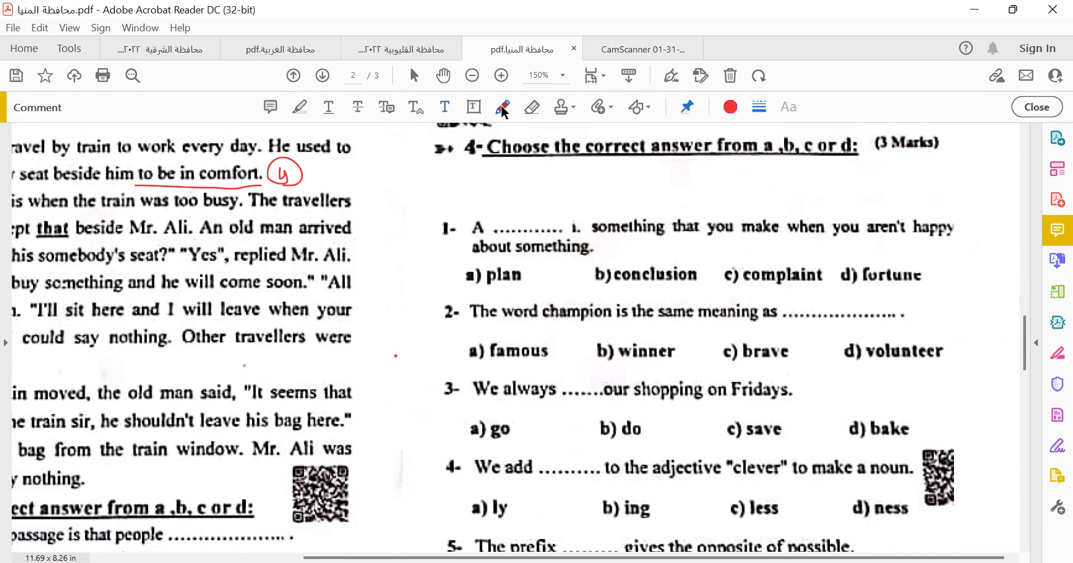
- Tick winner, do, ness, im- and she can't hear in red with the freehand pencil
{"action": "left_click", "coordinate": [502, 107]}
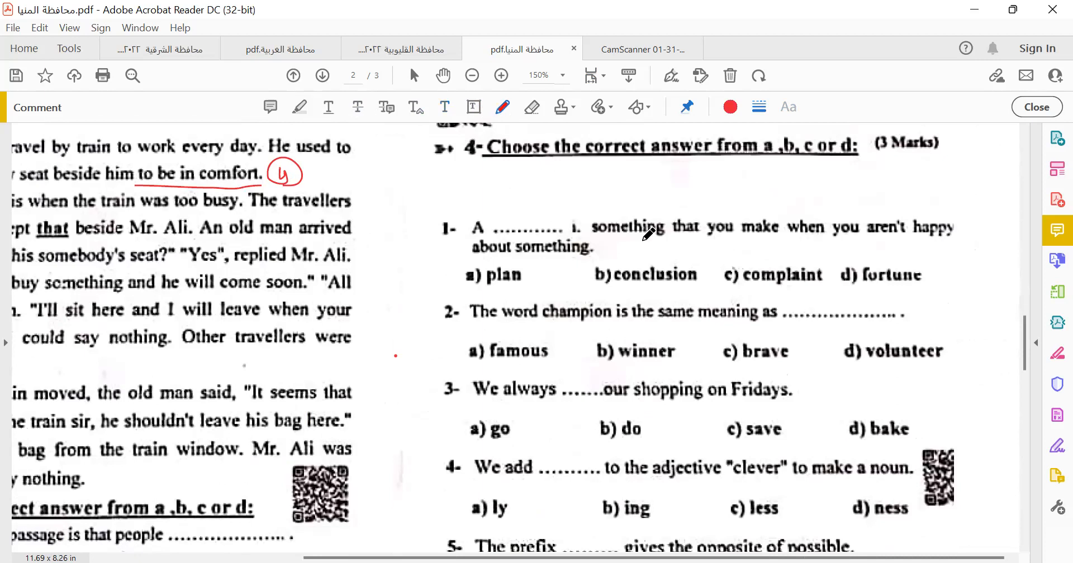
{"action": "mouse_move", "coordinate": [975, 170]}
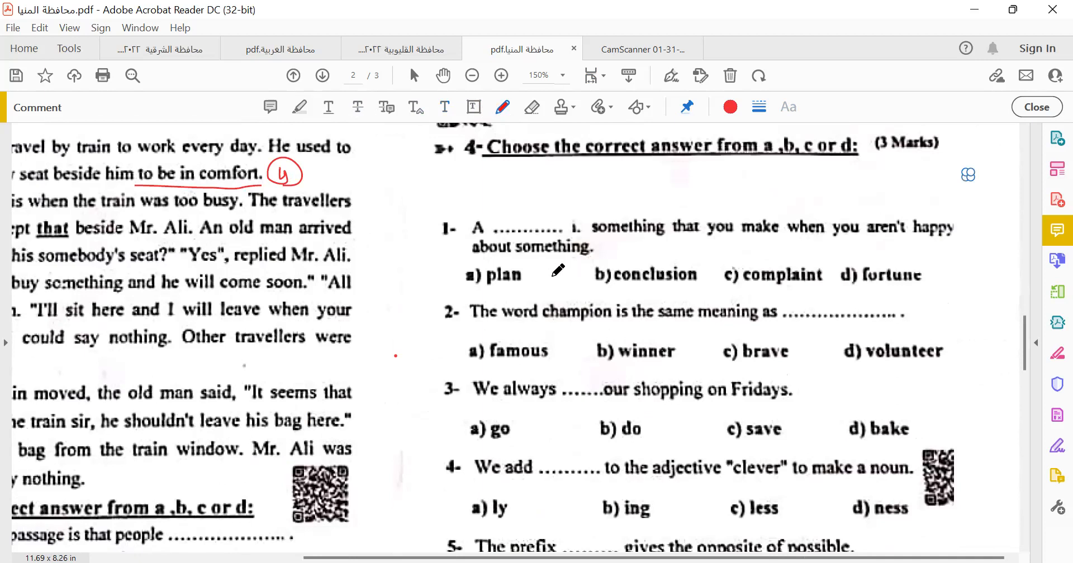
{"action": "mouse_move", "coordinate": [729, 279]}
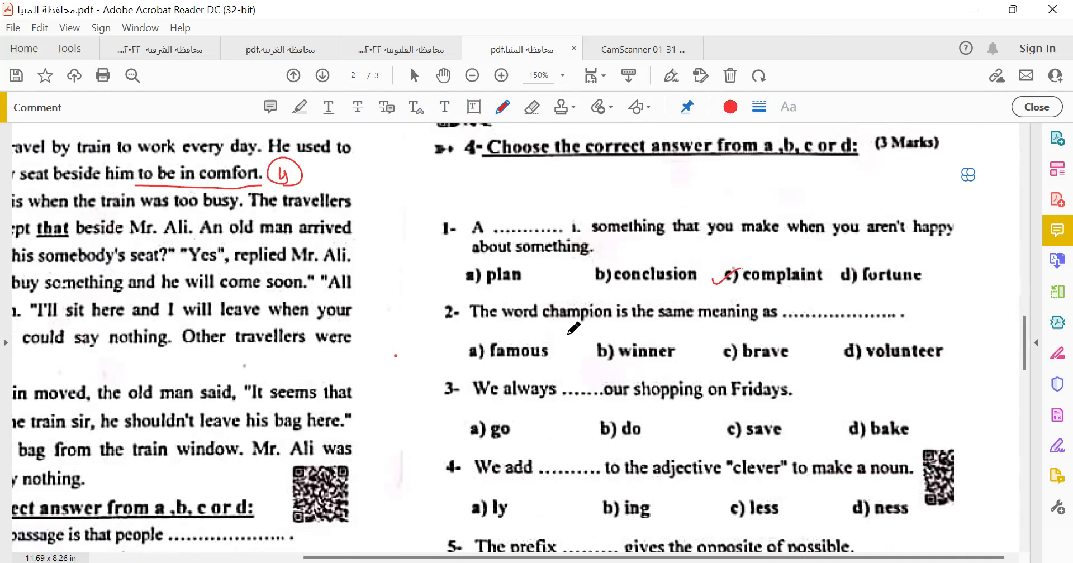
{"action": "scroll", "scroll_direction": "down", "scroll_amount": 3}
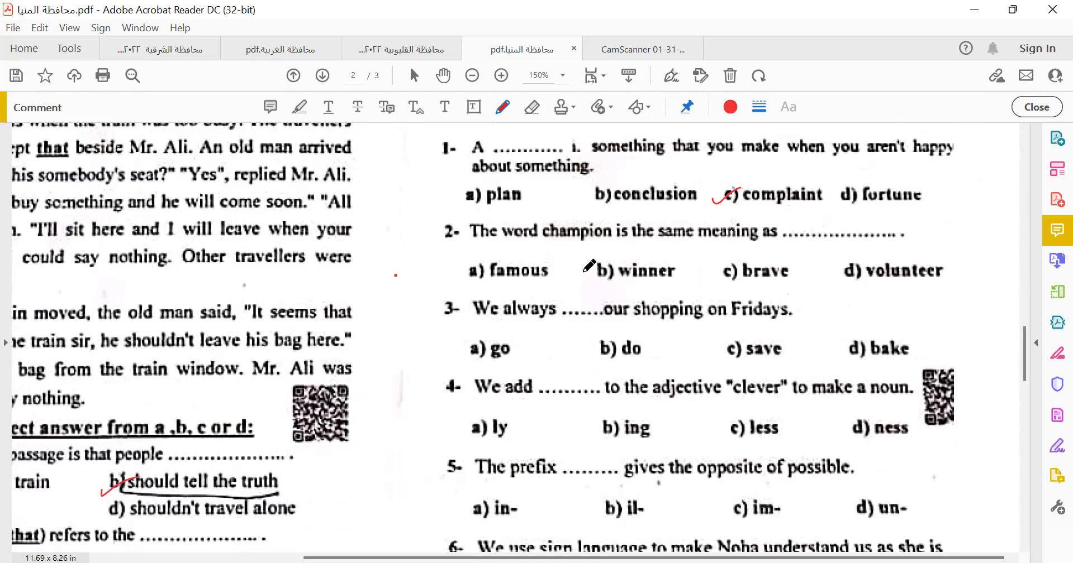
{"action": "left_click", "coordinate": [599, 271]}
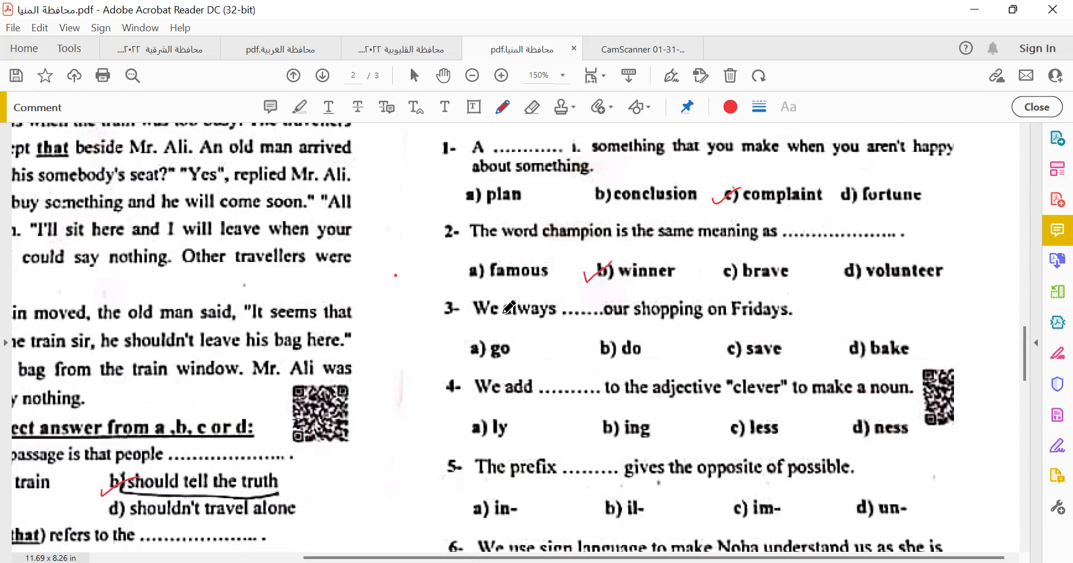
{"action": "mouse_move", "coordinate": [772, 322]}
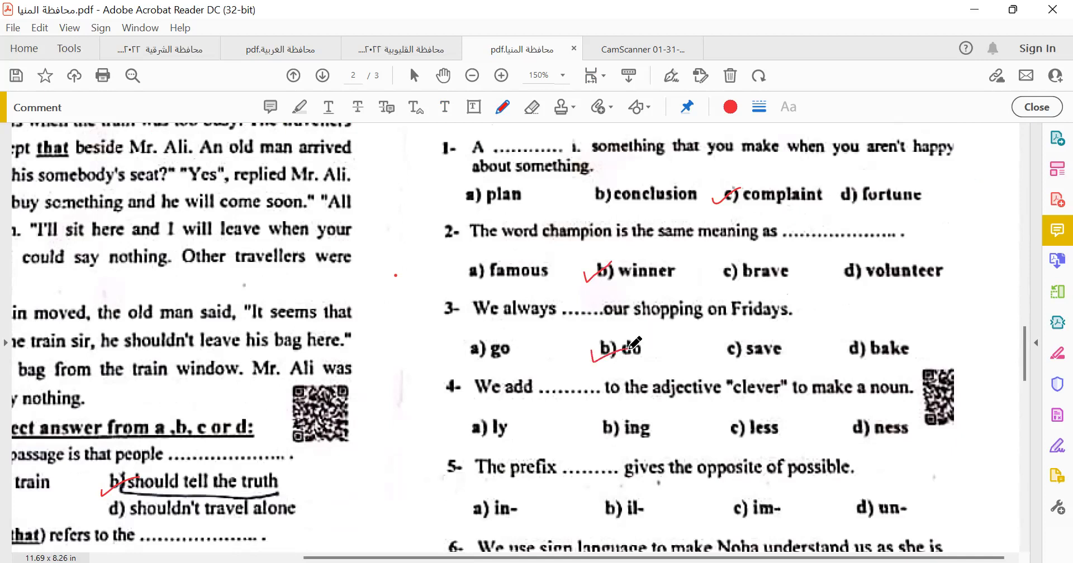
{"action": "scroll", "scroll_direction": "down", "scroll_amount": 3}
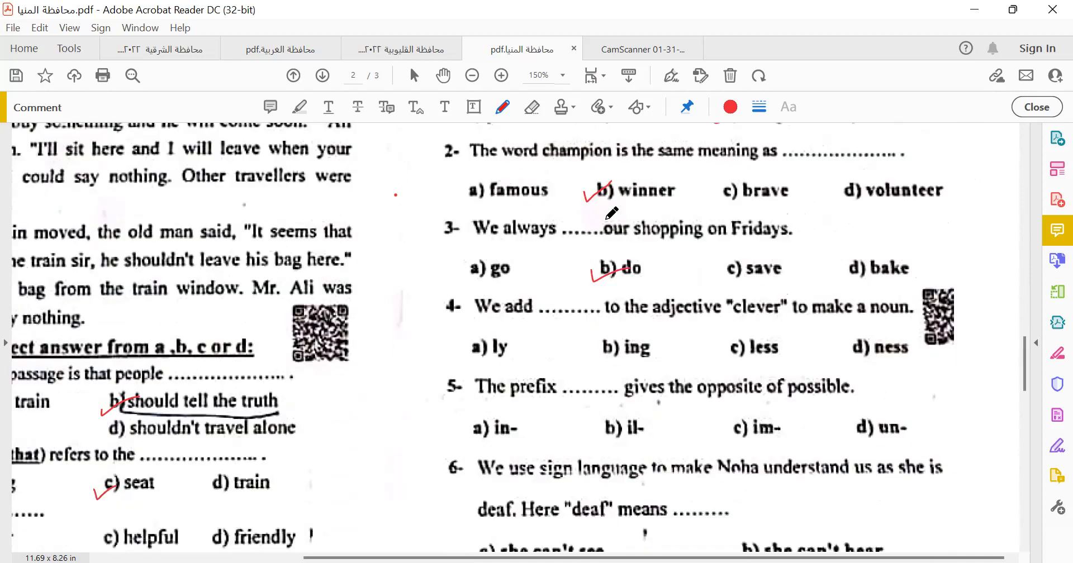
{"action": "mouse_move", "coordinate": [626, 264]}
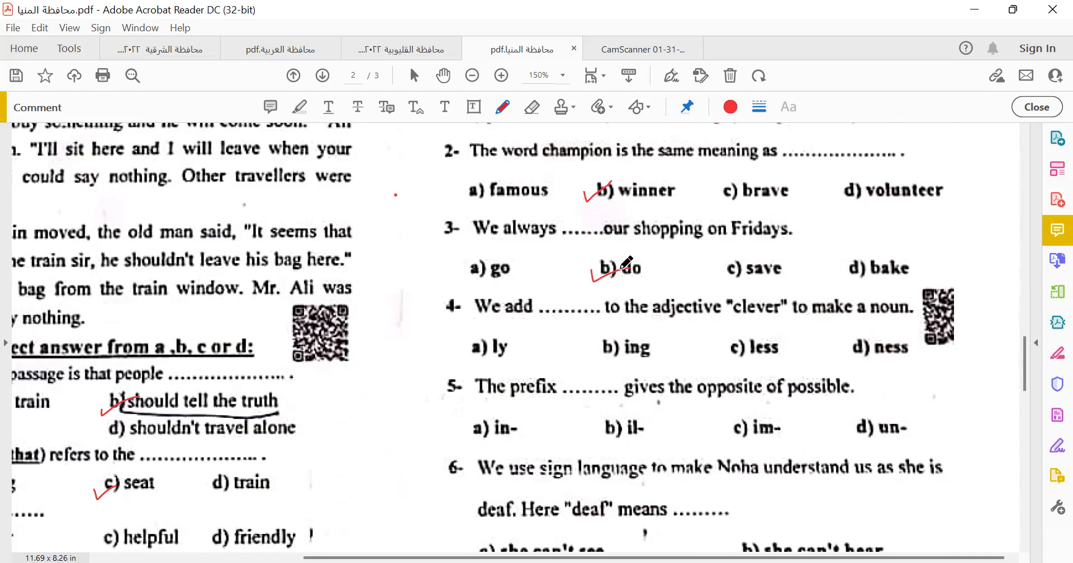
{"action": "mouse_move", "coordinate": [888, 310]}
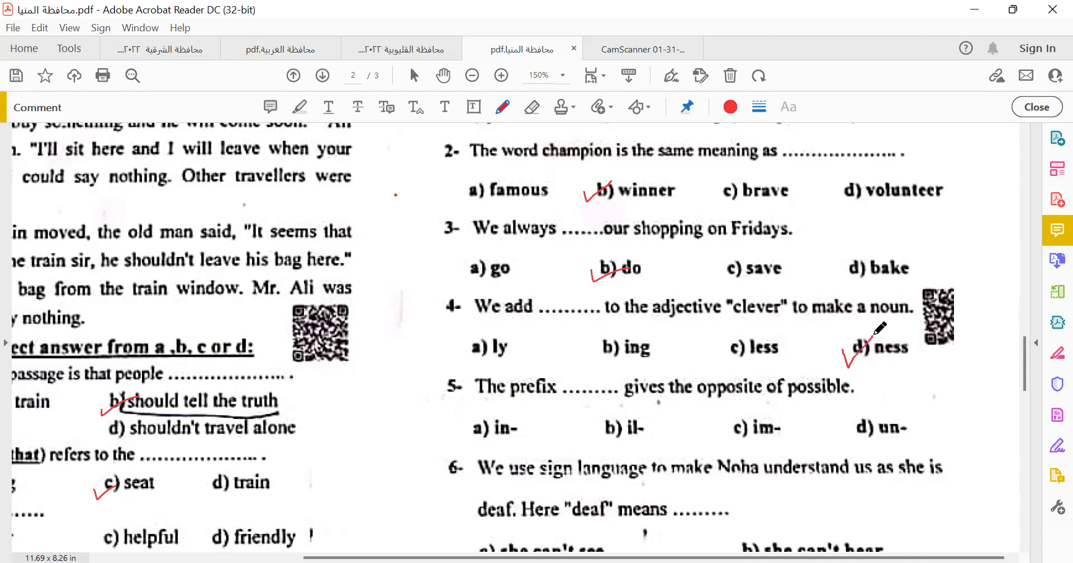
{"action": "mouse_move", "coordinate": [533, 398]}
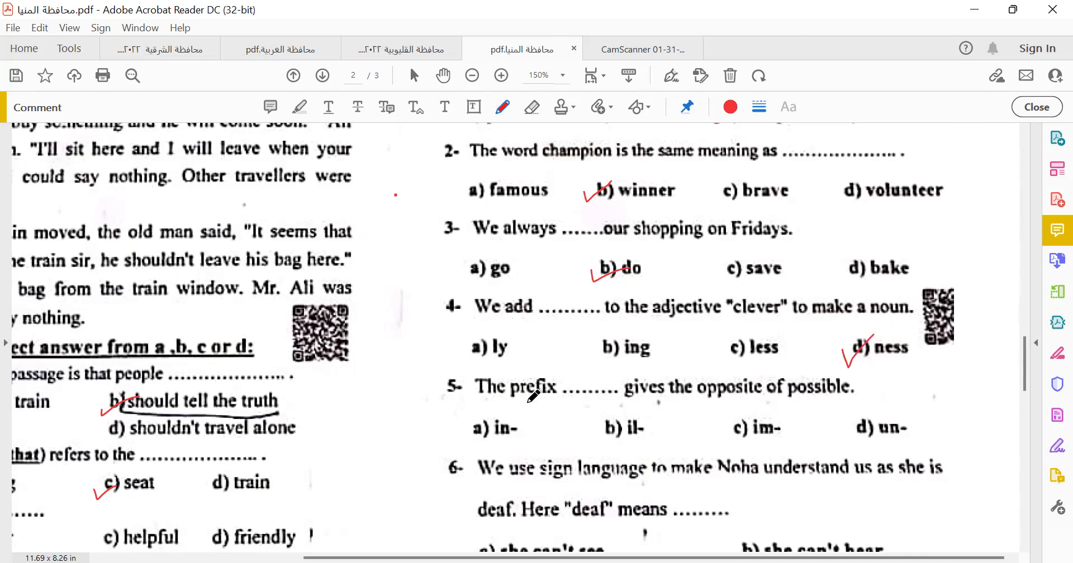
{"action": "scroll", "scroll_direction": "down", "scroll_amount": 3}
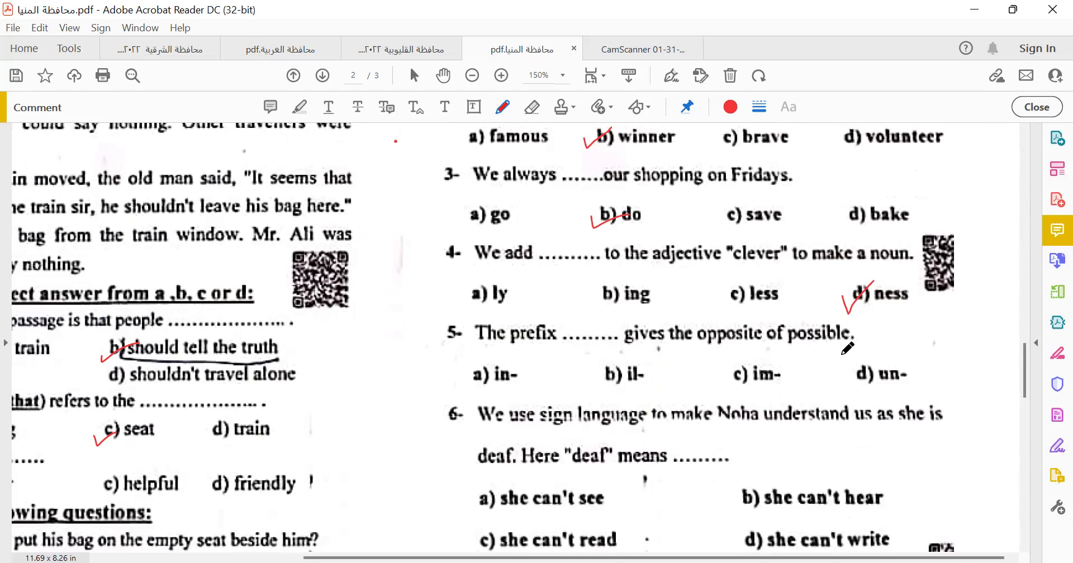
{"action": "mouse_move", "coordinate": [821, 350]}
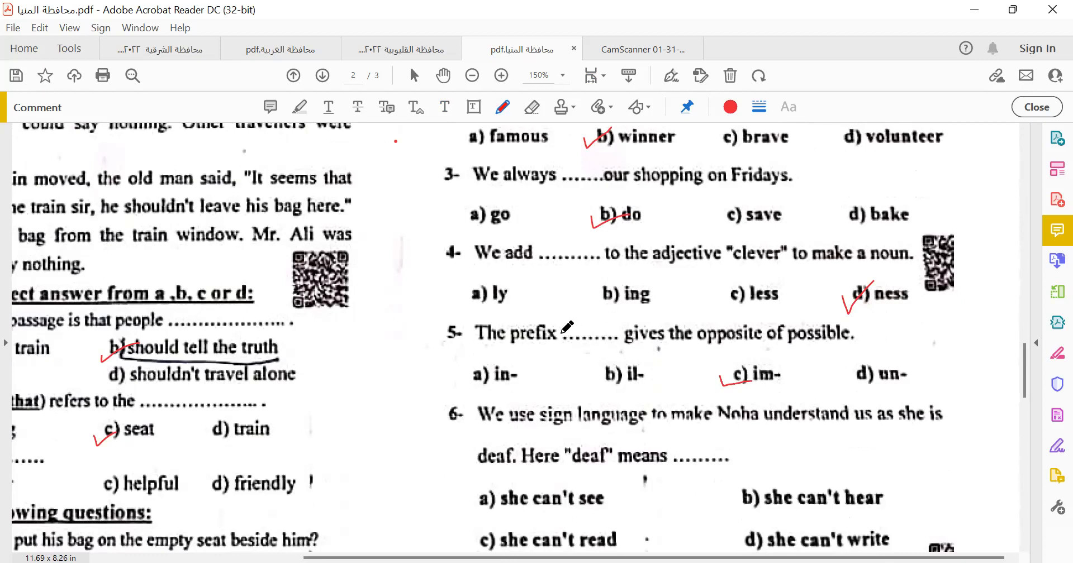
{"action": "scroll", "scroll_direction": "down", "scroll_amount": 3}
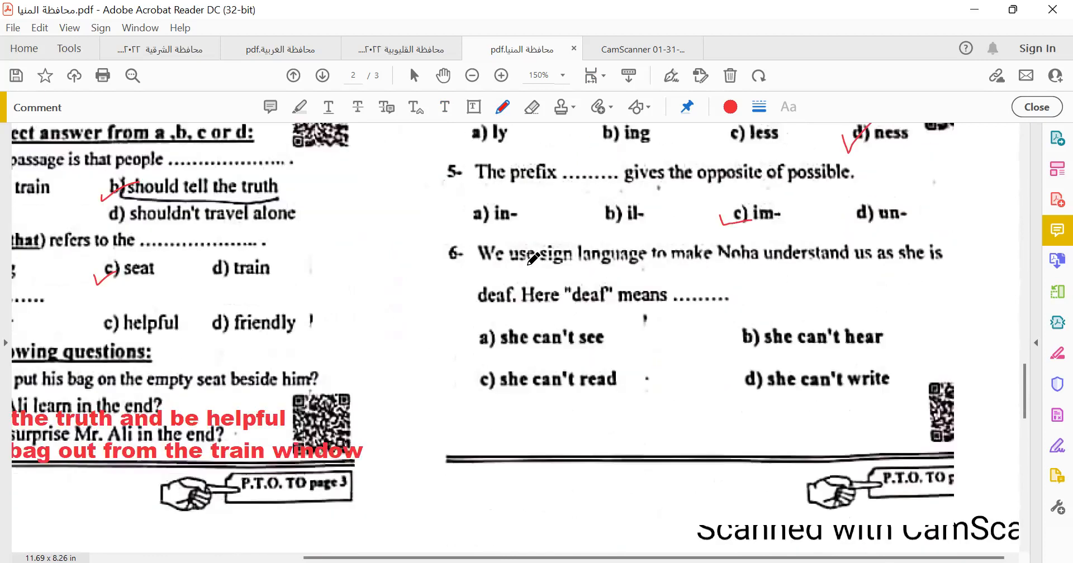
{"action": "mouse_move", "coordinate": [774, 296]}
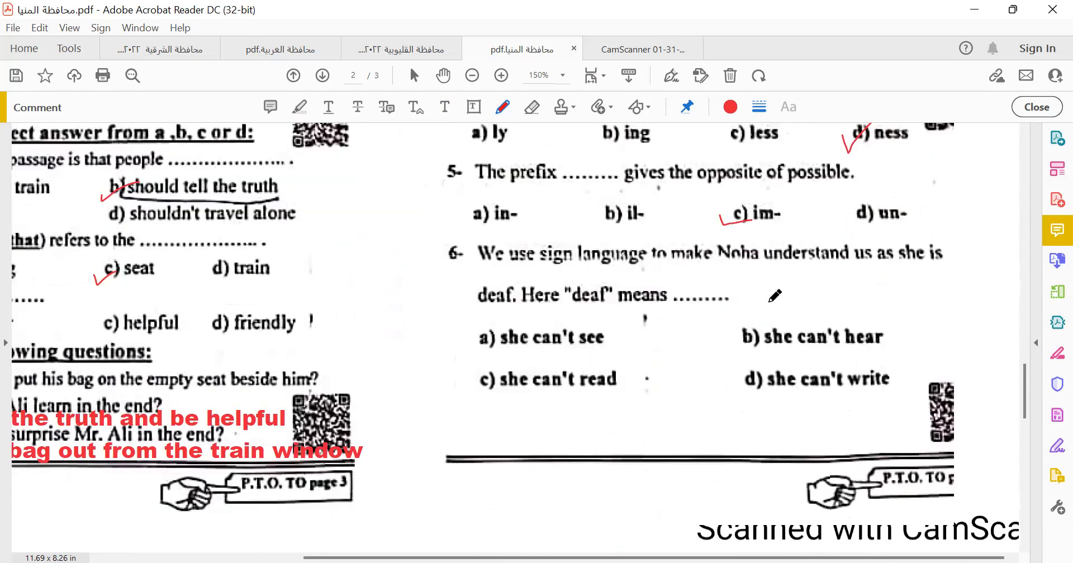
{"action": "mouse_move", "coordinate": [917, 264]}
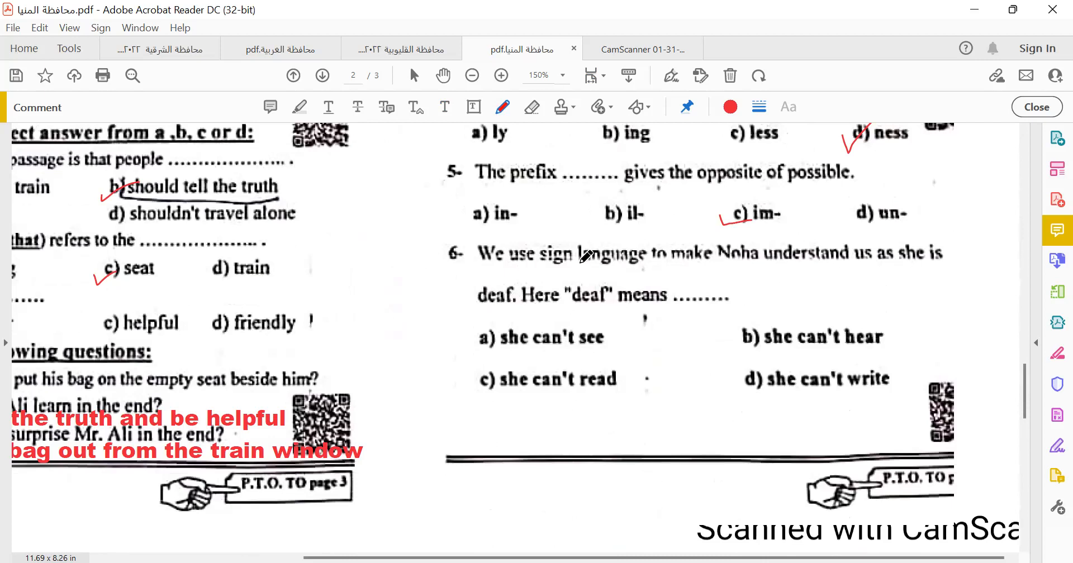
{"action": "mouse_move", "coordinate": [476, 361]}
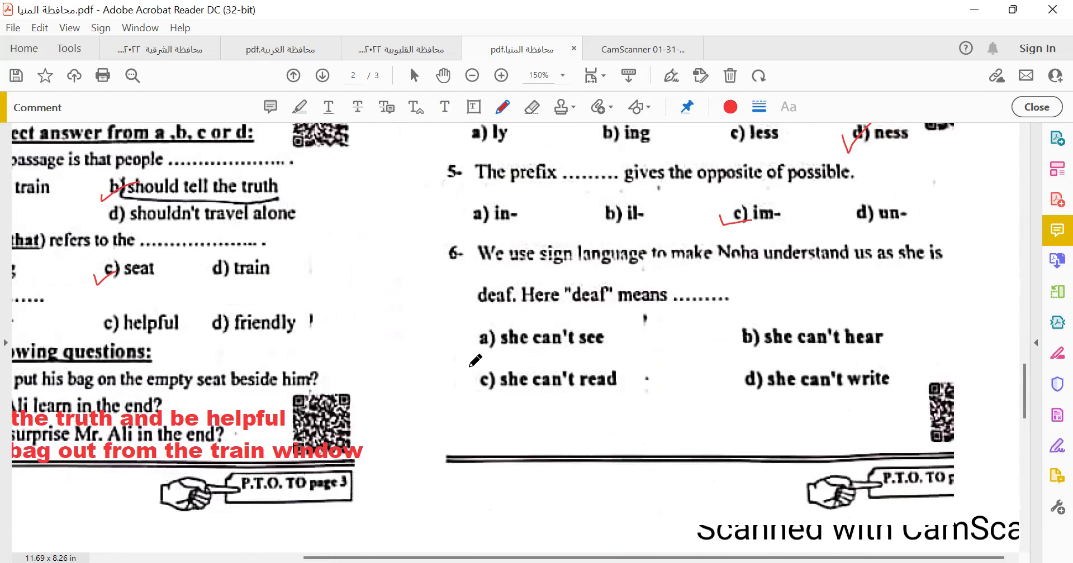
{"action": "mouse_move", "coordinate": [757, 318]}
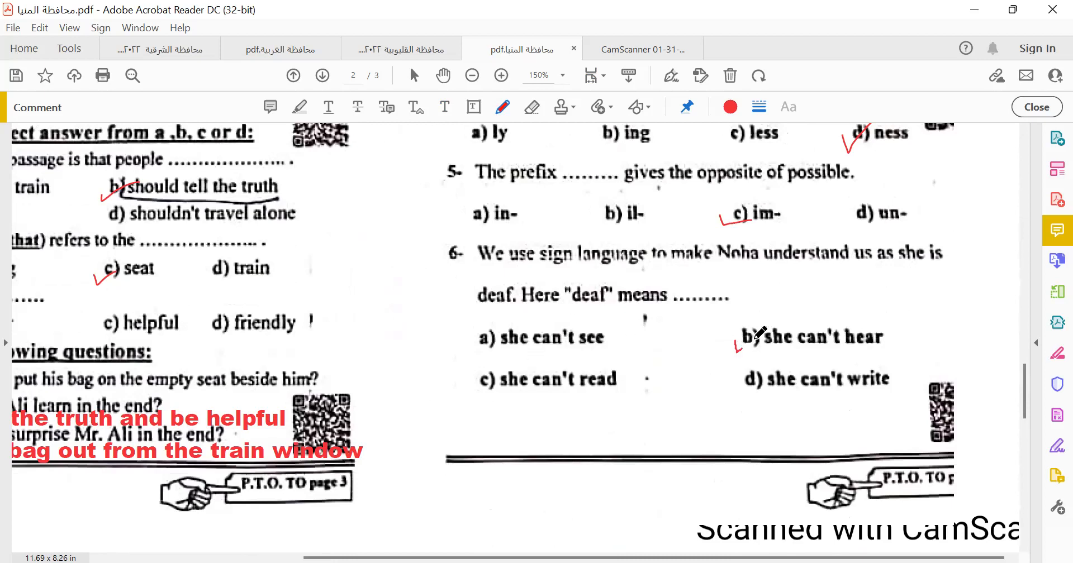
{"action": "mouse_move", "coordinate": [535, 359]}
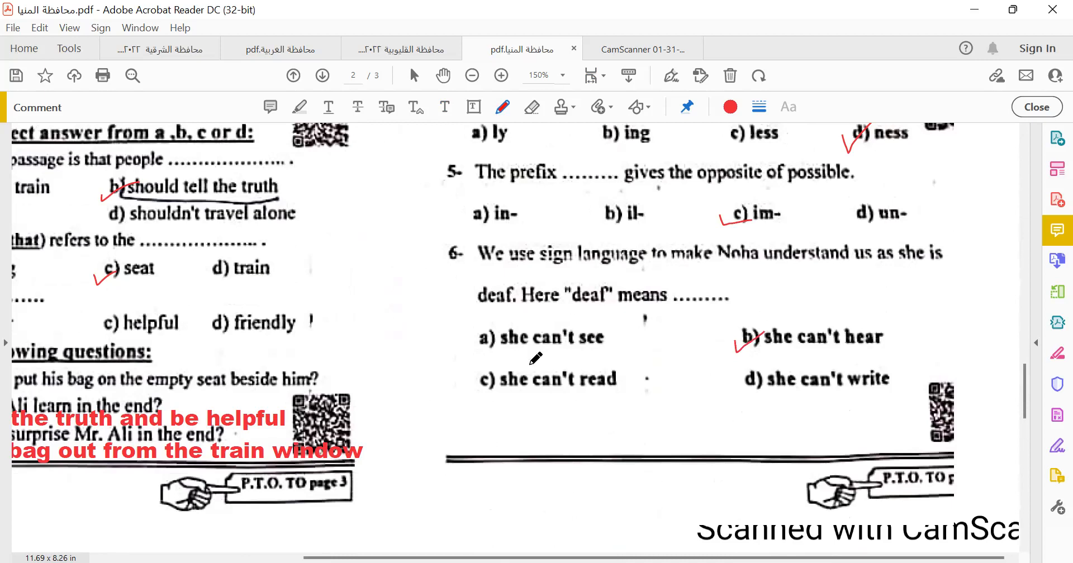
- Move on to page 3 with the verb-form grammar exercise
{"action": "left_click", "coordinate": [322, 75]}
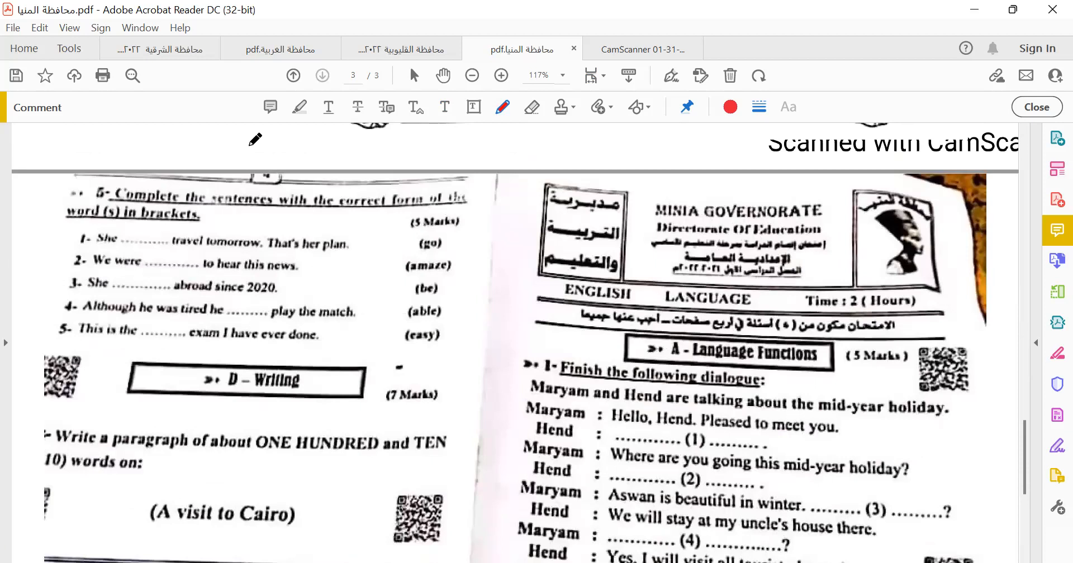
- Add the red answer "is going to" above the blank in grammar question 1
{"action": "left_click", "coordinate": [500, 76]}
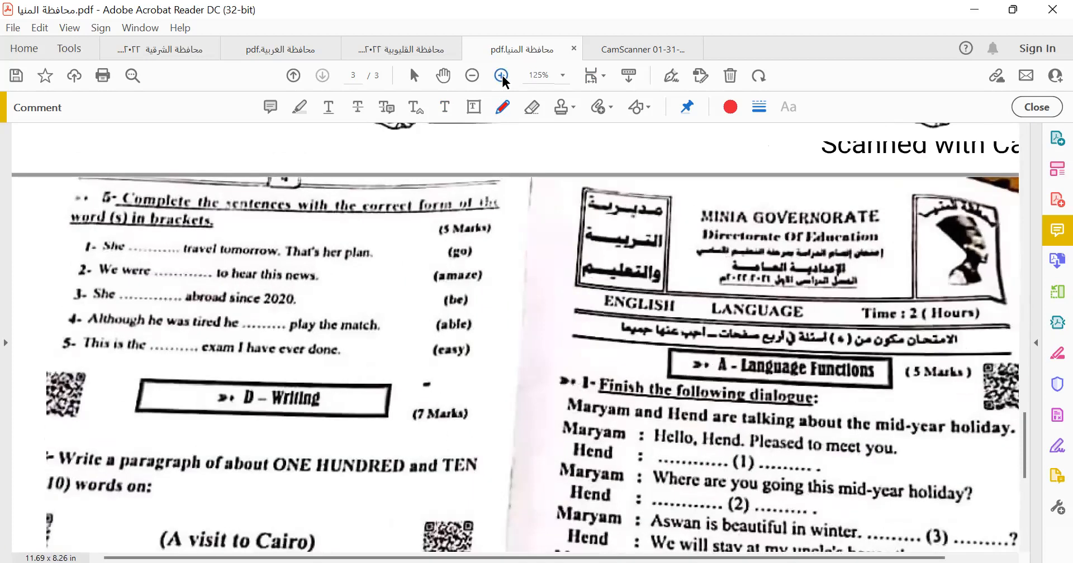
{"action": "left_click", "coordinate": [501, 75]}
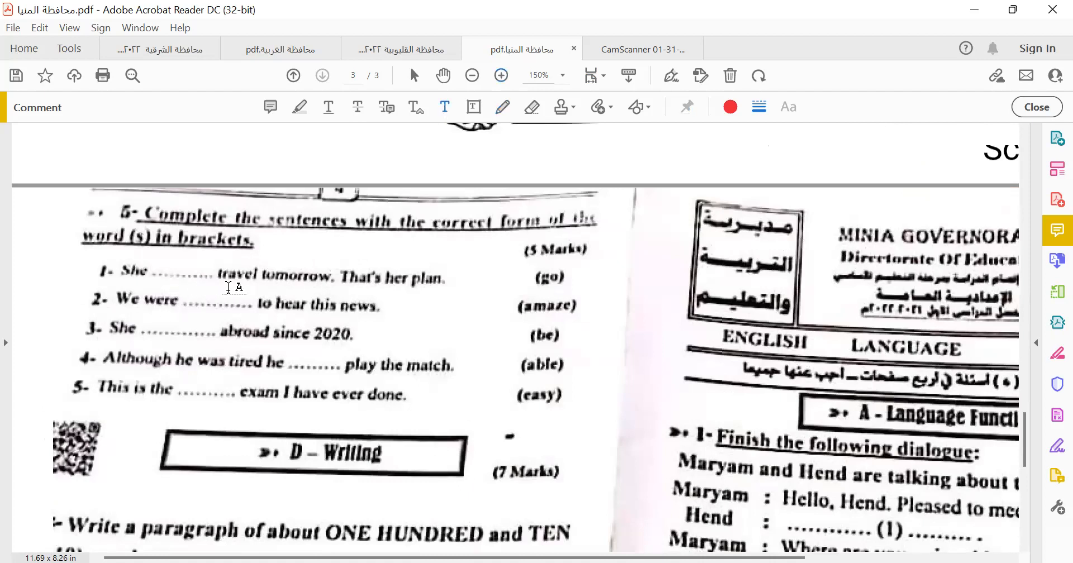
{"action": "mouse_move", "coordinate": [173, 263]}
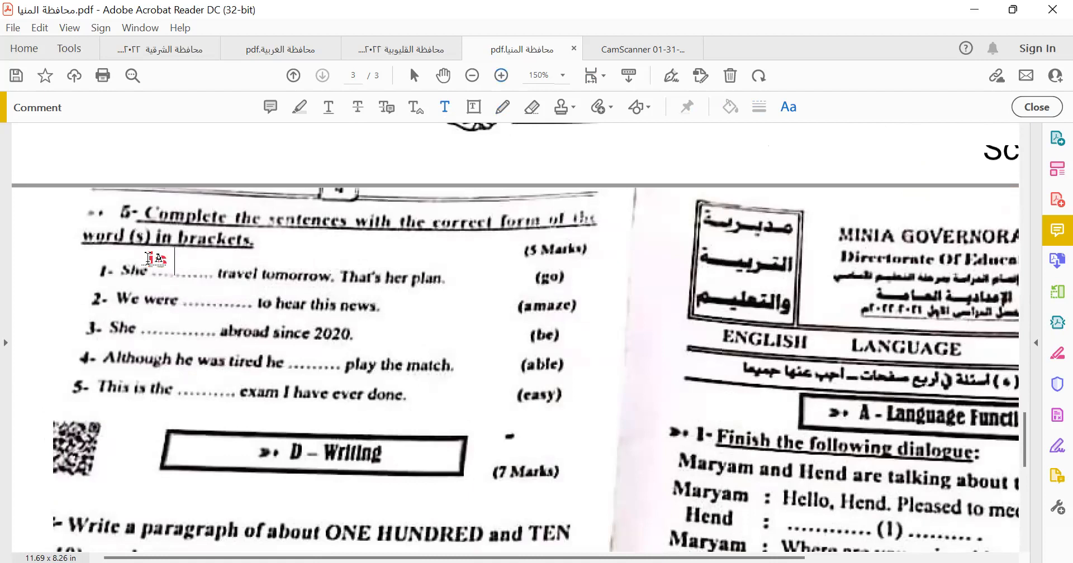
{"action": "type", "text": "going t"}
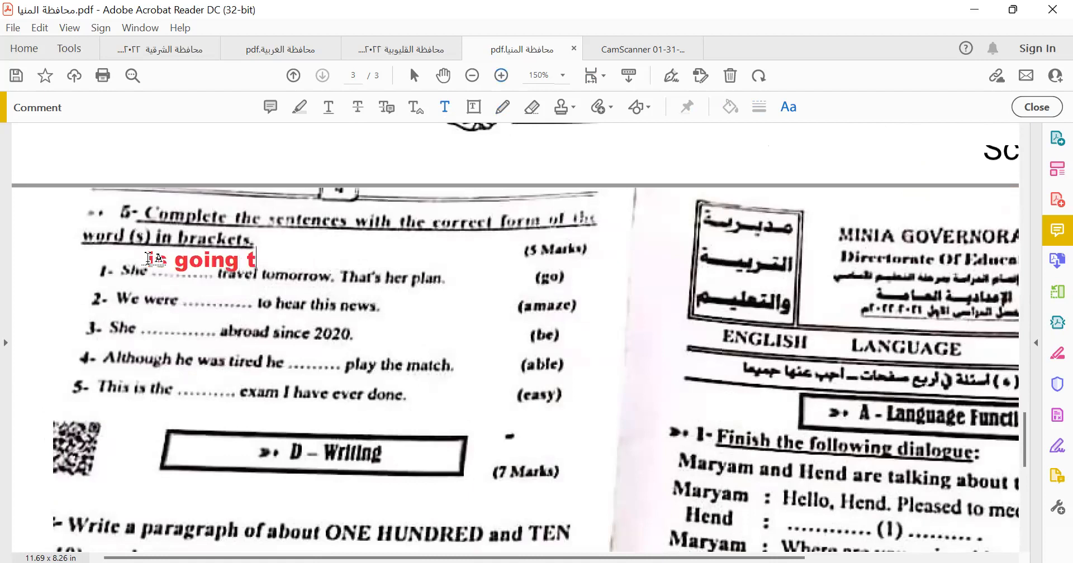
{"action": "type", "text": "o"}
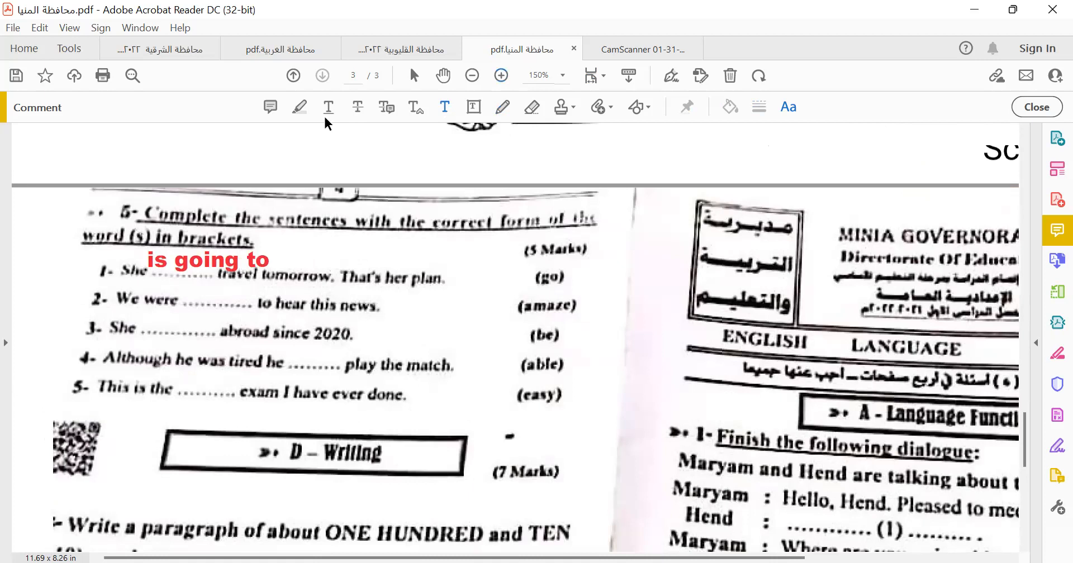
{"action": "mouse_move", "coordinate": [768, 114]}
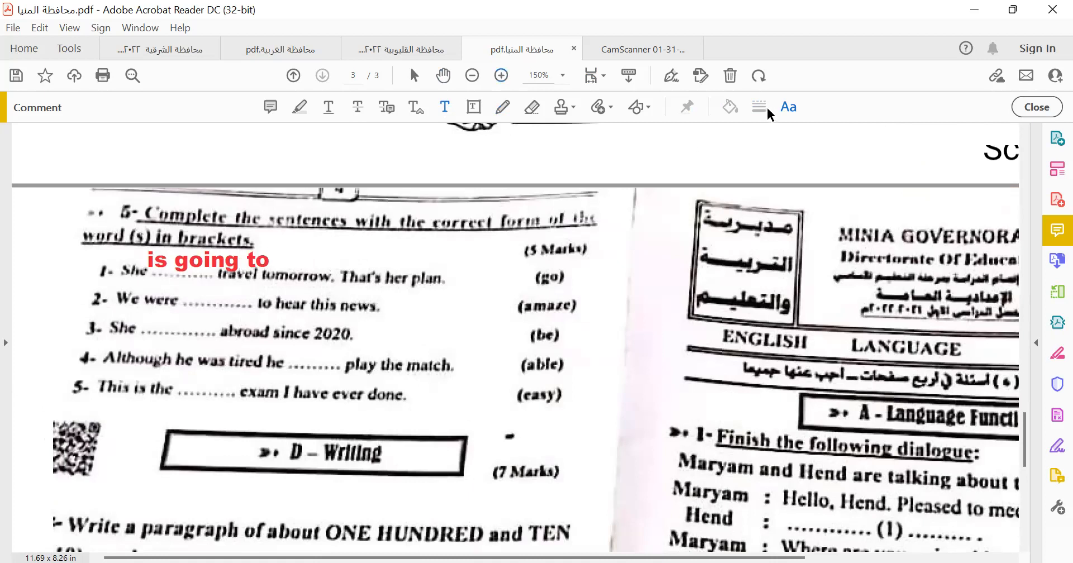
- Reduce the "is going to" answer to font size 12 via Text Properties
{"action": "left_click", "coordinate": [788, 107]}
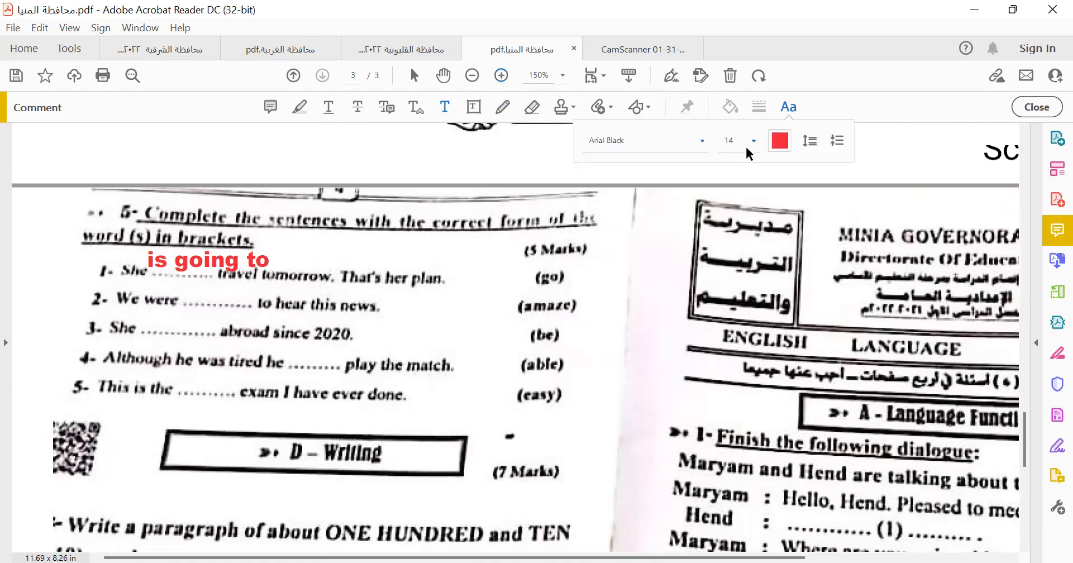
{"action": "left_click", "coordinate": [753, 140]}
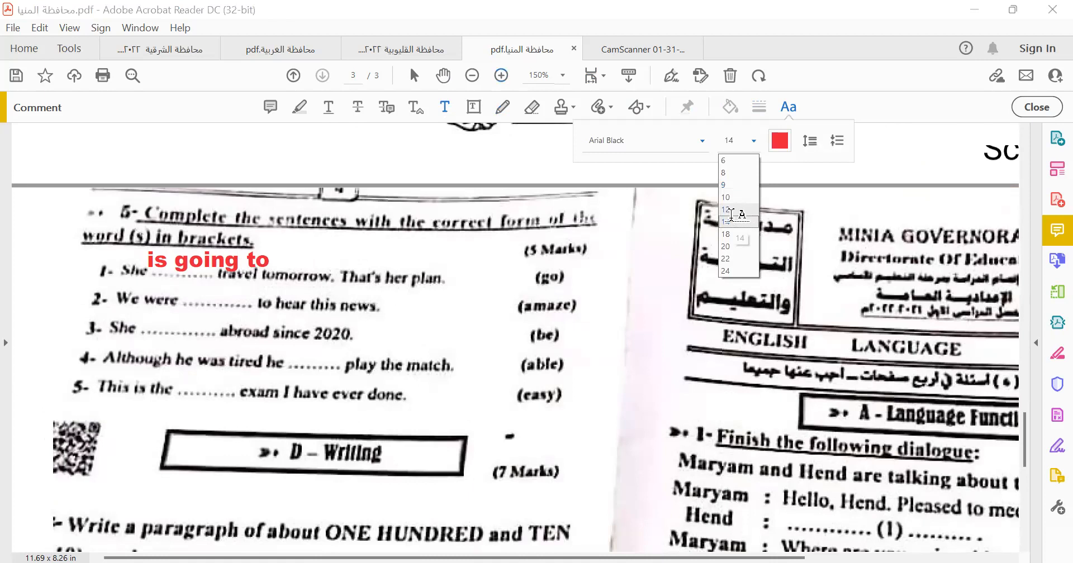
{"action": "left_click", "coordinate": [726, 210]}
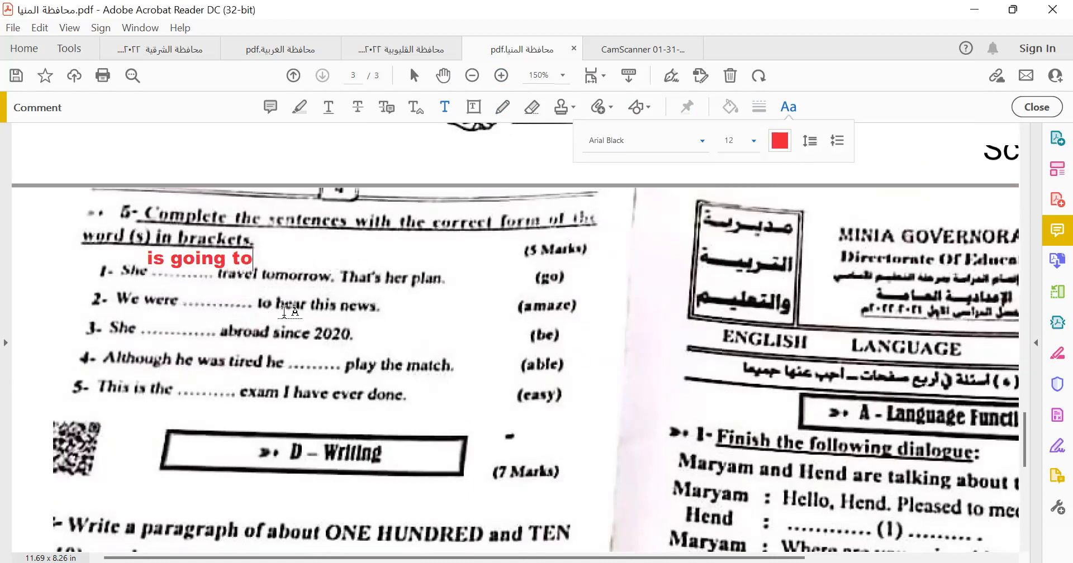
{"action": "mouse_move", "coordinate": [216, 322]}
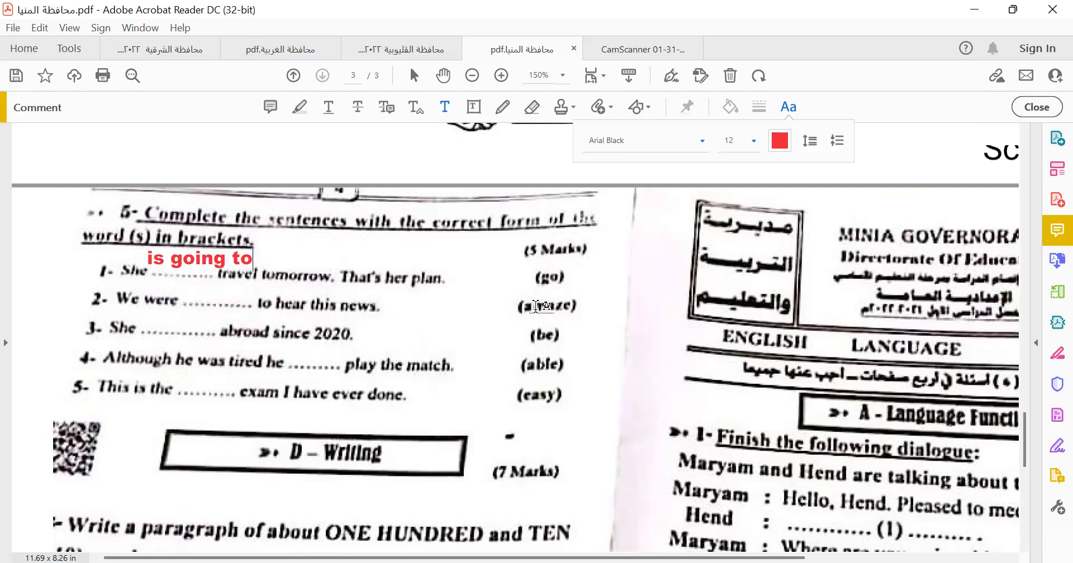
{"action": "mouse_move", "coordinate": [195, 300]}
{"action": "type", "text": "amazed"}
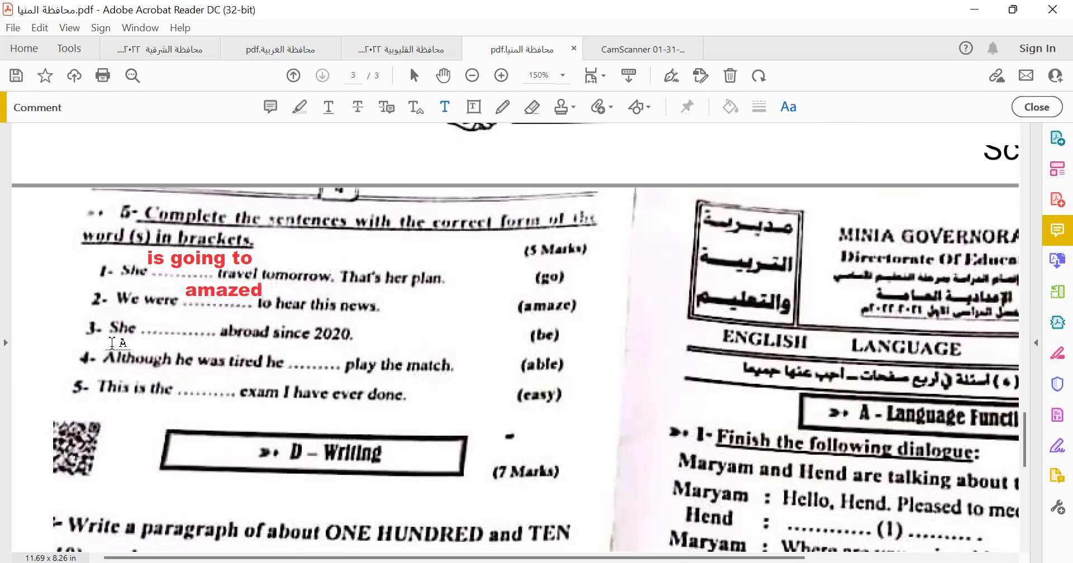
{"action": "mouse_move", "coordinate": [291, 332]}
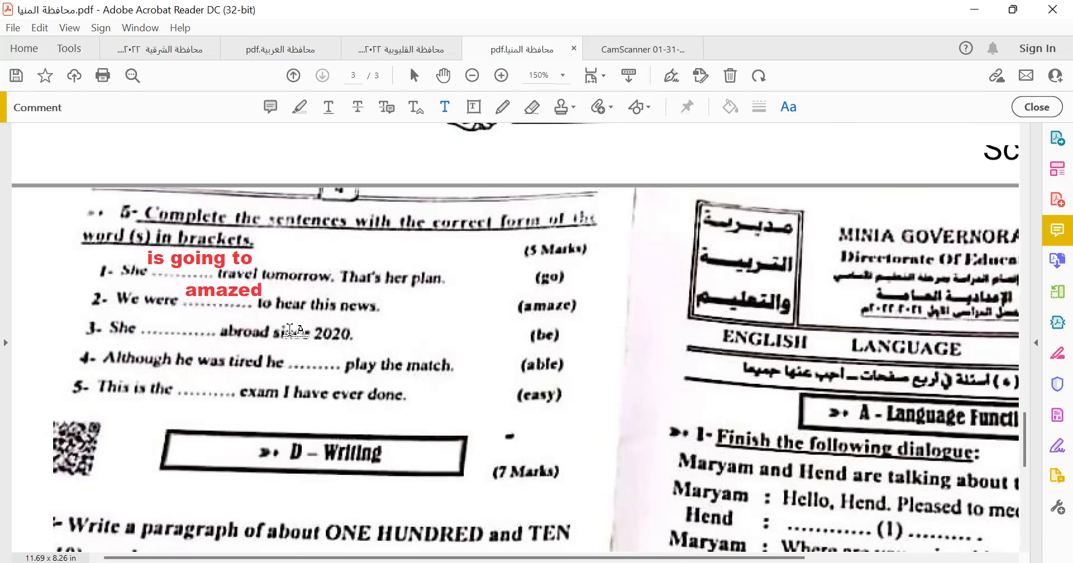
{"action": "mouse_move", "coordinate": [135, 322]}
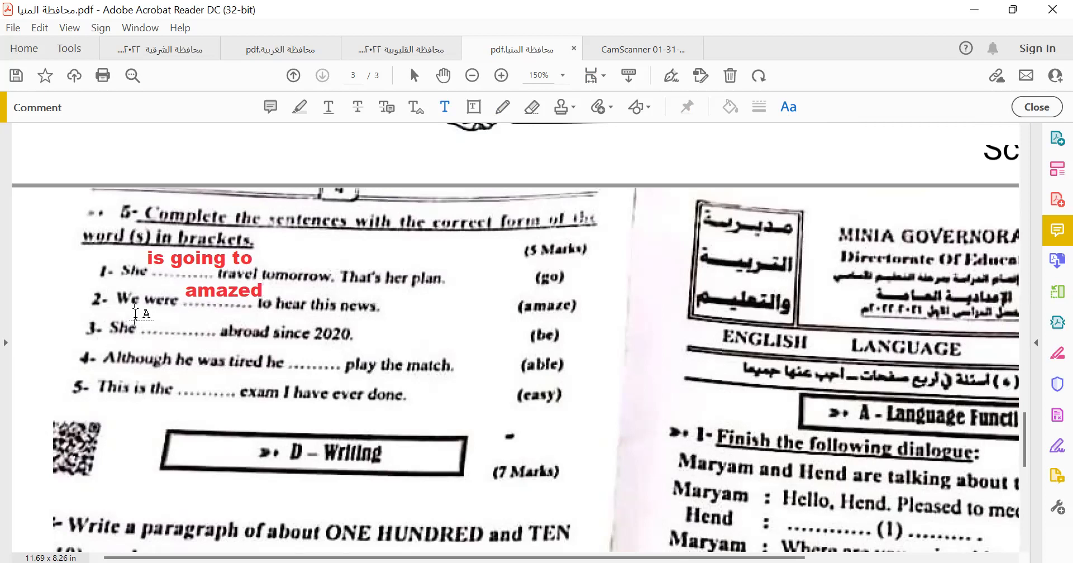
- Answer questions 3–5 in red with "has been", "was able to" and "easiest"
{"action": "type", "text": "has been"}
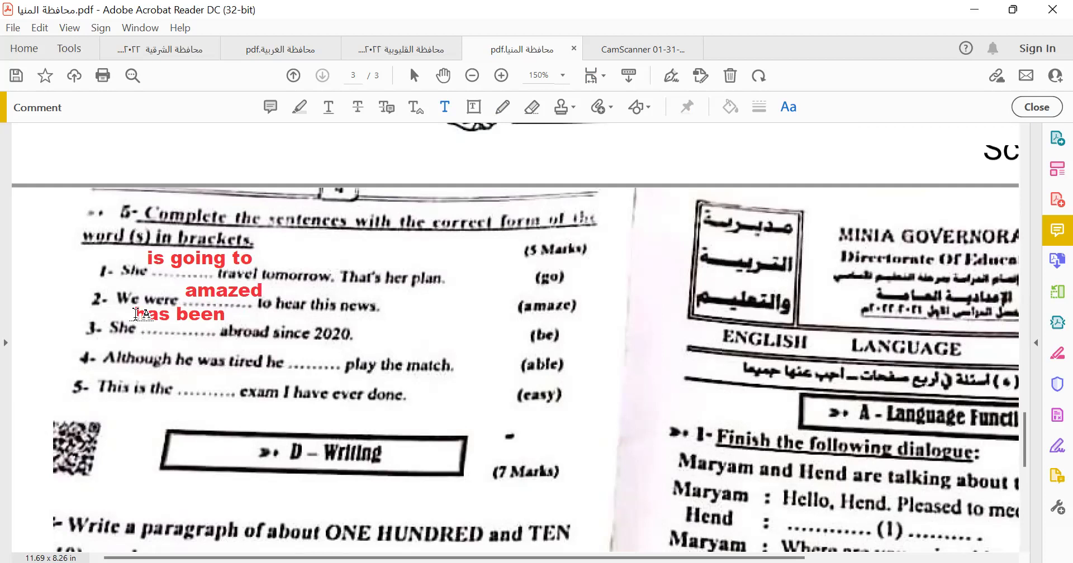
{"action": "mouse_move", "coordinate": [302, 353]}
{"action": "type", "text": "was"}
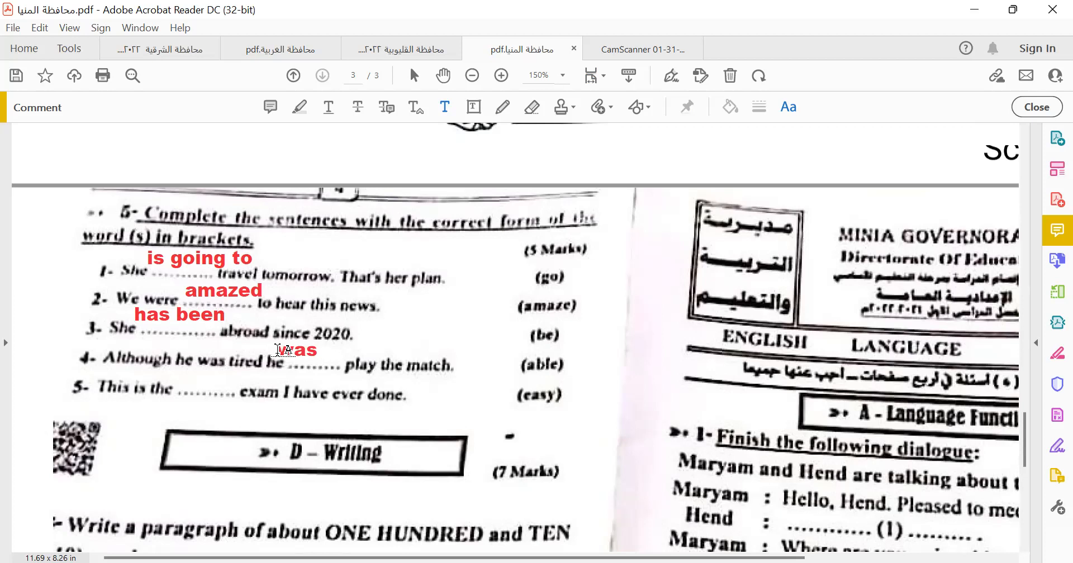
{"action": "type", "text": "a"}
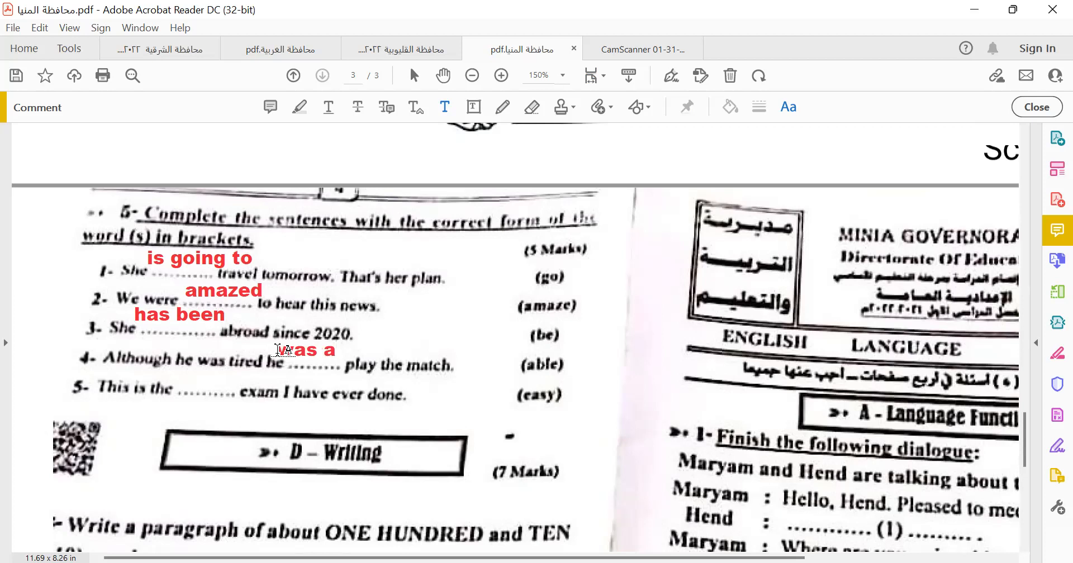
{"action": "type", "text": "ble"}
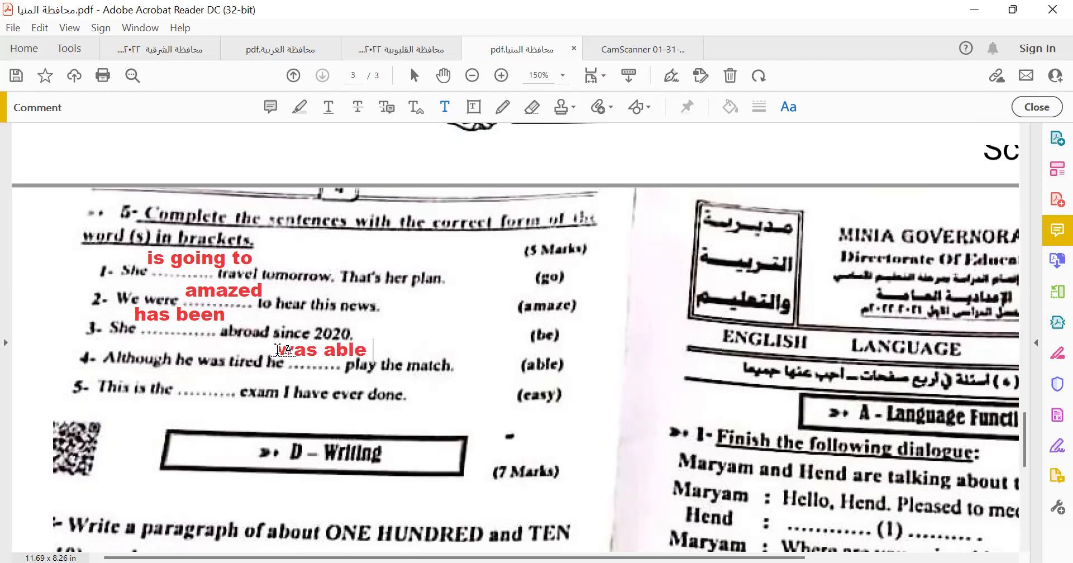
{"action": "type", "text": "to"}
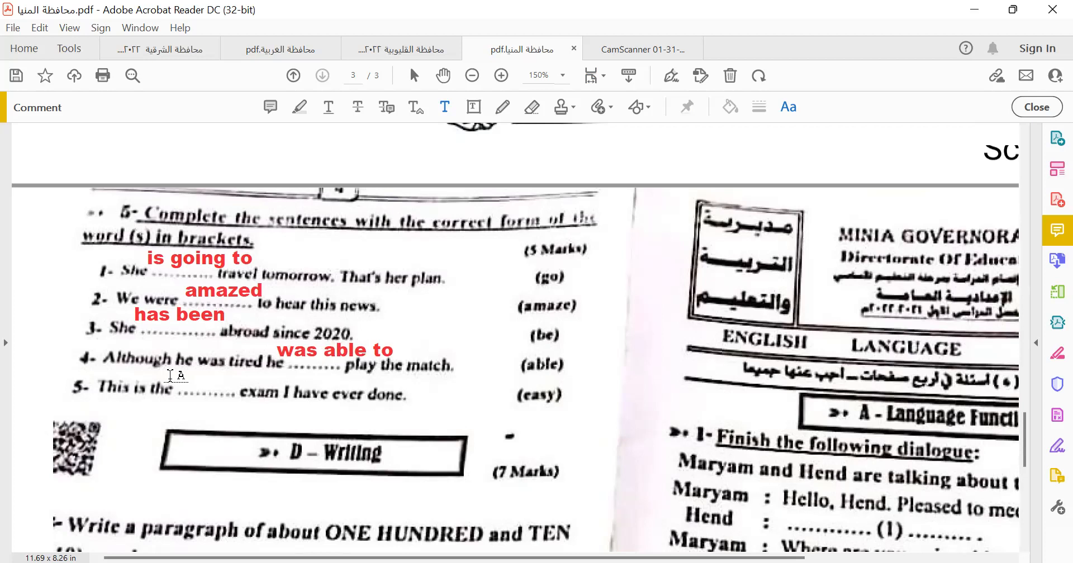
{"action": "type", "text": "easiest"}
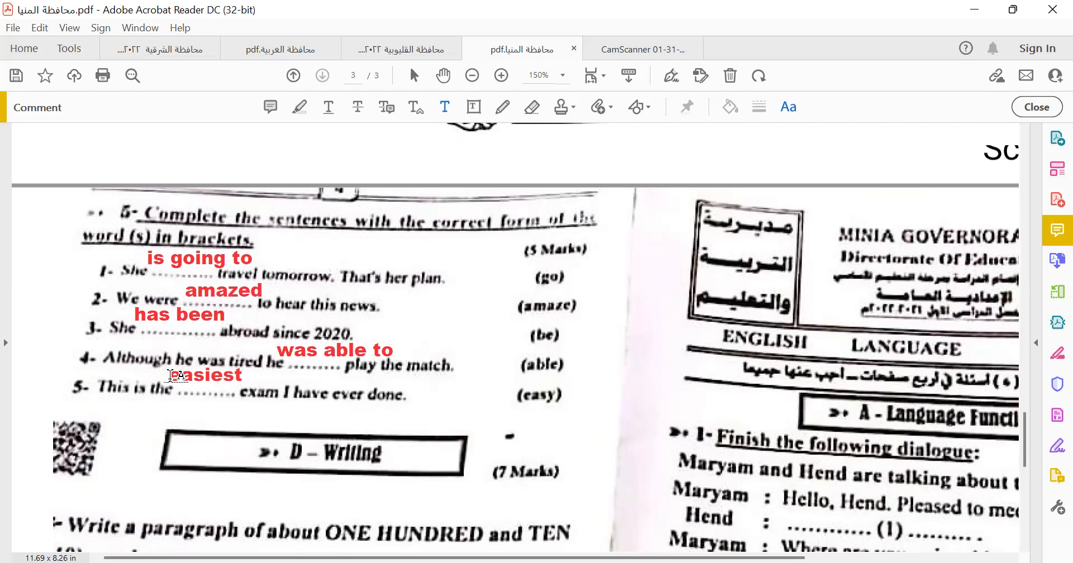
{"action": "scroll", "scroll_direction": "down", "scroll_amount": 3}
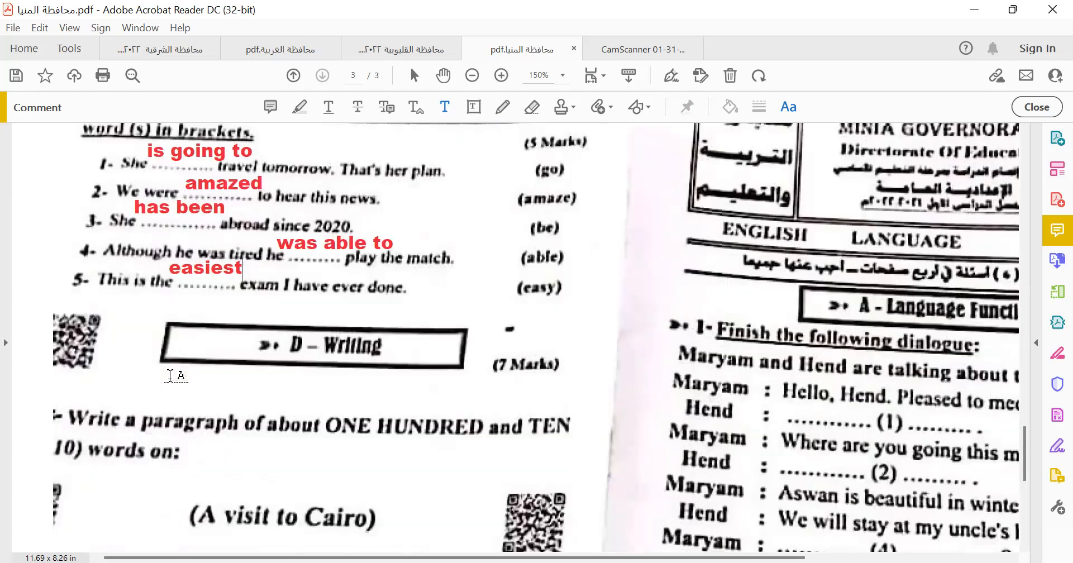
- Scroll back up from page 3 to page 2 with its red ticks and answers
{"action": "scroll", "scroll_direction": "down", "scroll_amount": 3}
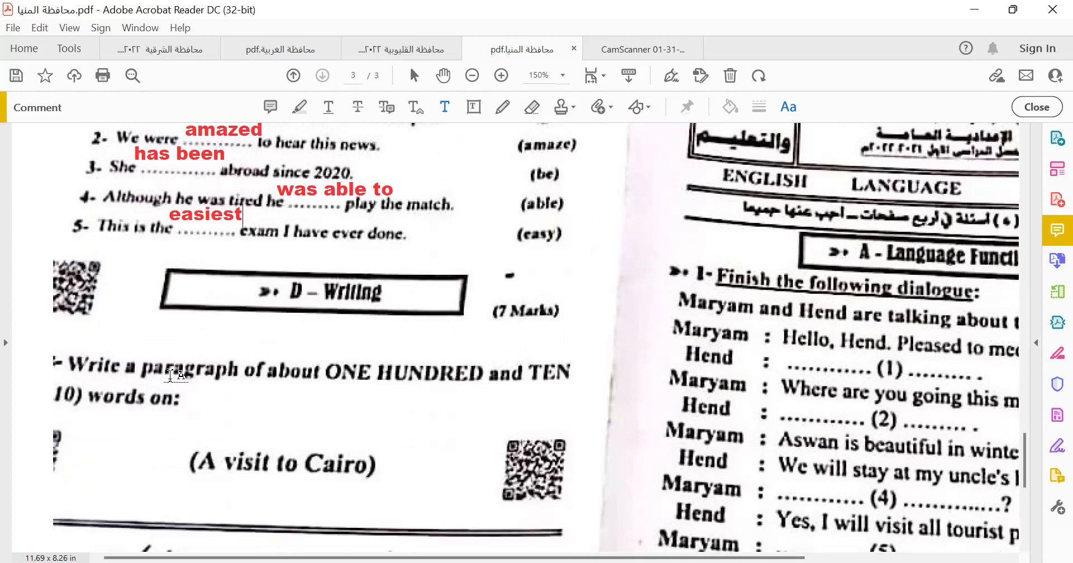
{"action": "scroll", "scroll_direction": "up", "scroll_amount": 3}
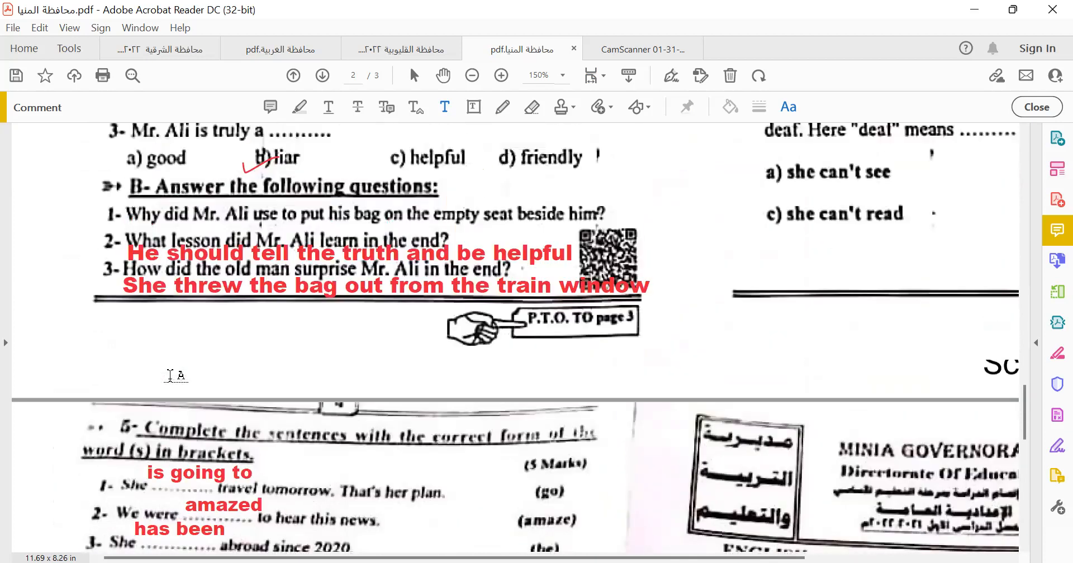
{"action": "scroll", "scroll_direction": "up", "scroll_amount": 3}
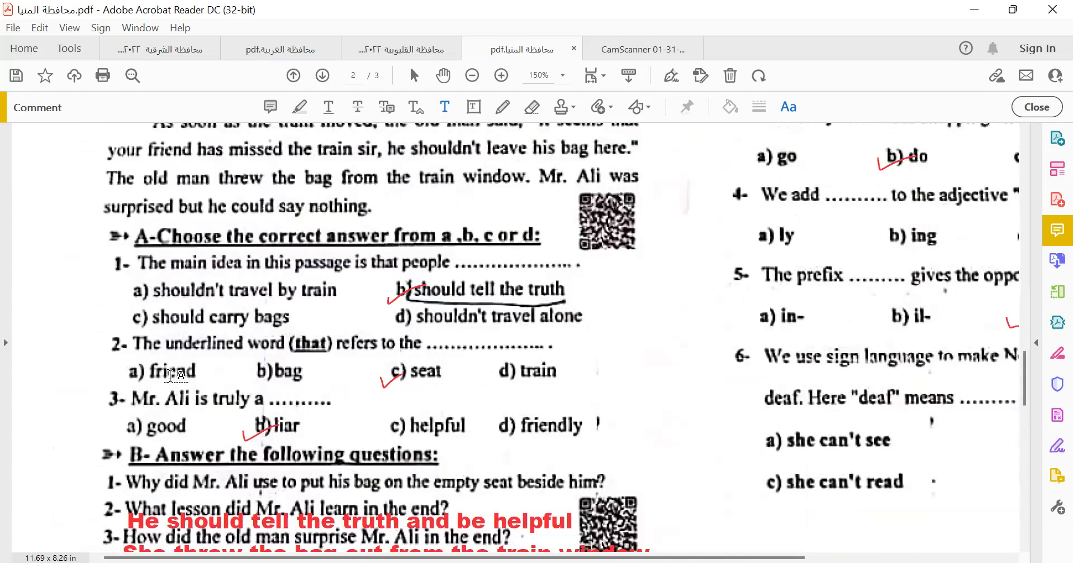